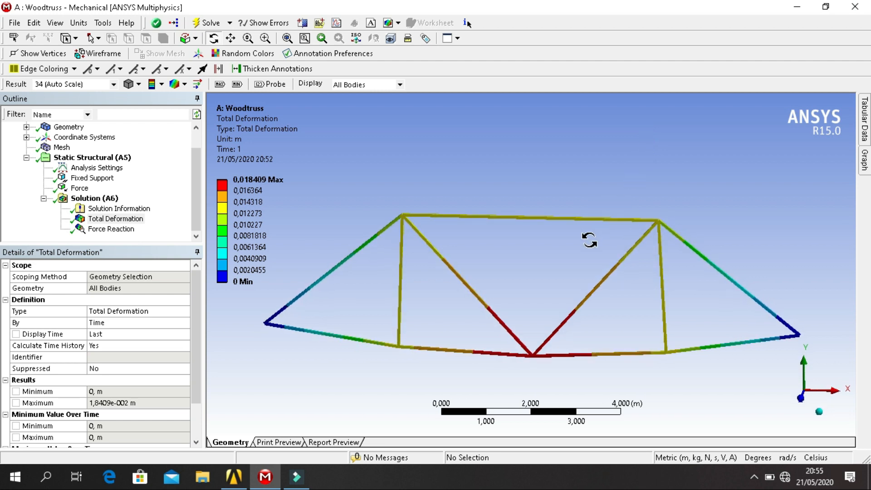
# Step: Show the Force Reaction result under Solution (B6), about 900 N vertical at the supports
pyautogui.moveTo(589, 240); pyautogui.dragTo(587, 243)
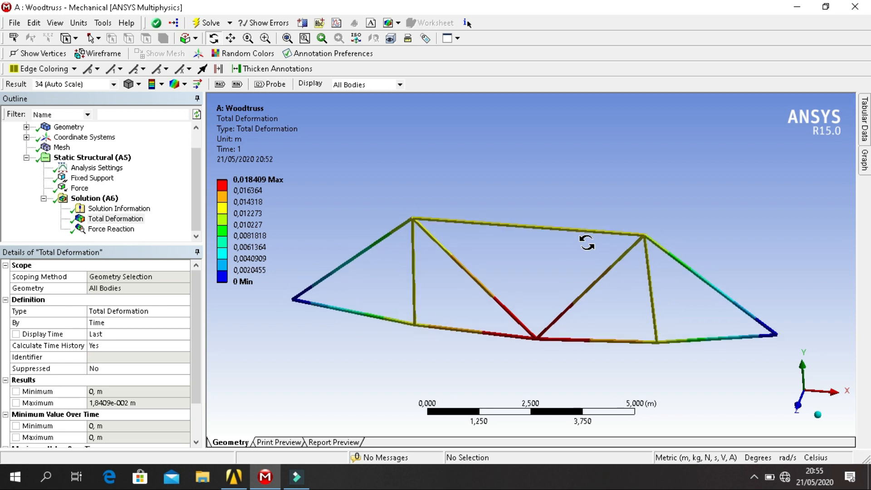
pyautogui.moveTo(586, 241)
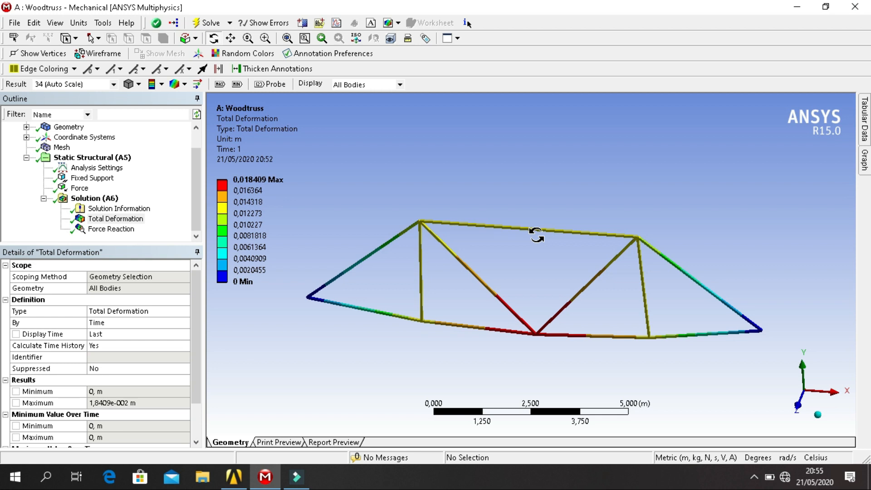
pyautogui.moveTo(720, 93)
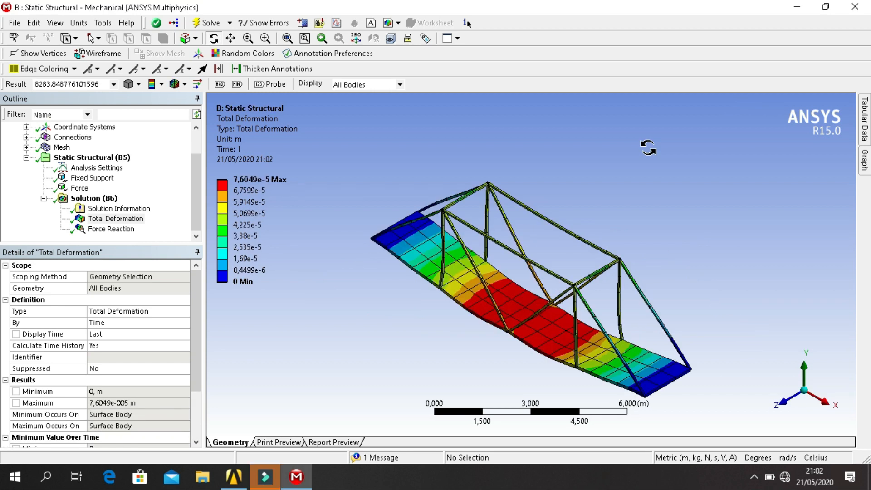
pyautogui.moveTo(570, 257)
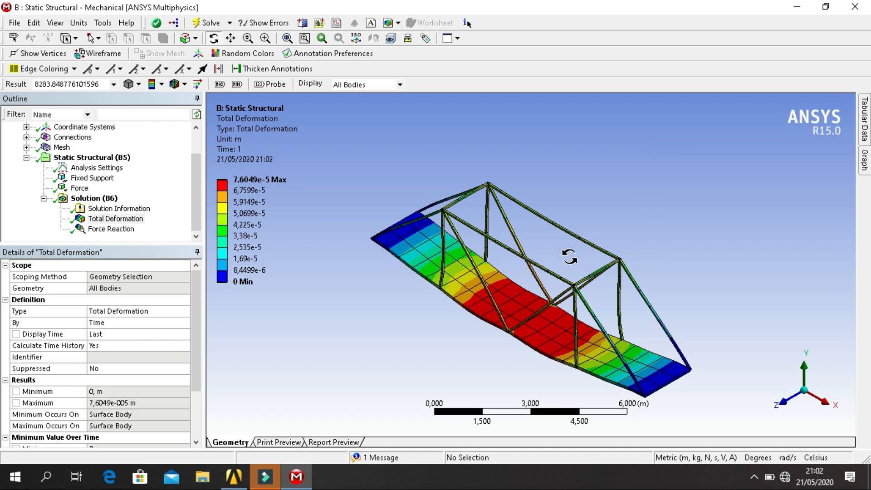
pyautogui.moveTo(602, 310)
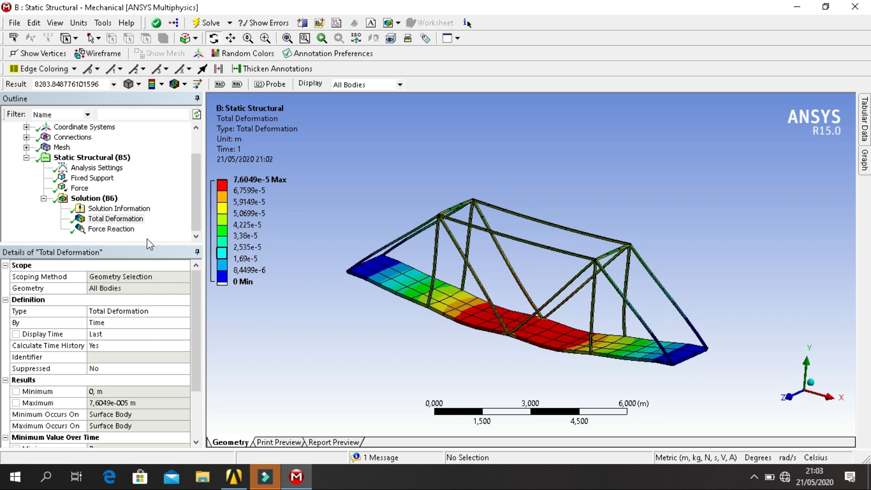
pyautogui.click(111, 229)
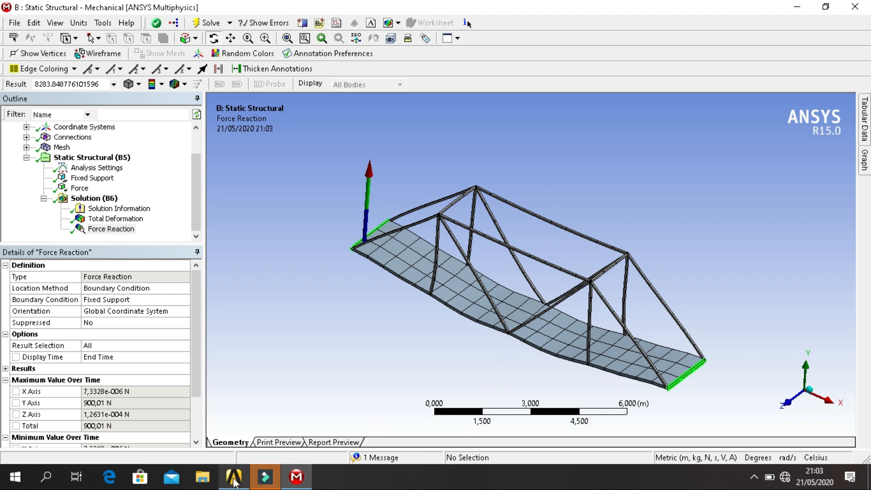
# Step: Start a new Workbench project, discarding the unsaved truss bridge project
pyautogui.click(226, 477)
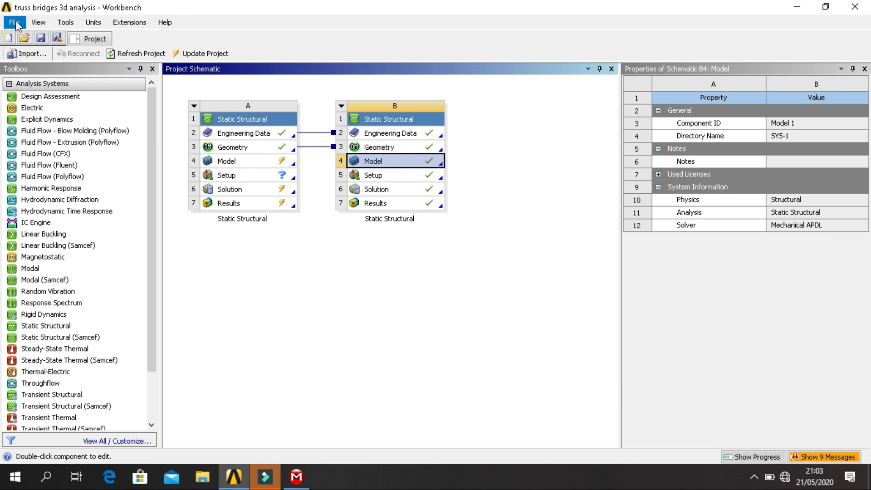
pyautogui.click(14, 21)
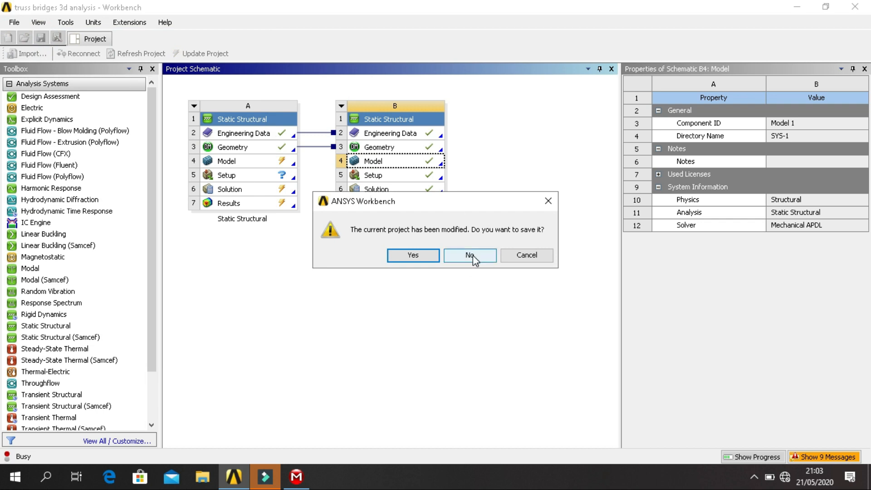
pyautogui.click(469, 255)
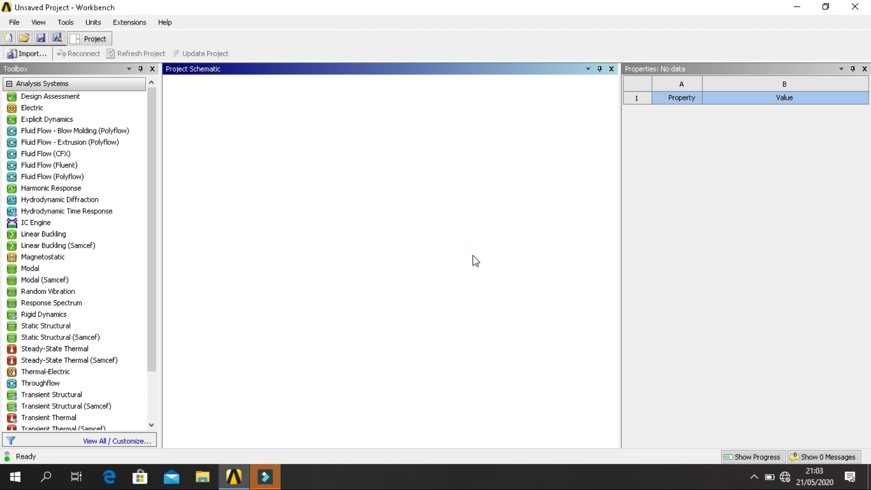
pyautogui.moveTo(267, 164)
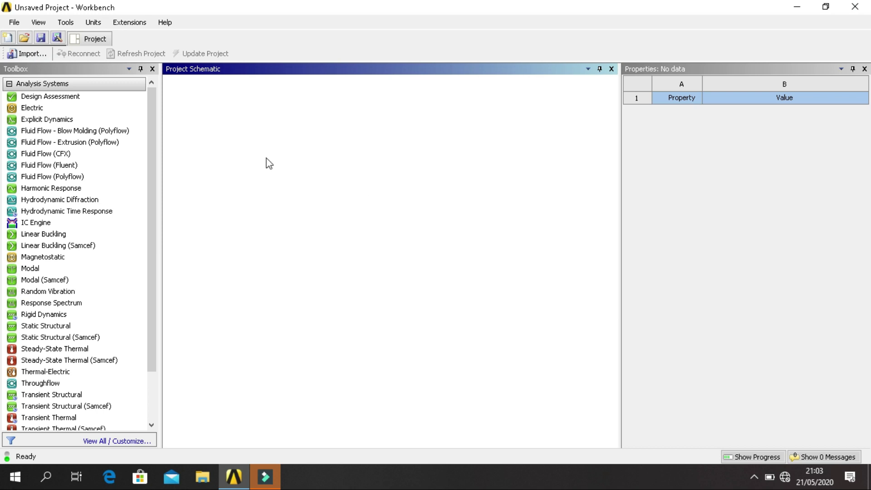
pyautogui.moveTo(267, 163)
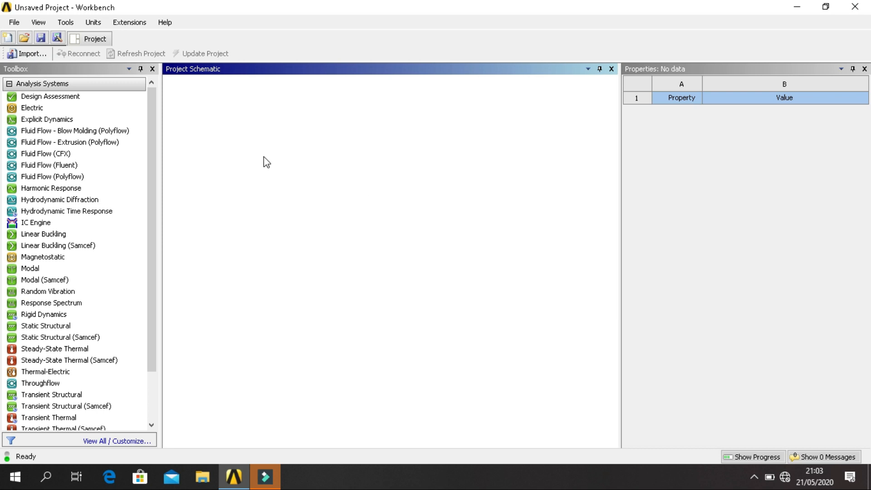
pyautogui.moveTo(102, 274)
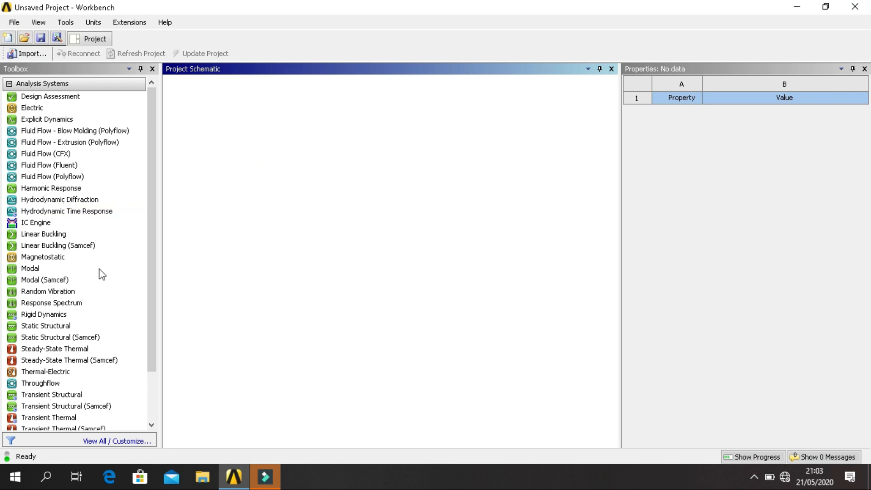
# Step: Add a Static Structural system from the Analysis Systems toolbox to the Project Schematic
pyautogui.click(45, 326)
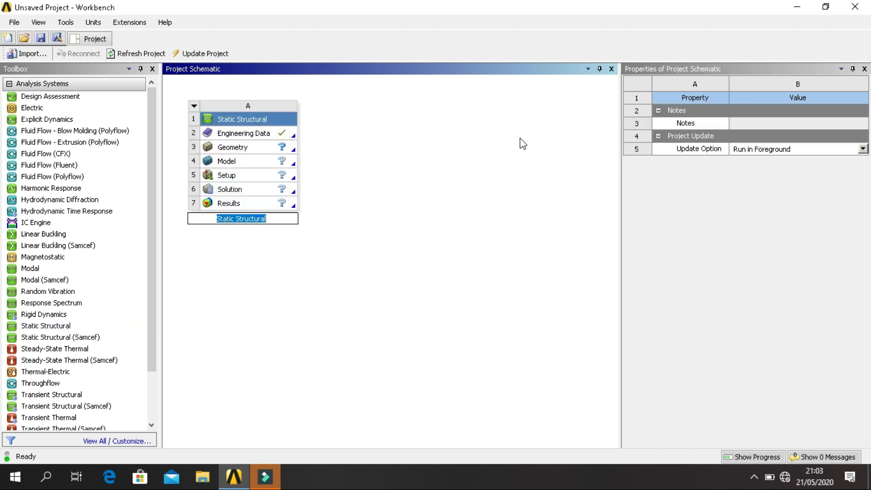
pyautogui.moveTo(241, 139)
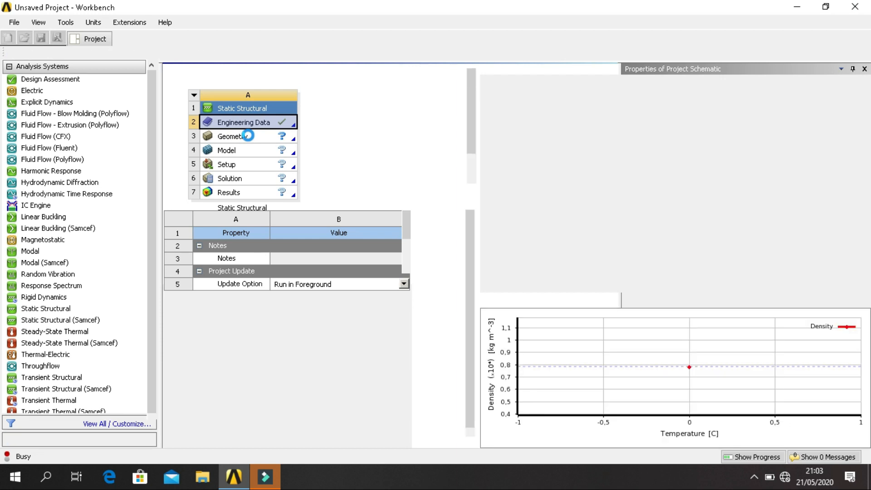
# Step: In Engineering Data, add a new material named Douglas Fir
pyautogui.doubleClick(238, 121)
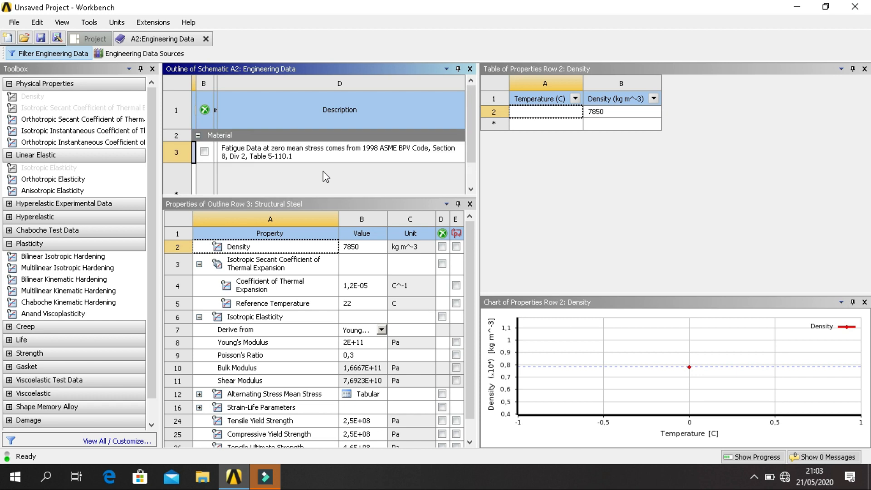
pyautogui.moveTo(194, 141)
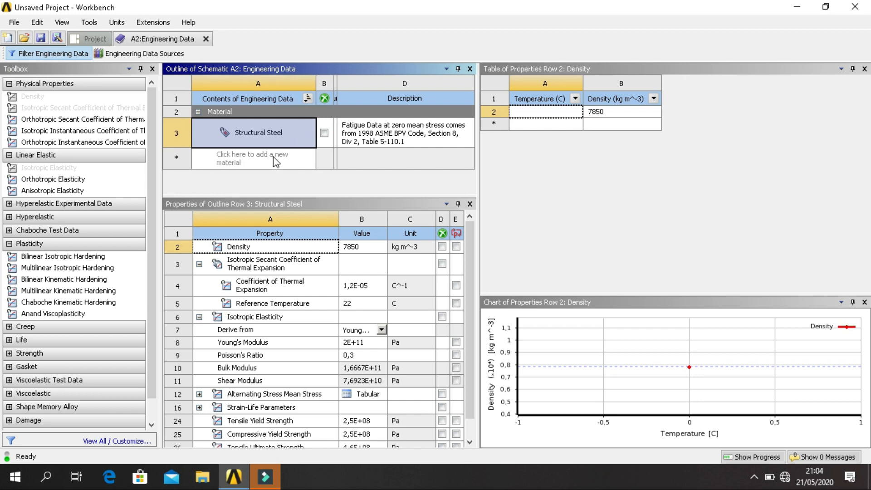
pyautogui.click(273, 162)
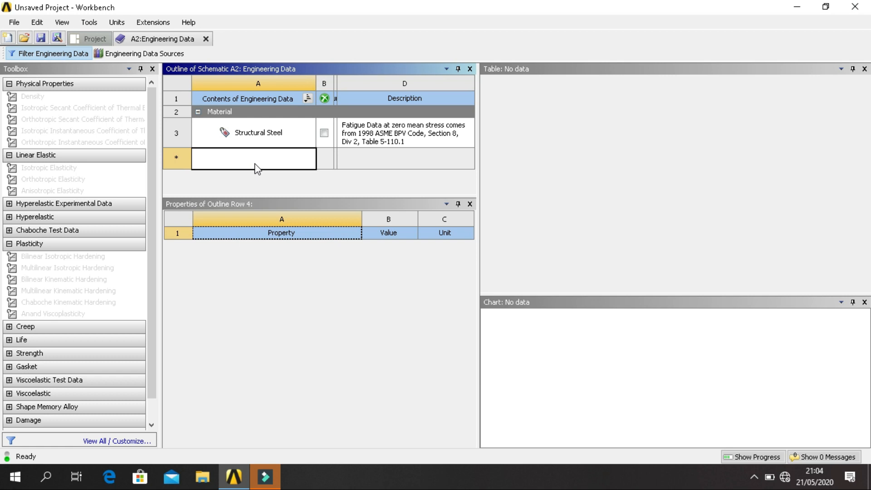
pyautogui.click(253, 159)
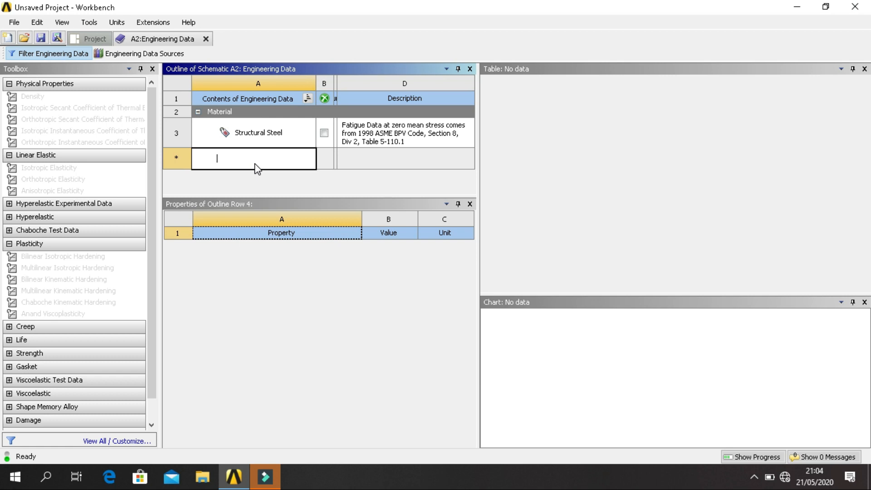
pyautogui.write('Douglas Fir')
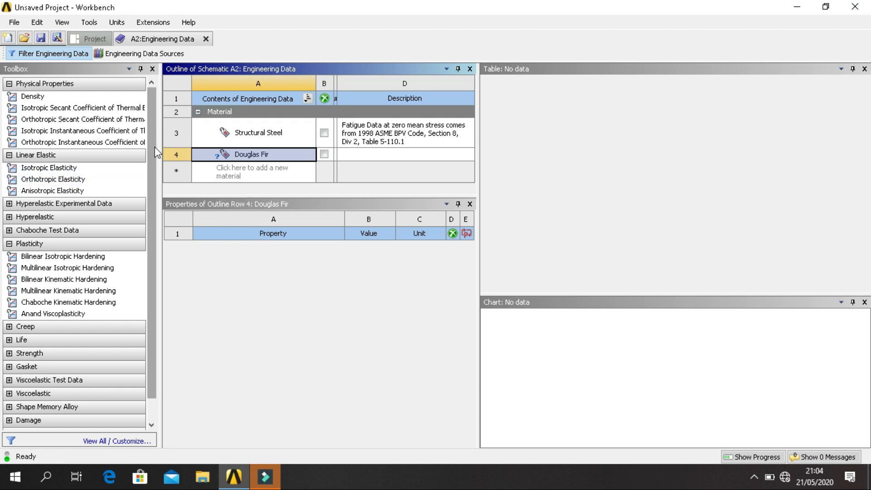
# Step: Give Douglas Fir isotropic elasticity with Young's modulus 1,31E+10 Pa and Poisson's ratio 0,29, then return to Project
pyautogui.click(45, 167)
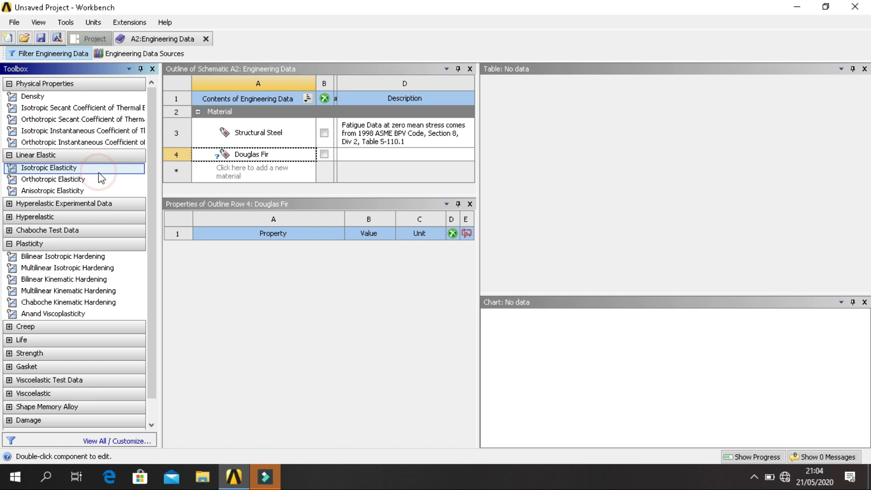
pyautogui.doubleClick(48, 168)
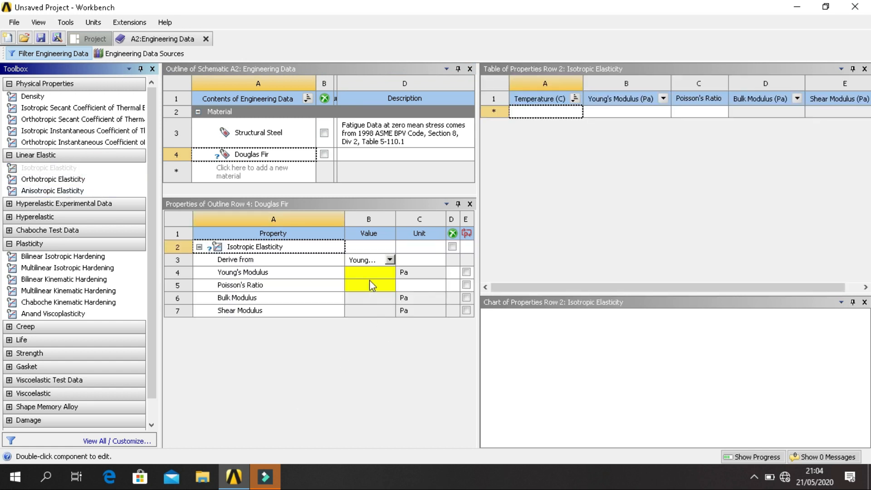
pyautogui.click(369, 272)
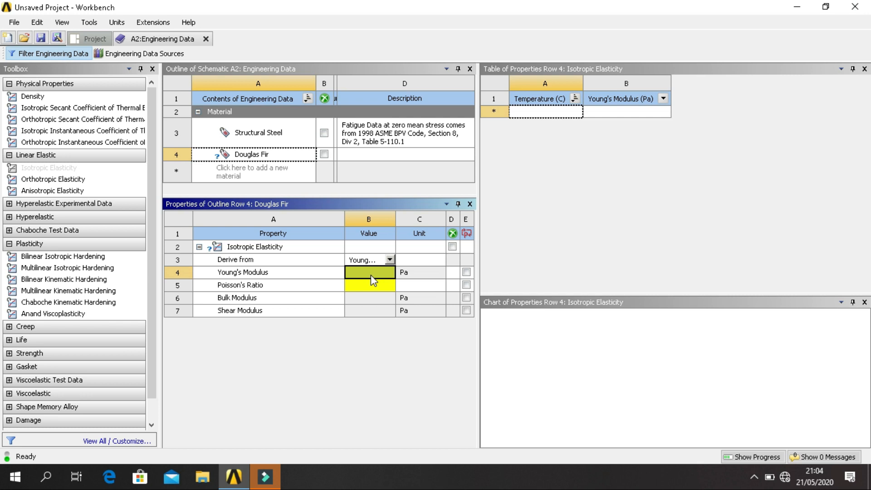
pyautogui.write('1,31')
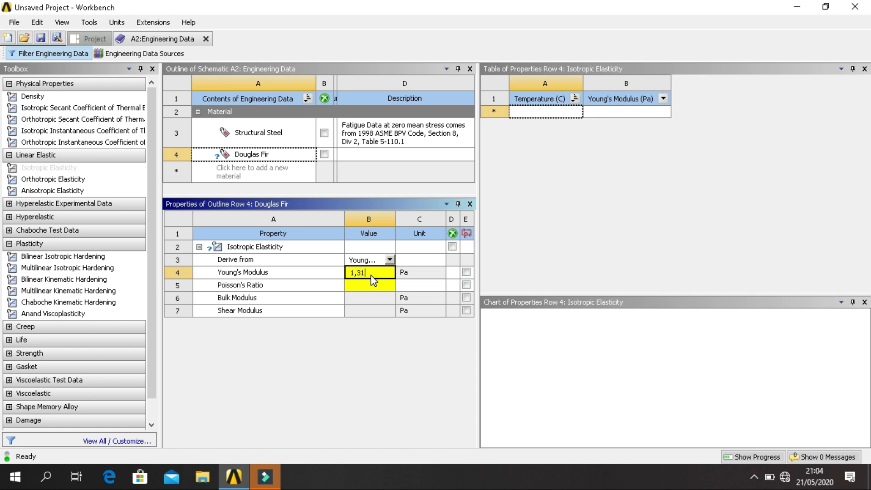
pyautogui.write('E+10')
pyautogui.click(370, 285)
pyautogui.write('0,29')
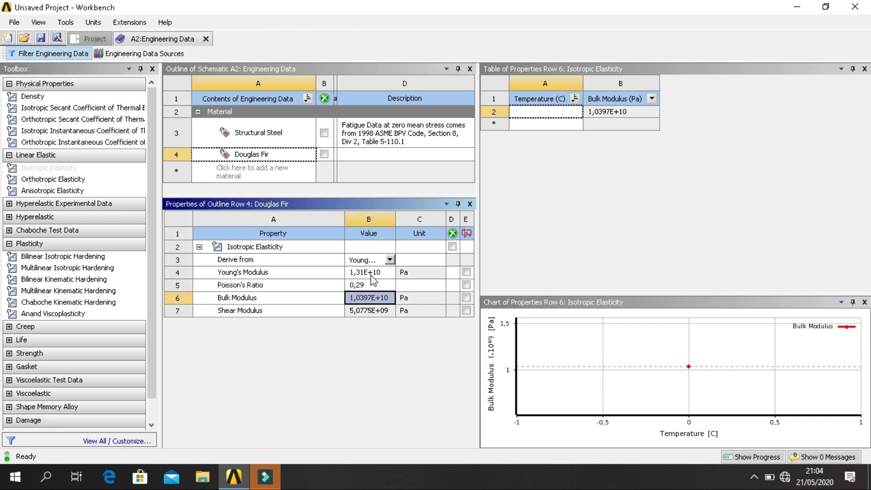
pyautogui.click(88, 39)
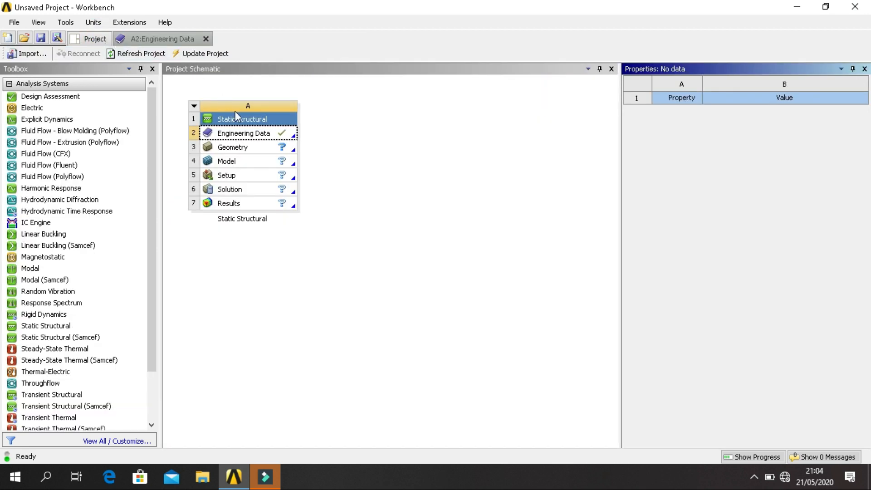
# Step: Tick Line Bodies in the Geometry cell properties and launch DesignModeler on it
pyautogui.click(233, 147)
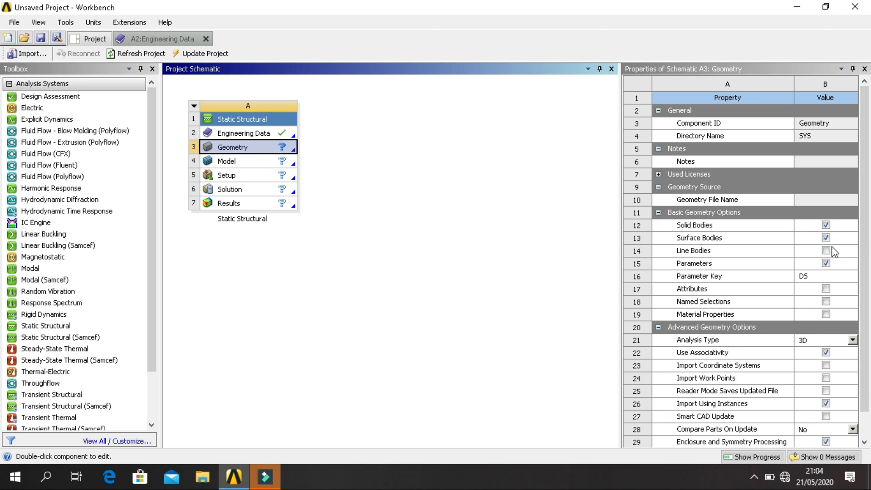
pyautogui.click(824, 251)
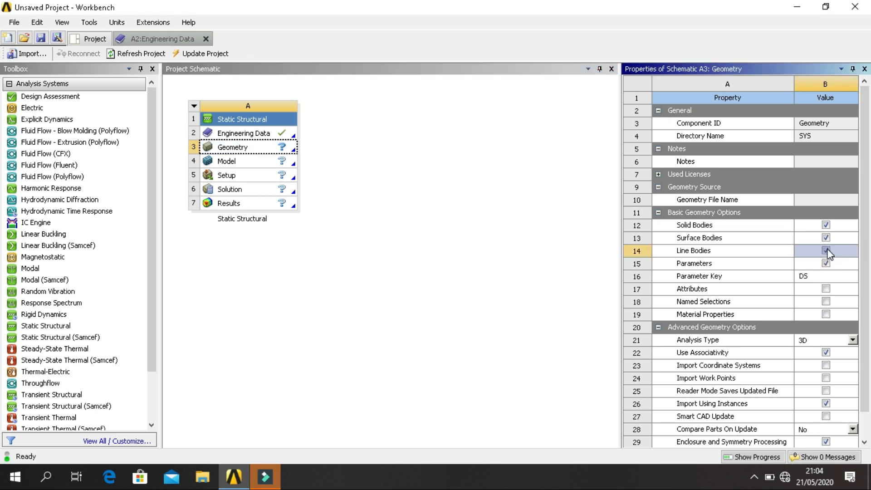
pyautogui.click(826, 250)
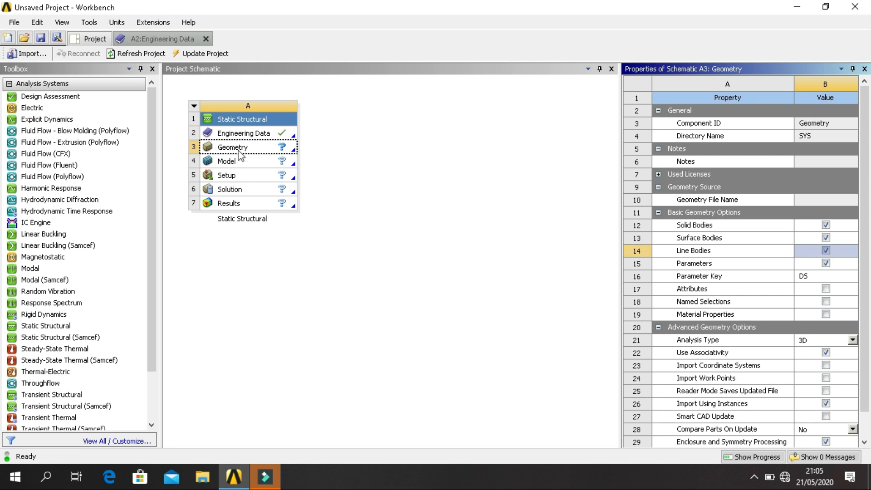
pyautogui.moveTo(253, 150)
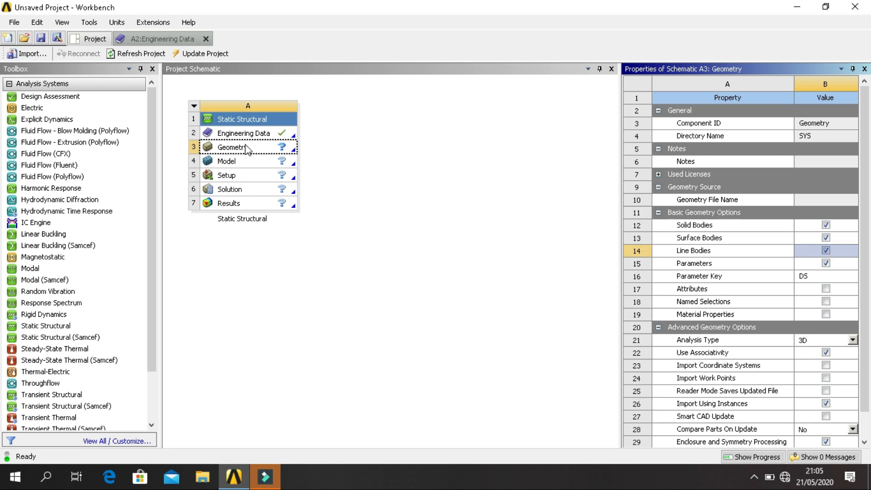
pyautogui.moveTo(260, 151)
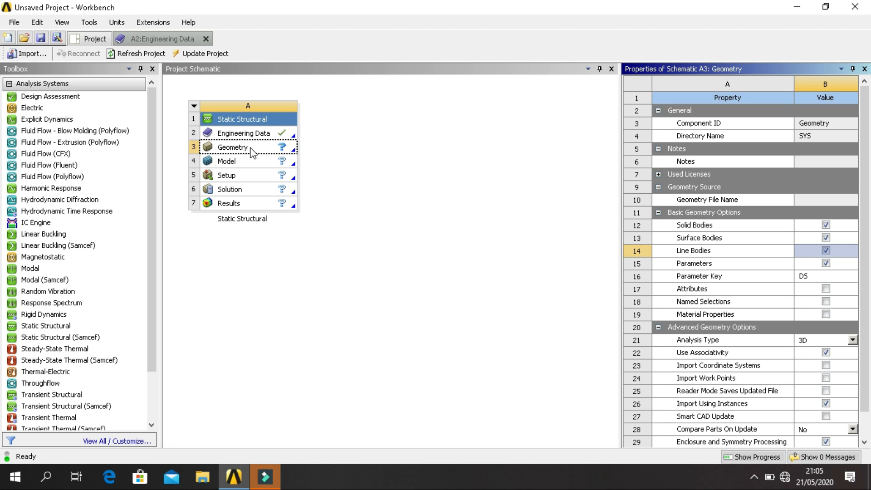
pyautogui.doubleClick(246, 150)
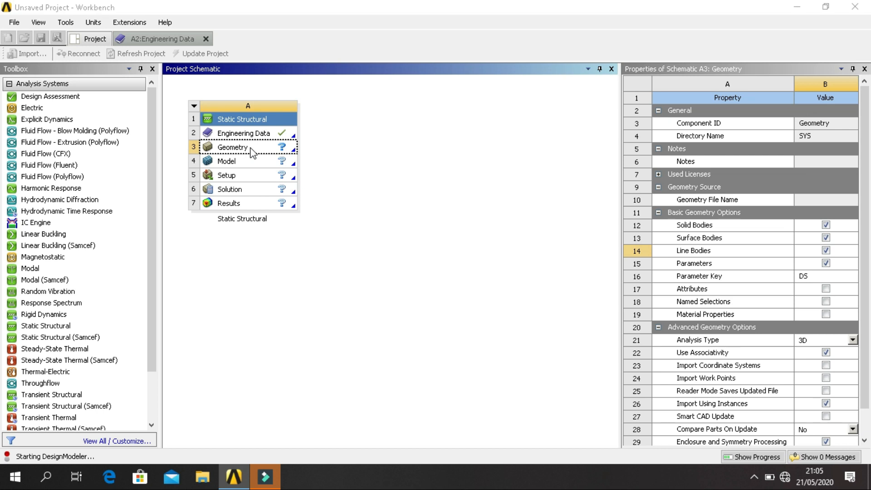
# Step: Select XYPlane in the Tree Outline and switch to the Sketching toolboxes
pyautogui.doubleClick(238, 149)
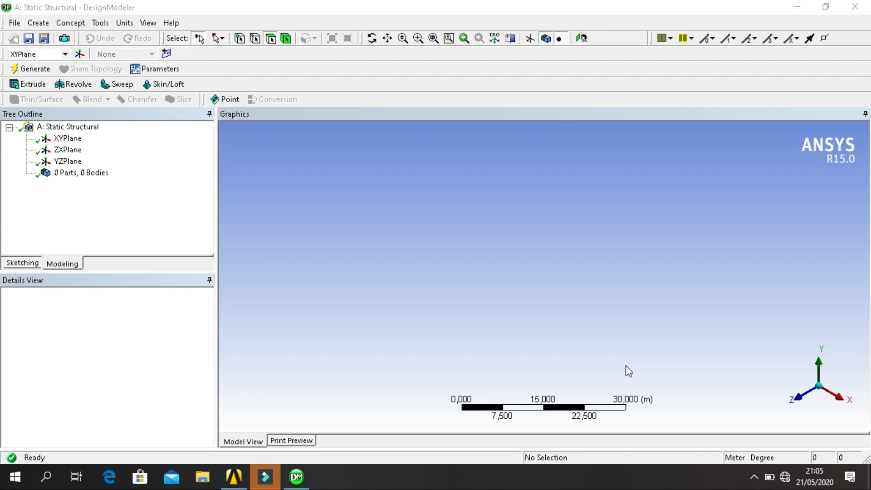
pyautogui.moveTo(363, 281)
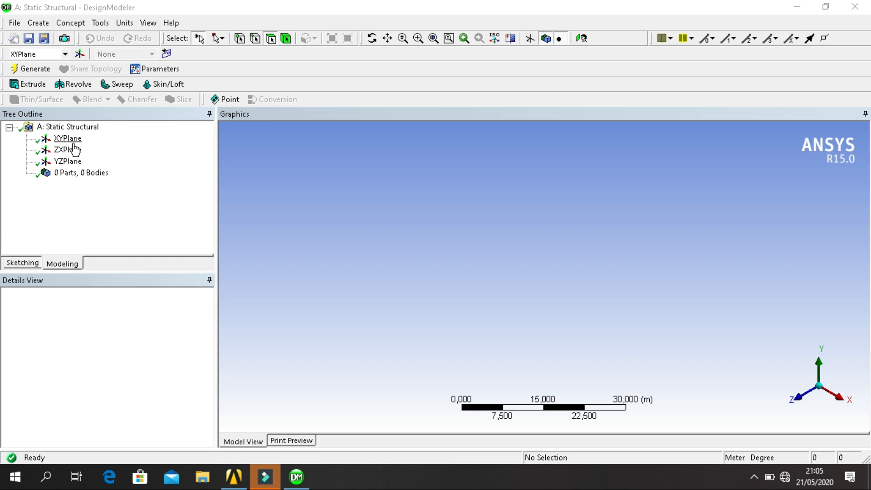
pyautogui.click(67, 138)
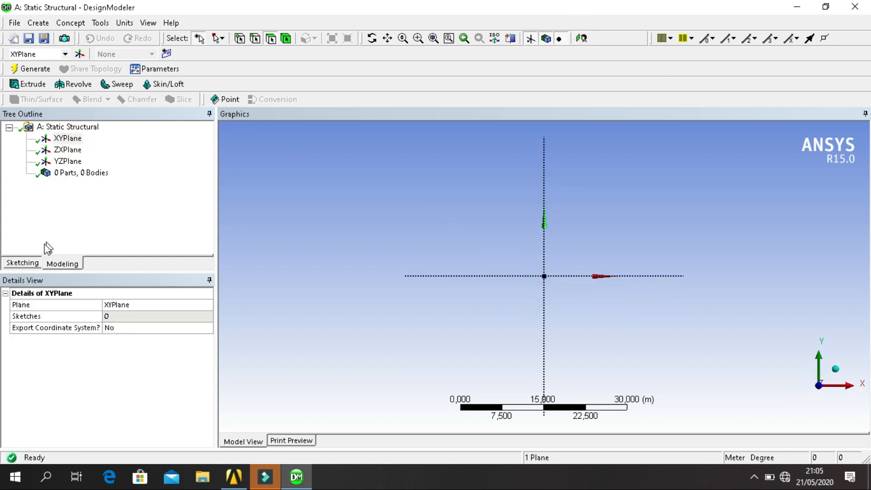
pyautogui.click(24, 263)
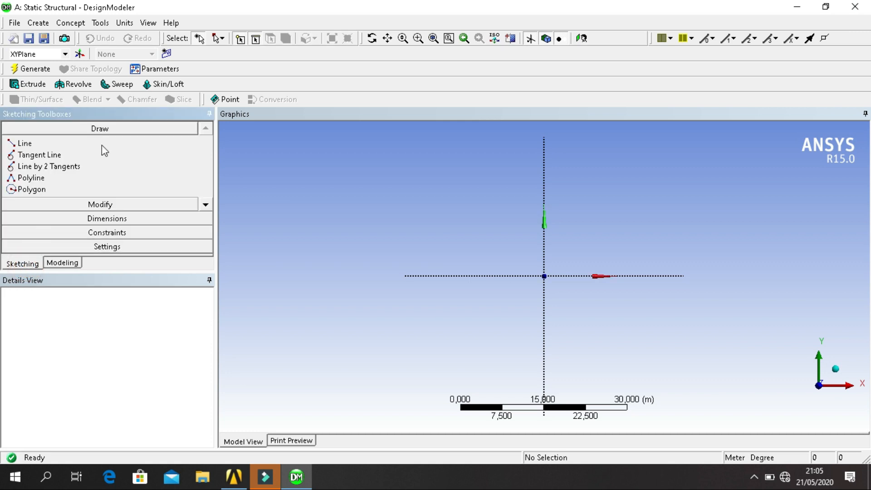
# Step: Enable Show in 2D and Snap for the grid, major spacing 3 m, 1 minor step per major
pyautogui.click(100, 185)
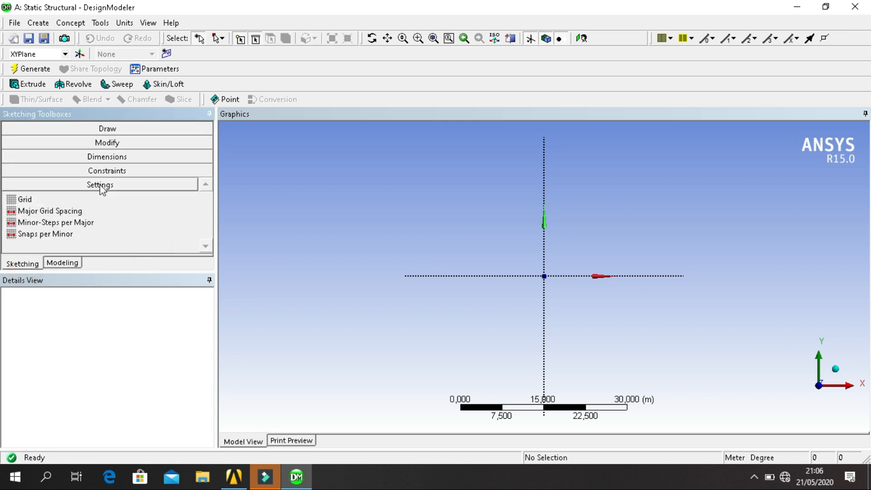
pyautogui.click(57, 200)
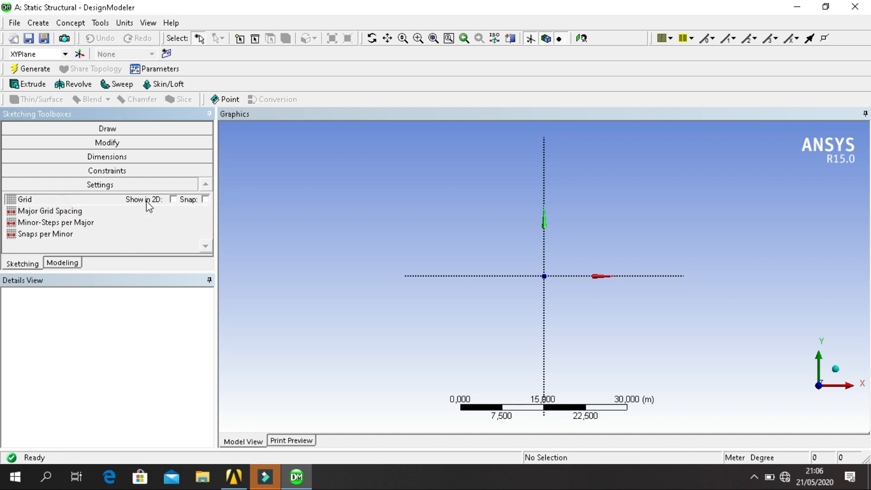
pyautogui.click(173, 199)
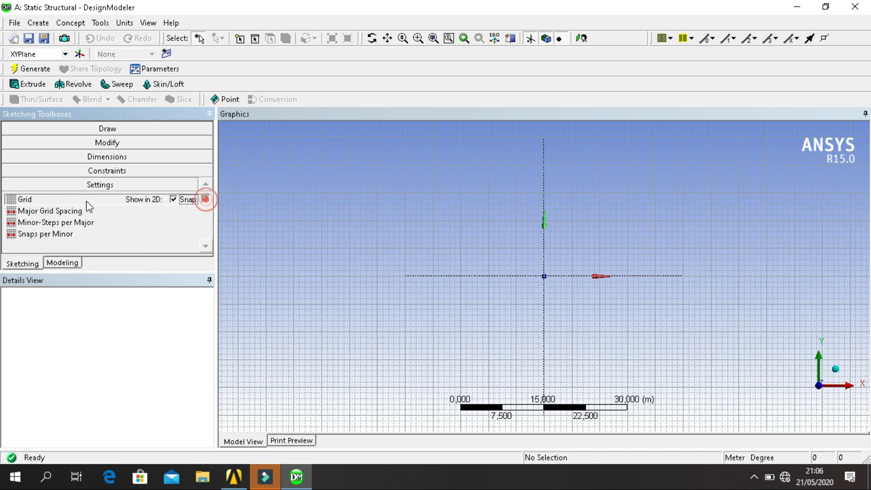
pyautogui.click(205, 200)
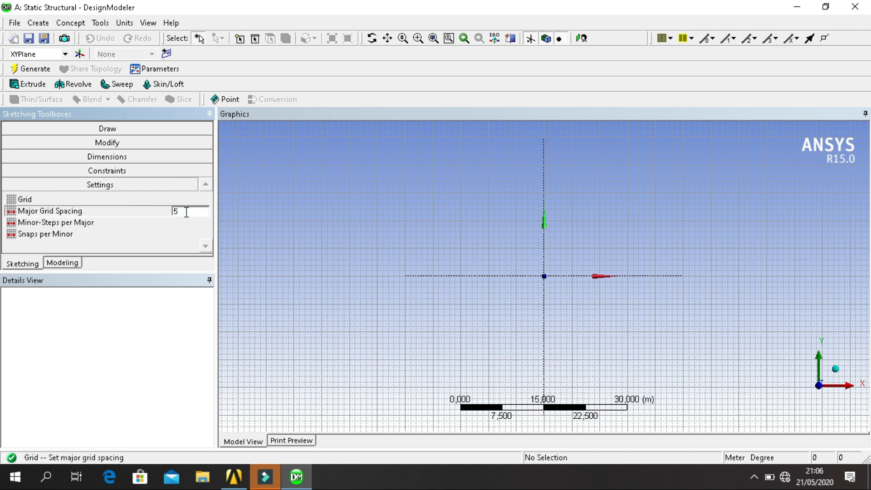
pyautogui.write('3 m')
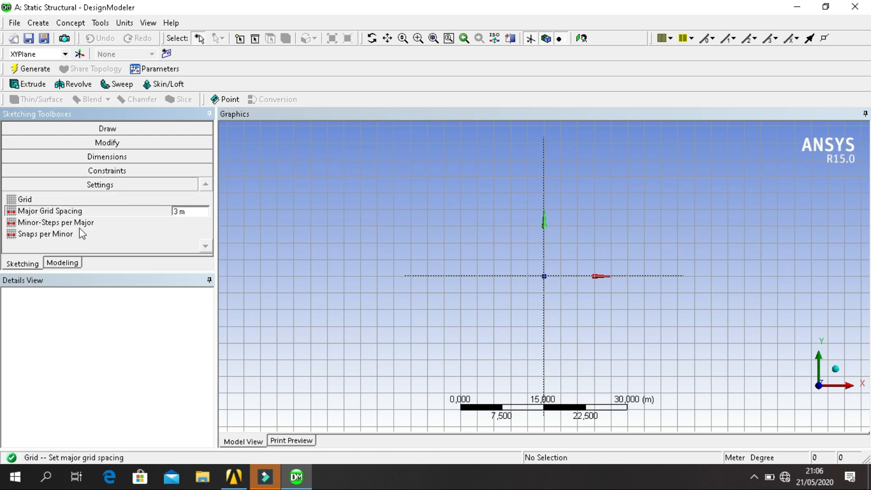
pyautogui.click(190, 222)
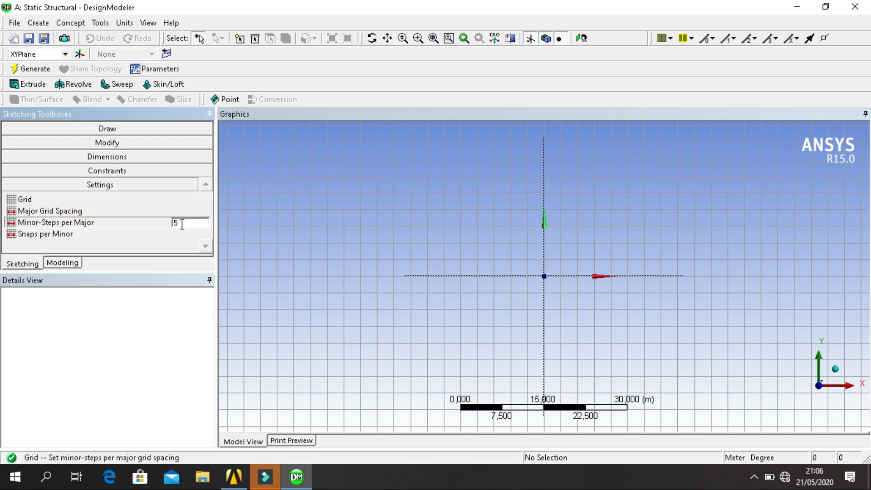
pyautogui.write('1')
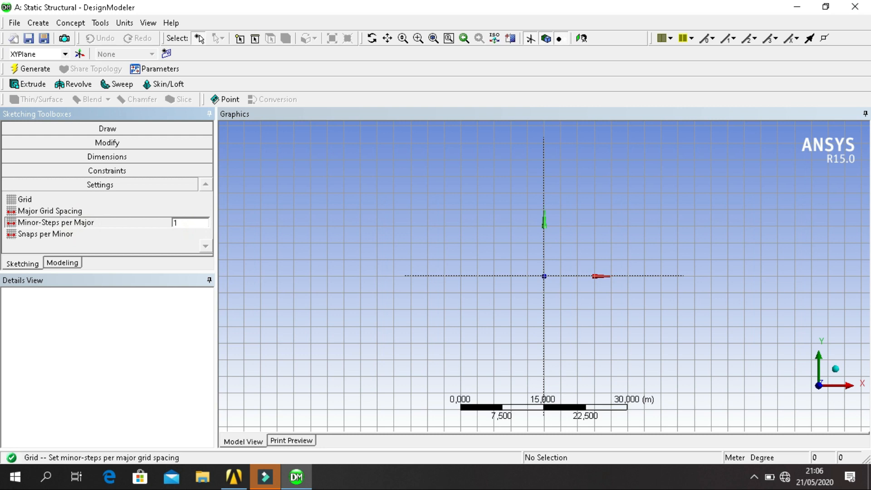
pyautogui.moveTo(534, 276)
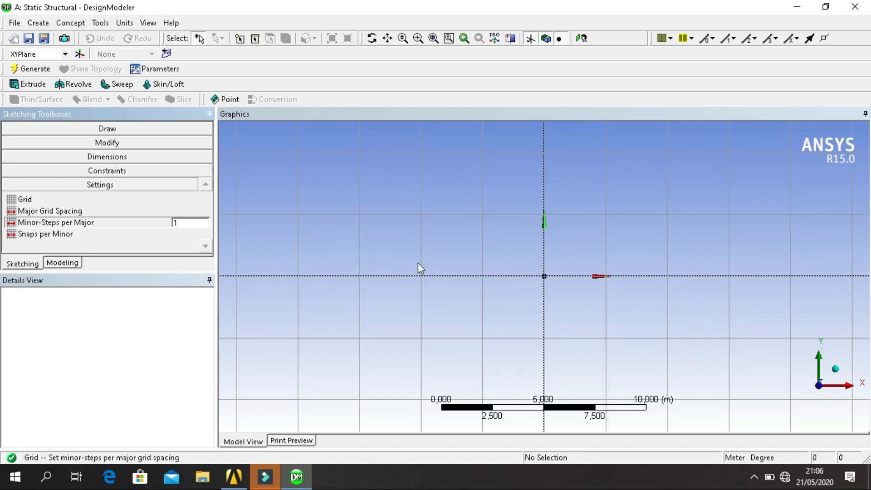
pyautogui.moveTo(123, 132)
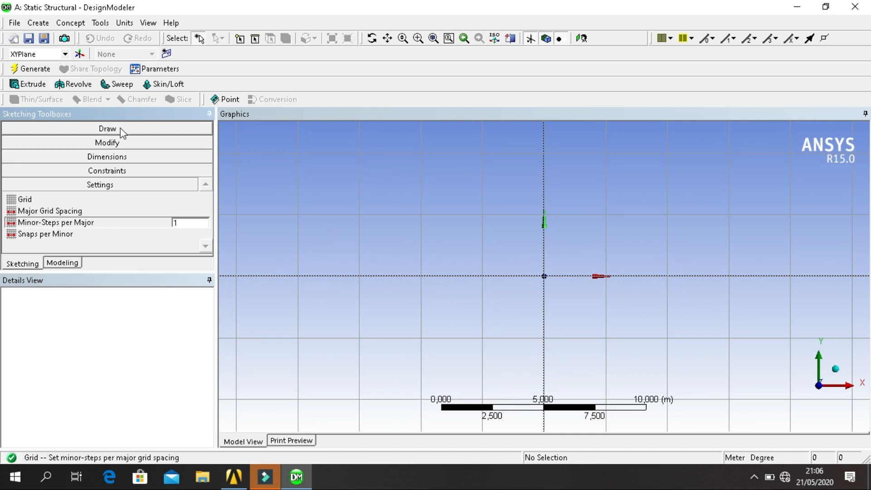
# Step: Draw the truss lines on grid points: four diagonals forming two peaks and the top chord start
pyautogui.click(107, 128)
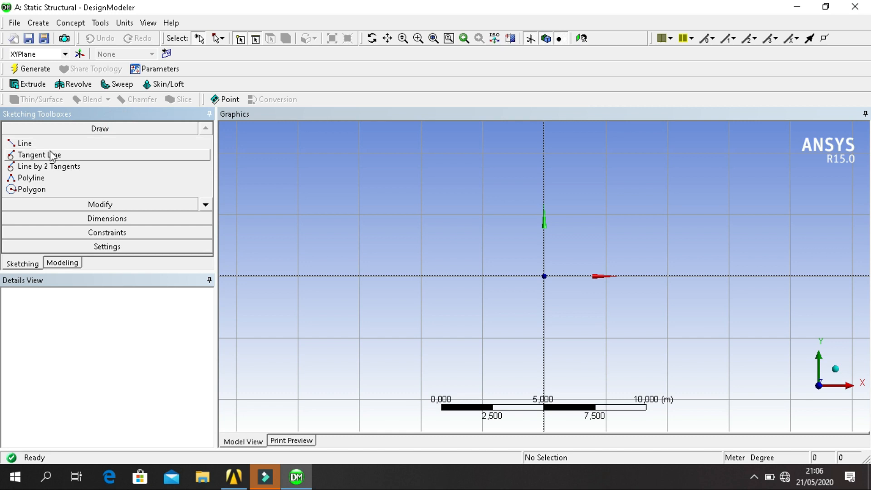
pyautogui.click(20, 142)
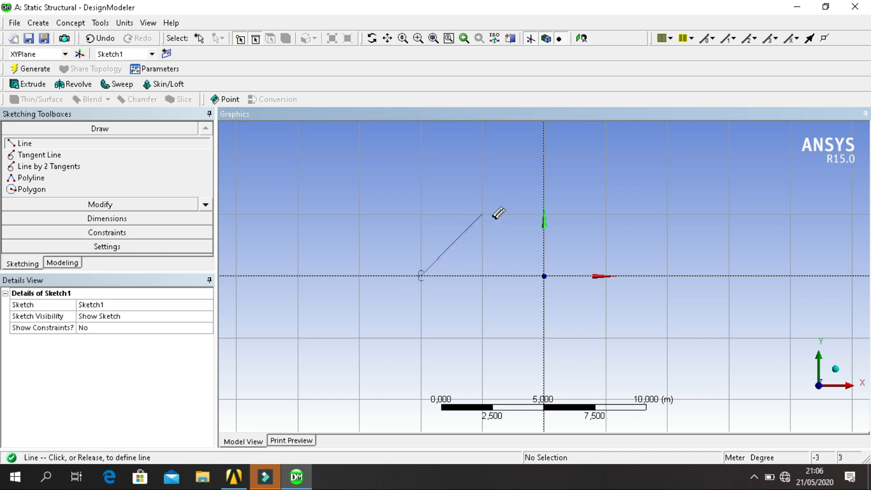
pyautogui.click(544, 275)
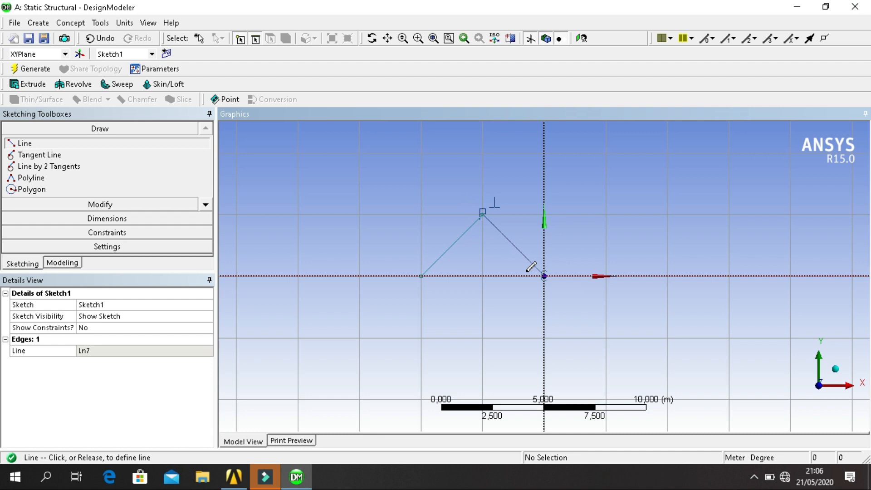
pyautogui.click(544, 276)
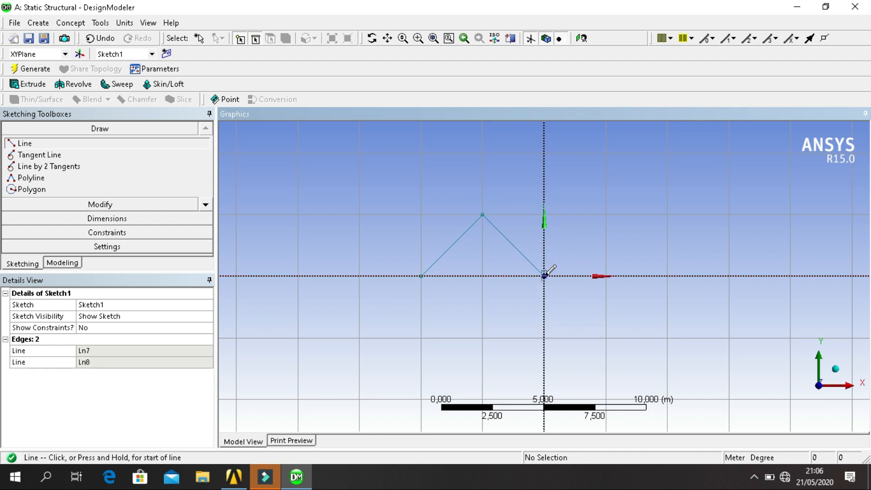
pyautogui.click(604, 215)
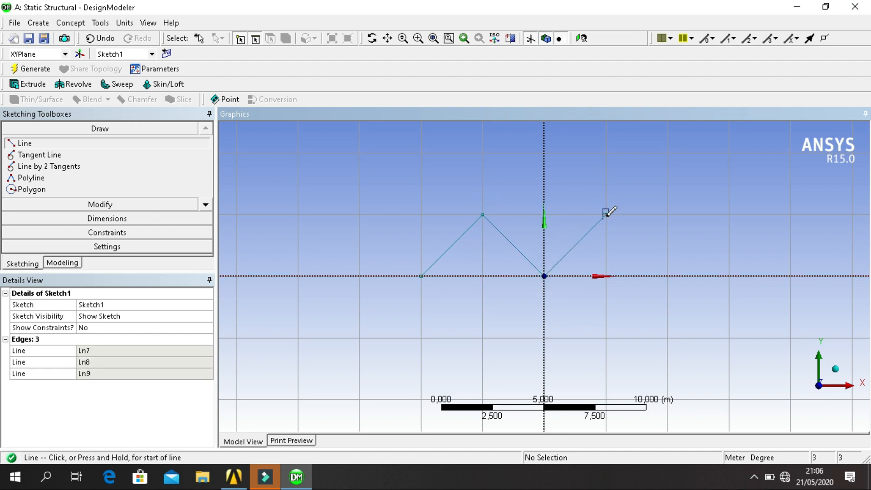
pyautogui.click(669, 275)
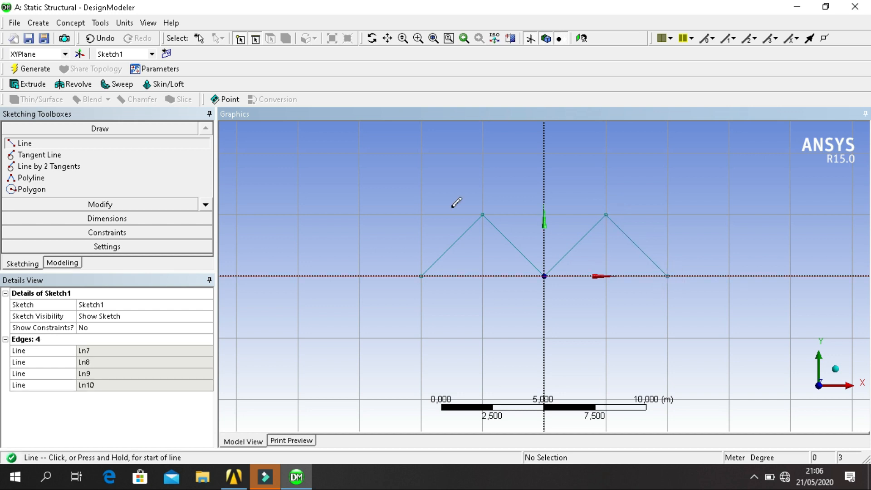
pyautogui.moveTo(510, 207)
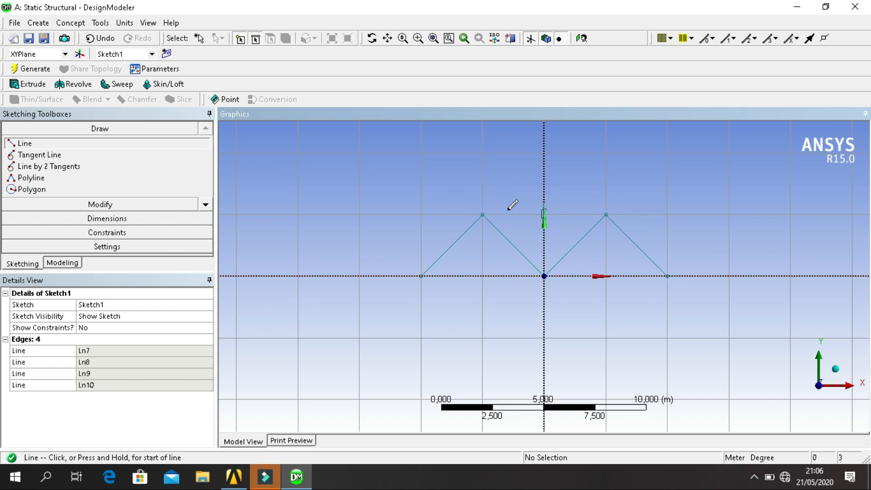
pyautogui.moveTo(482, 225)
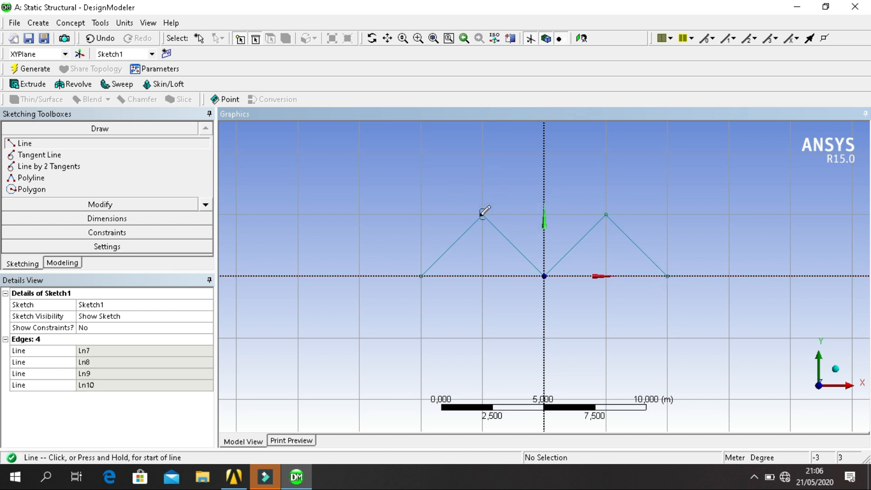
pyautogui.click(606, 214)
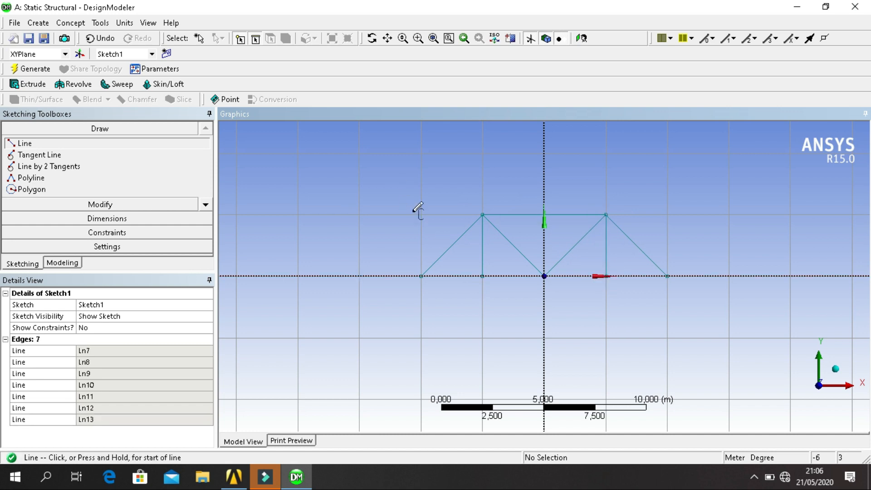
pyautogui.moveTo(137, 174)
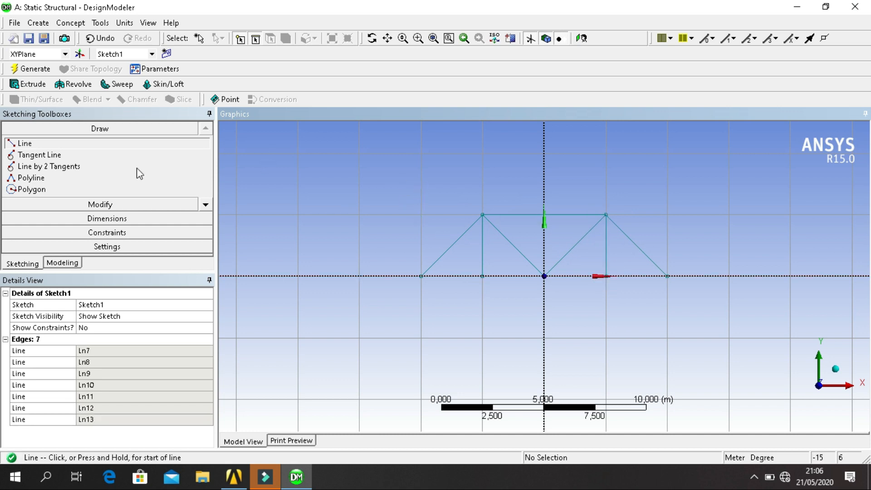
pyautogui.moveTo(82, 26)
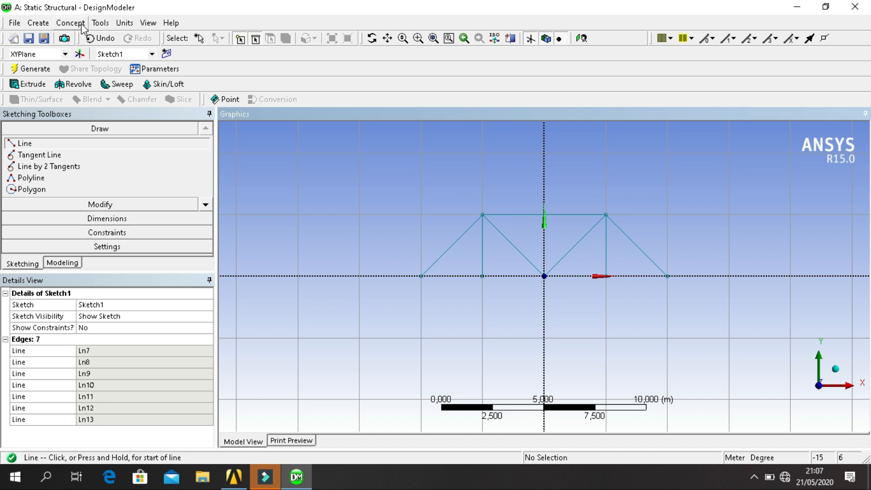
# Step: Create a Lines From Sketches feature from Sketch1 and generate the line body
pyautogui.click(69, 23)
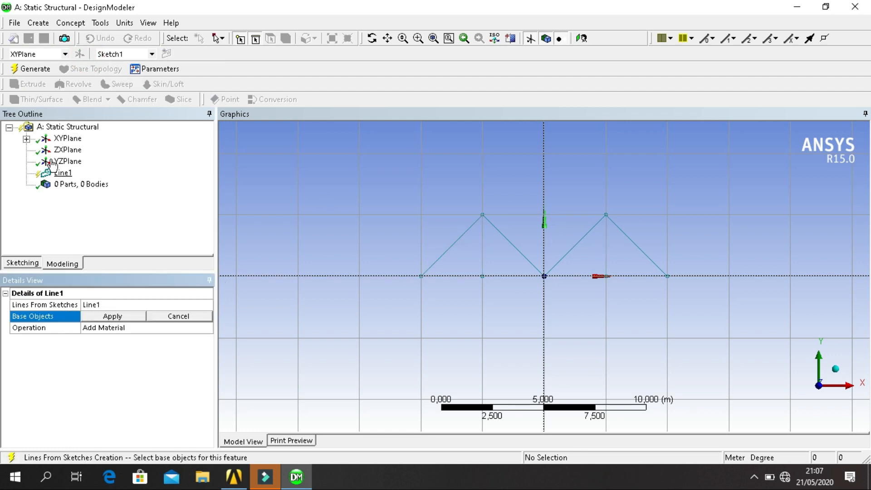
pyautogui.click(28, 139)
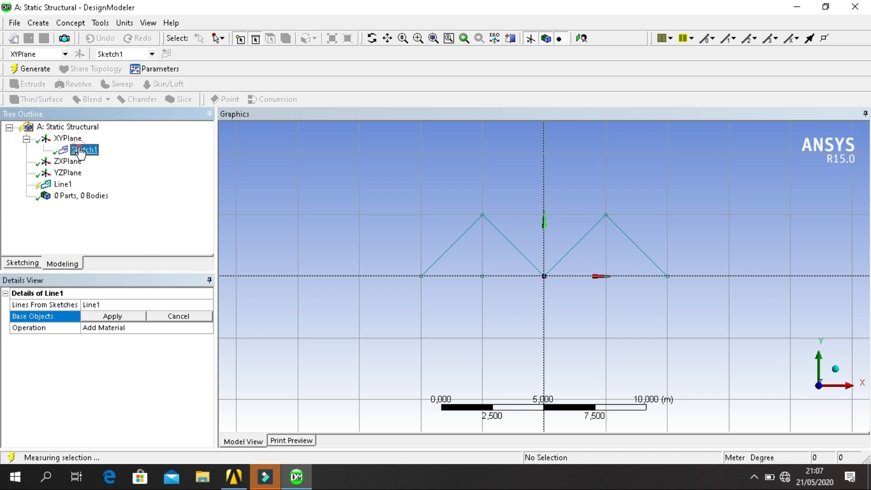
pyautogui.click(113, 316)
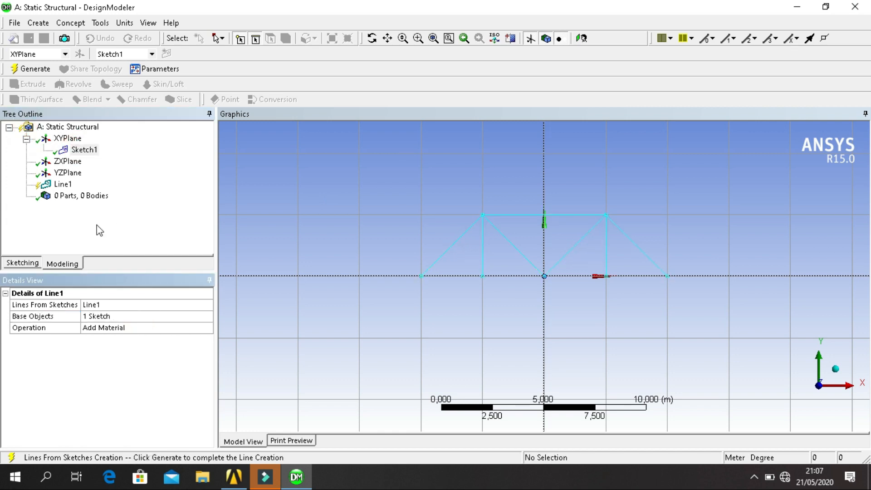
pyautogui.click(33, 68)
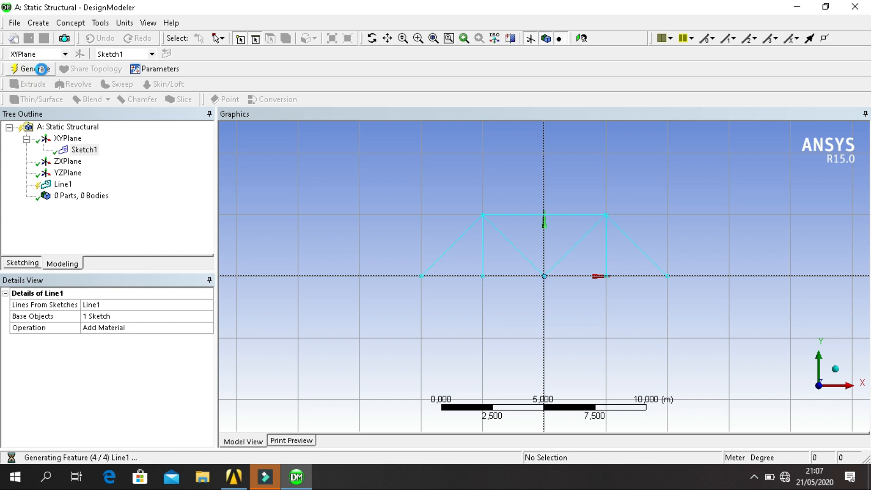
pyautogui.click(28, 69)
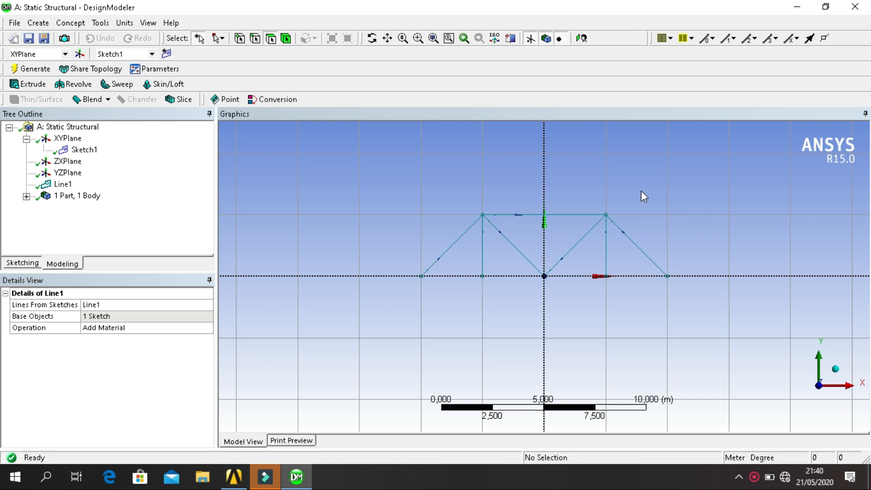
# Step: Start a linear Pattern1 and set the truss line body as its geometry
pyautogui.click(71, 23)
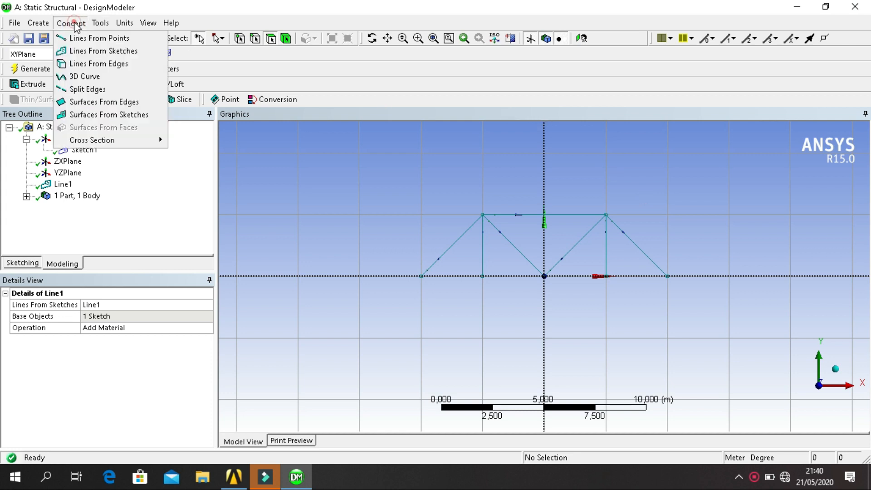
pyautogui.click(38, 23)
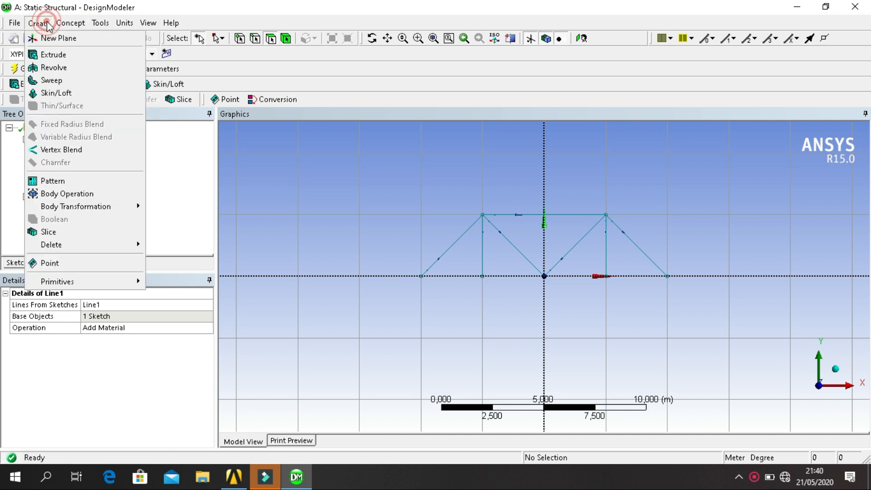
pyautogui.moveTo(80, 123)
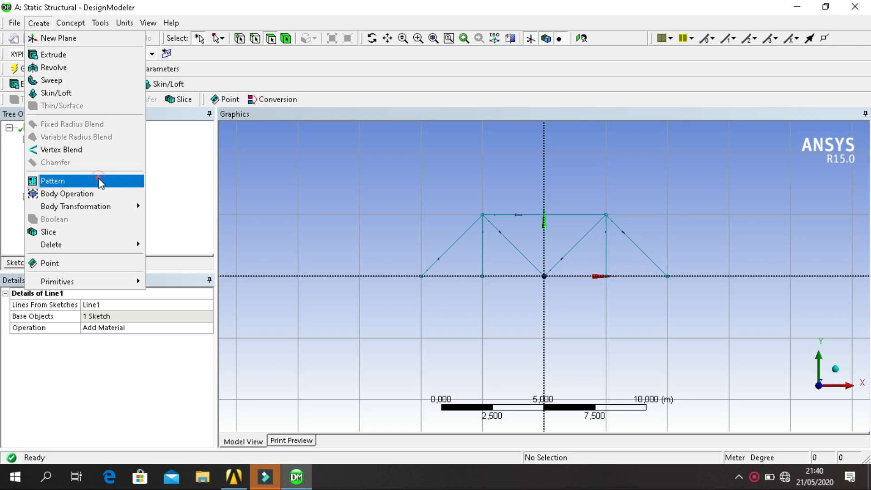
pyautogui.click(53, 181)
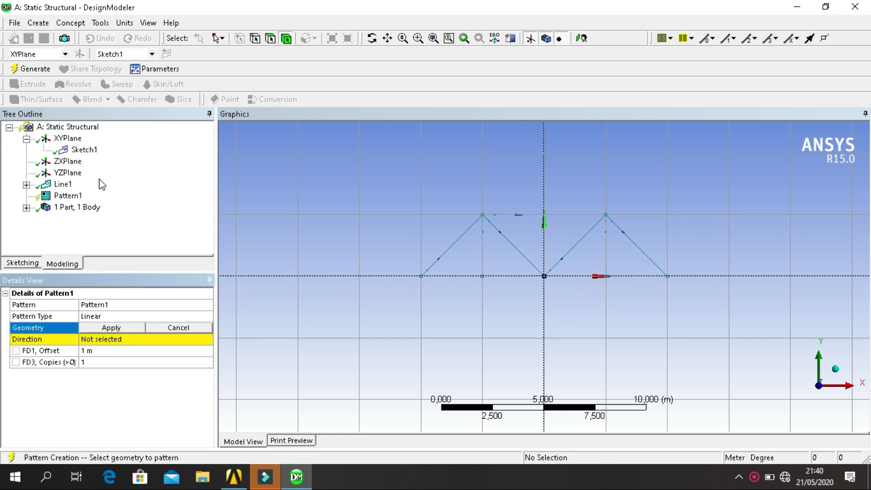
pyautogui.moveTo(109, 266)
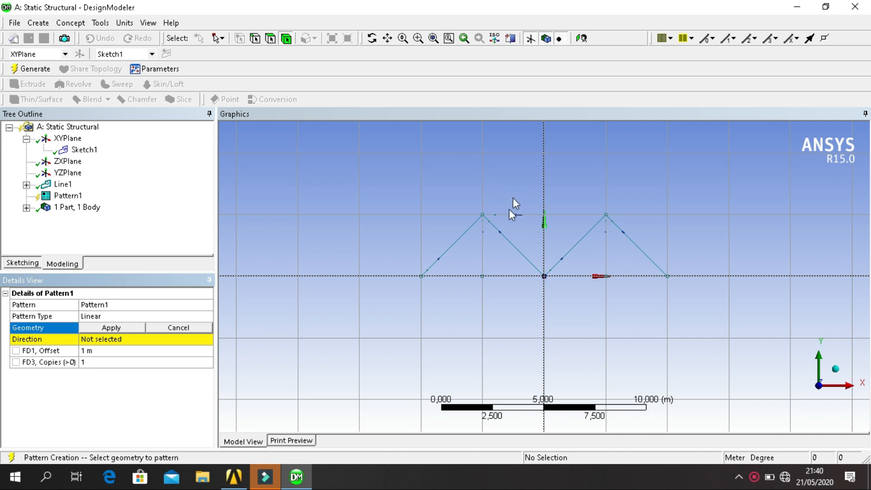
pyautogui.click(482, 221)
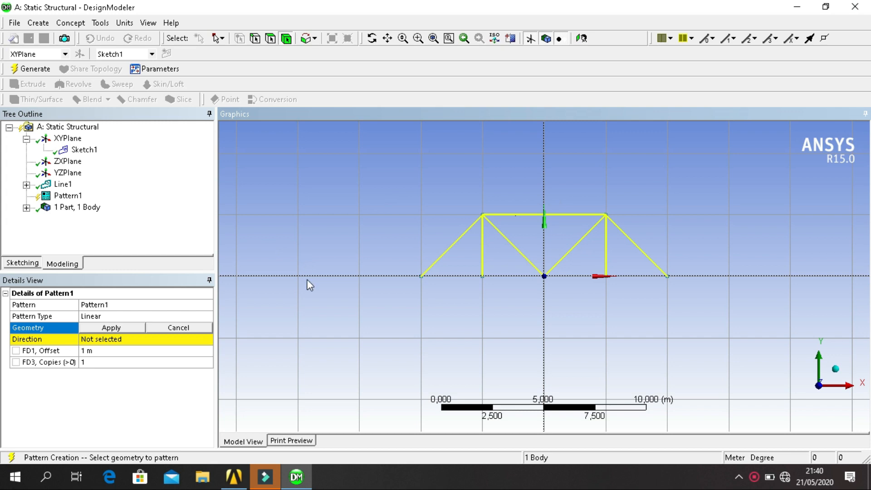
pyautogui.moveTo(125, 333)
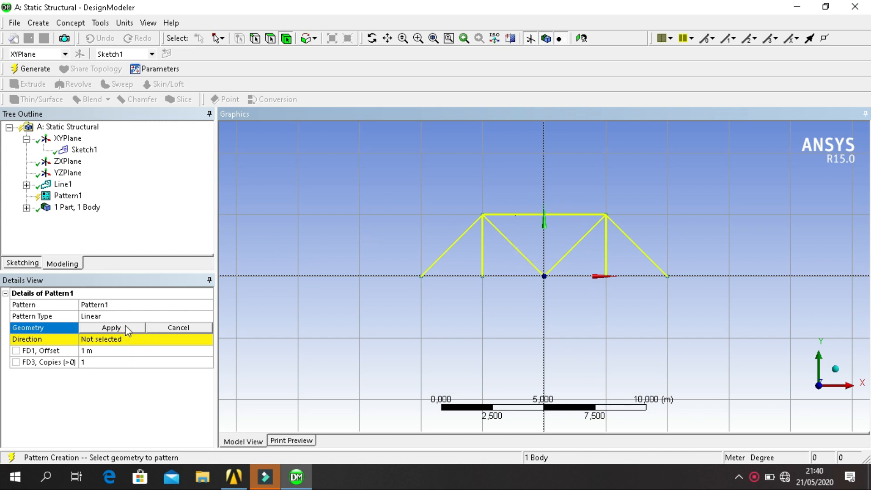
pyautogui.click(111, 328)
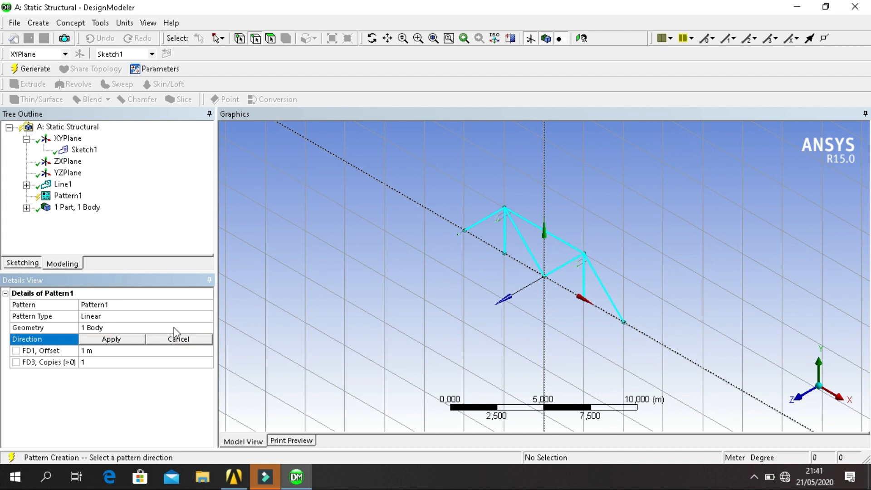
pyautogui.moveTo(168, 166)
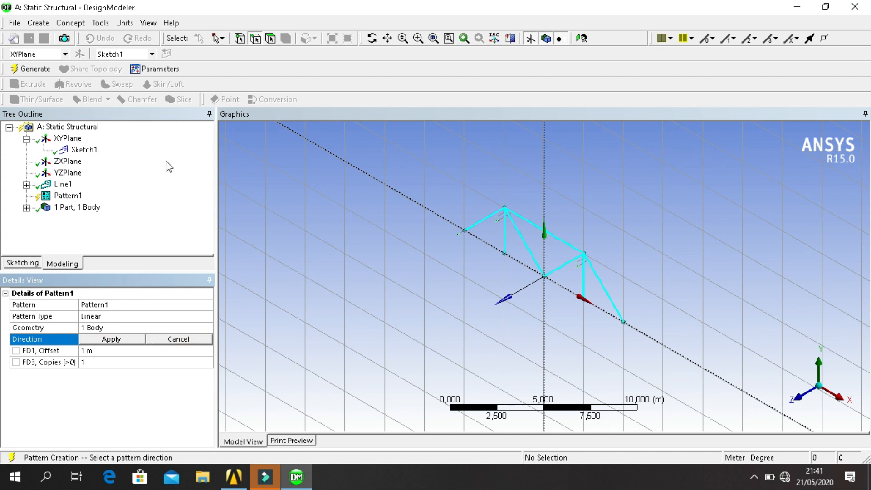
# Step: Direct Pattern1 along the Z-axis edge with a 2 m offset and generate the copy
pyautogui.click(60, 162)
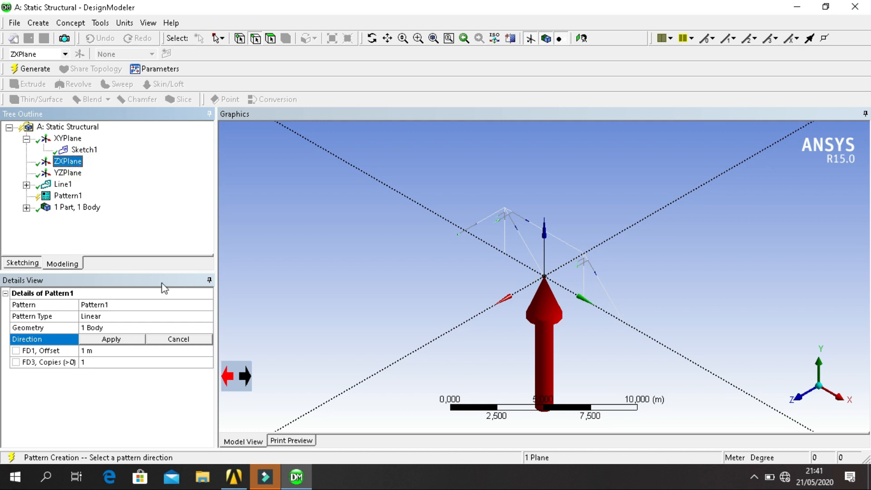
pyautogui.moveTo(488, 312)
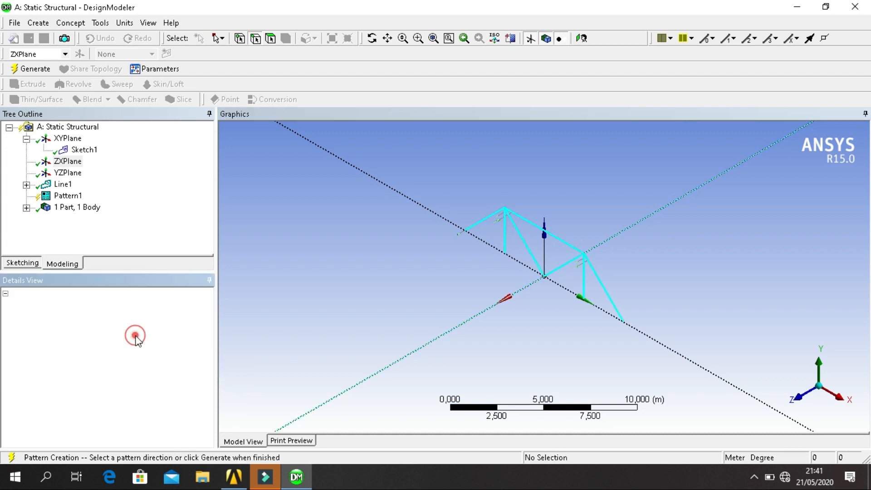
pyautogui.click(68, 195)
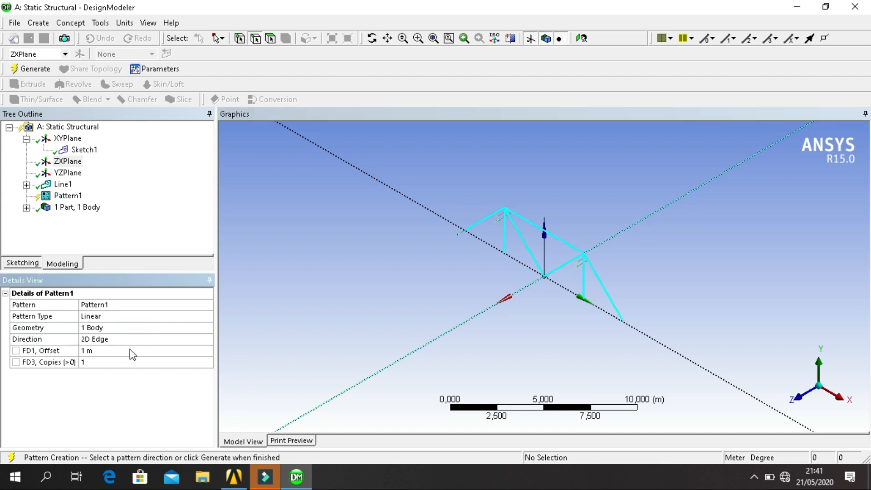
pyautogui.click(136, 350)
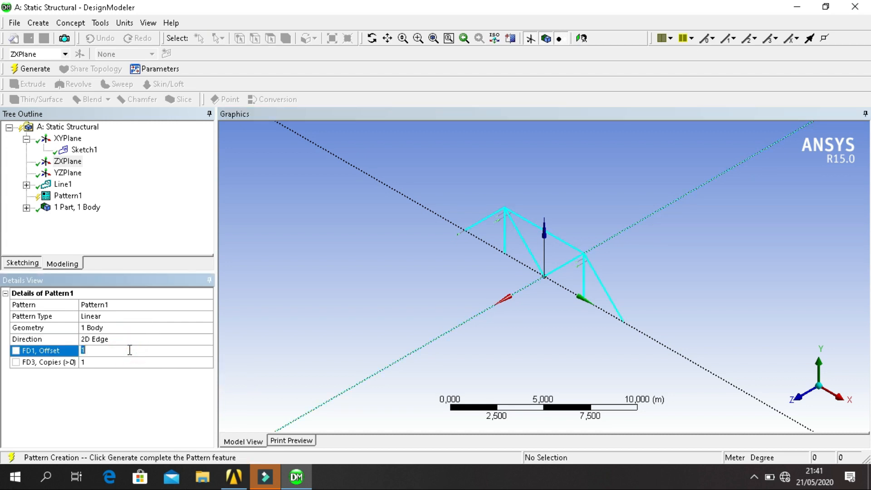
pyautogui.write('2 m')
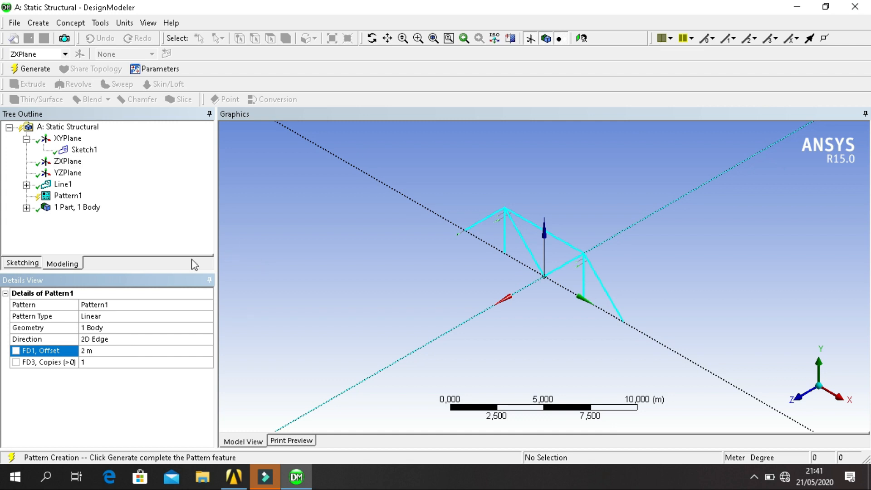
pyautogui.click(29, 69)
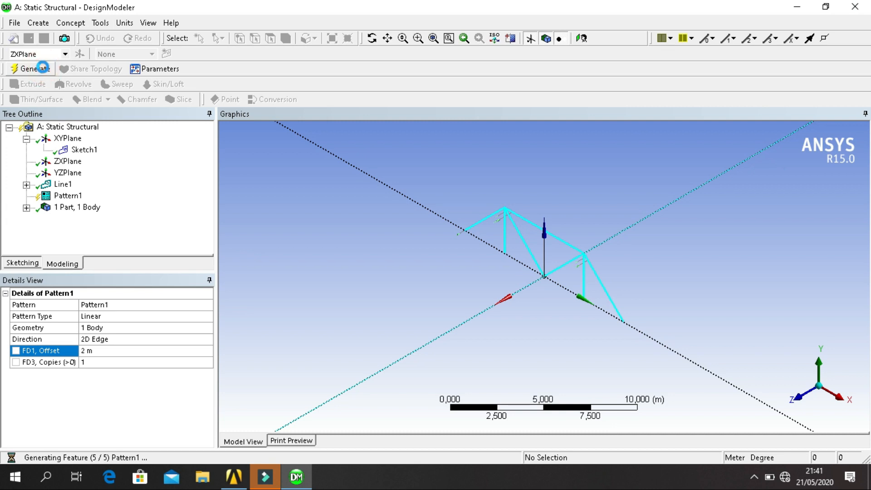
pyautogui.click(29, 69)
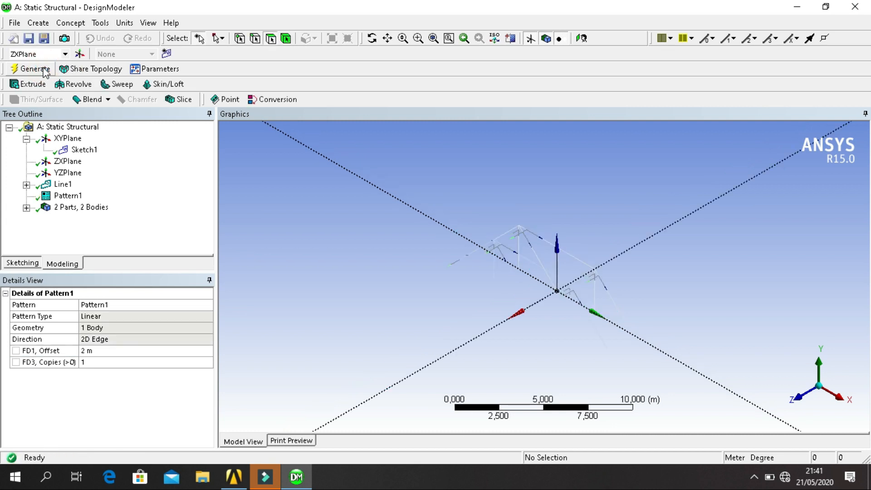
pyautogui.moveTo(220, 130)
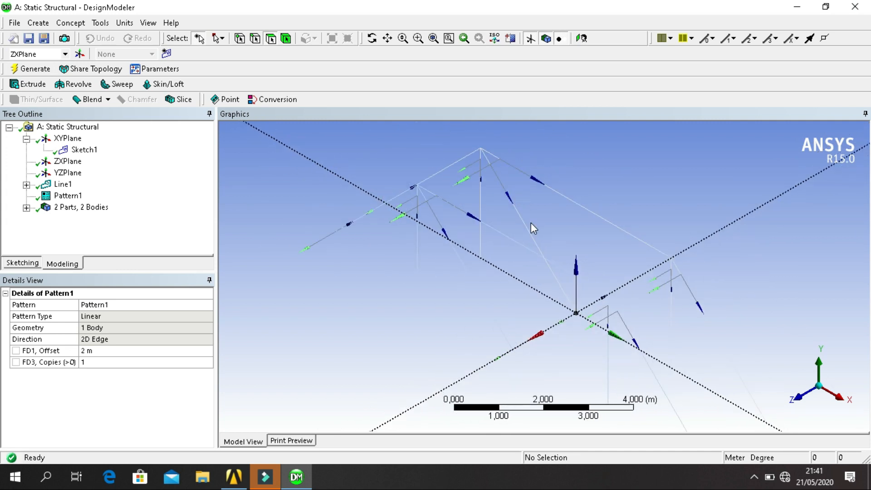
pyautogui.moveTo(416, 189)
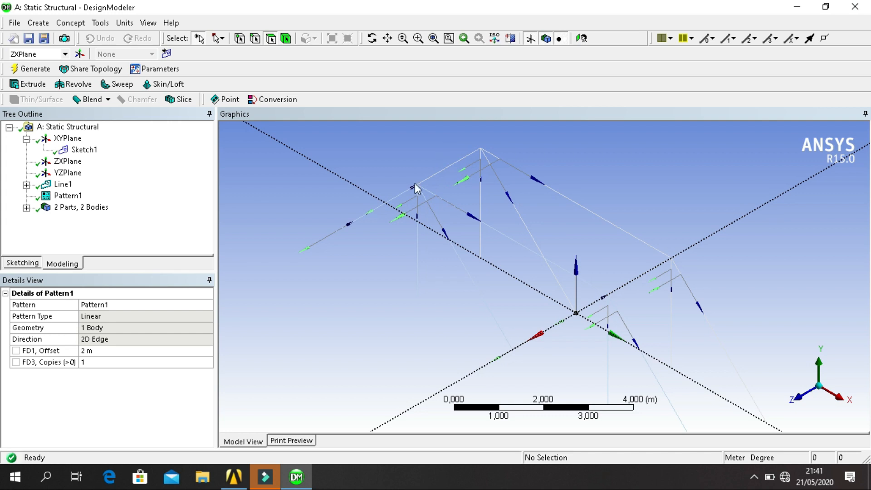
pyautogui.moveTo(446, 206)
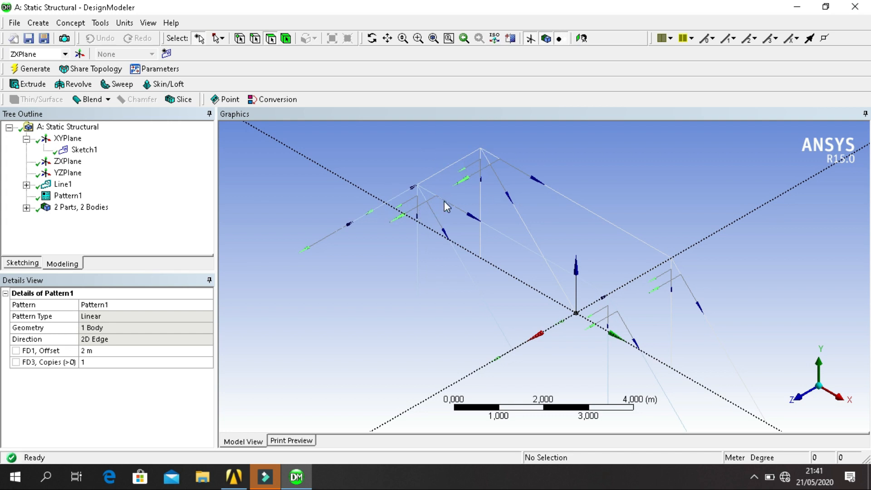
pyautogui.moveTo(479, 155)
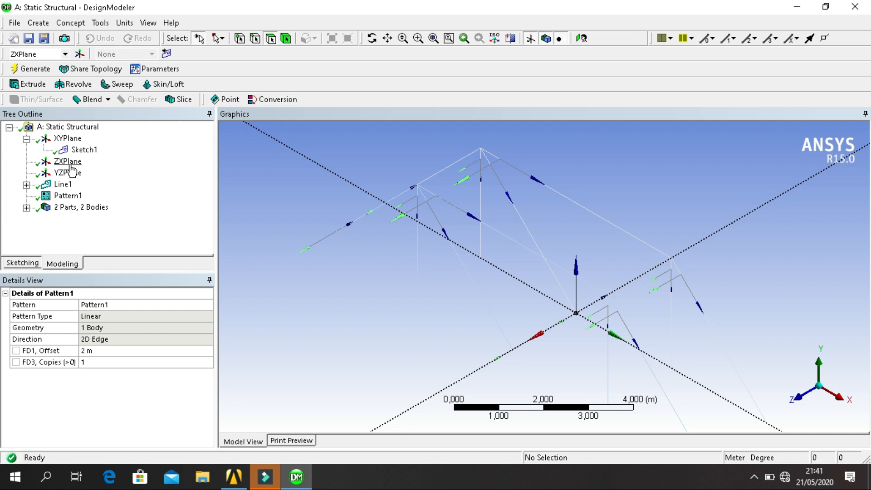
# Step: Select the ZX plane to show its properties
pyautogui.click(62, 162)
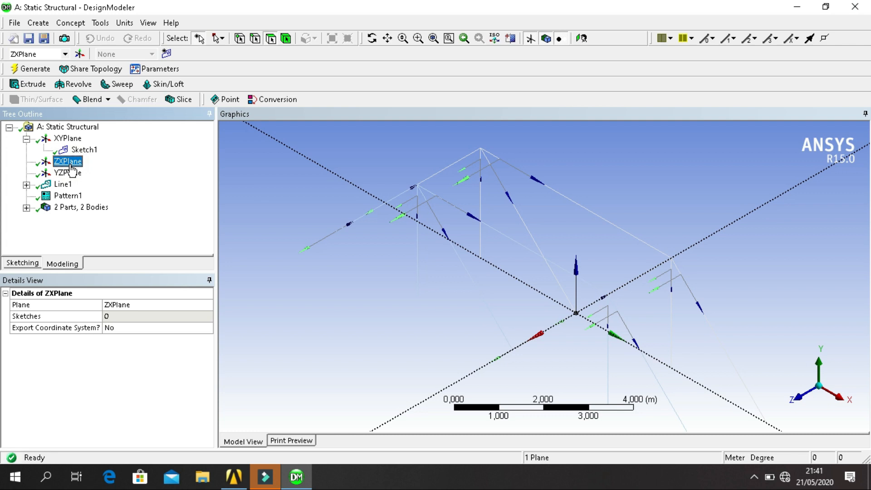
# Step: Create a new plane from the ZX plane with a 3 m Offset Z transform, dismissing the warning
pyautogui.click(81, 53)
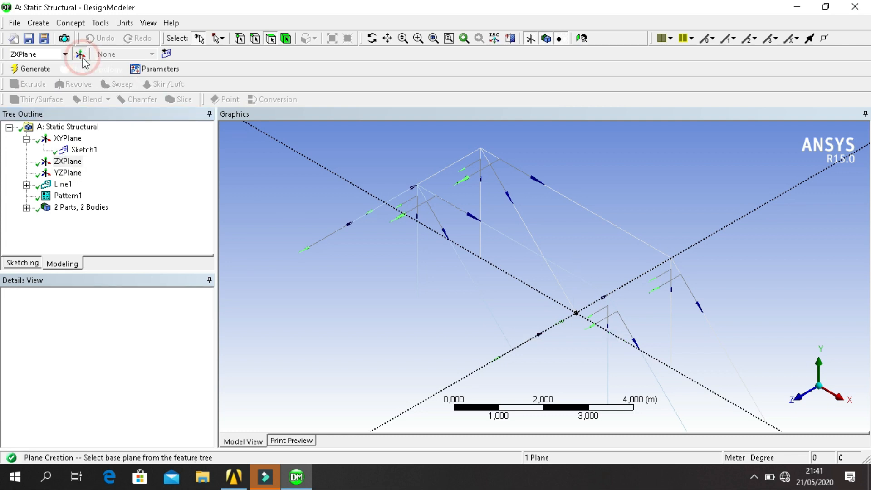
pyautogui.click(79, 54)
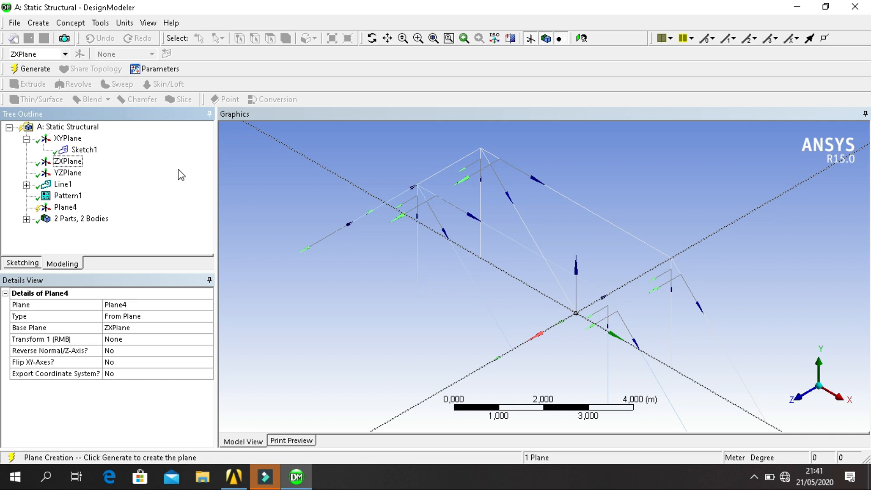
pyautogui.moveTo(186, 319)
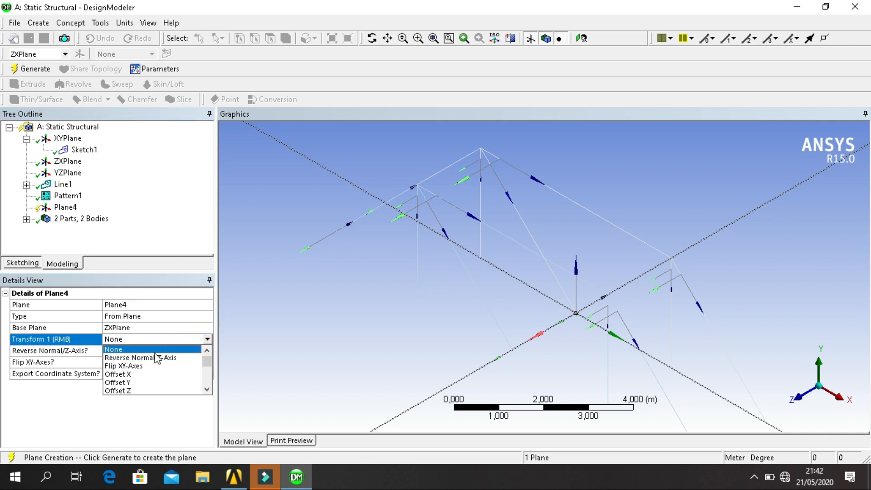
pyautogui.moveTo(156, 391)
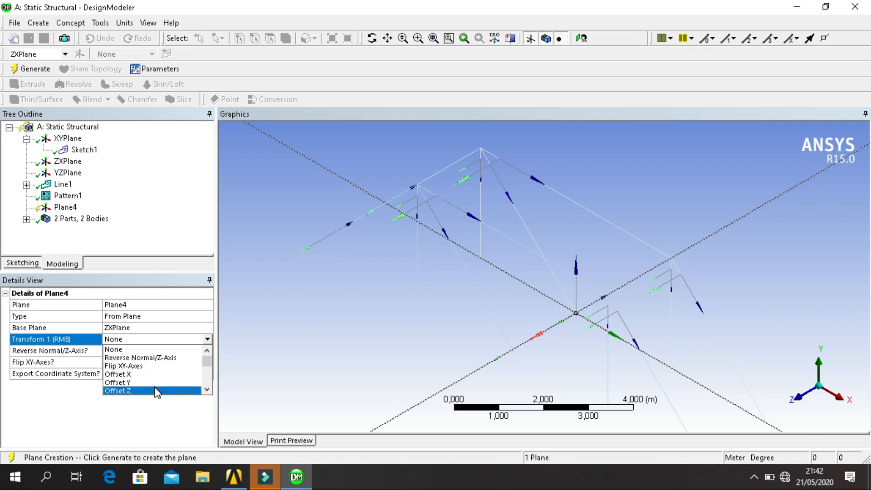
pyautogui.click(117, 390)
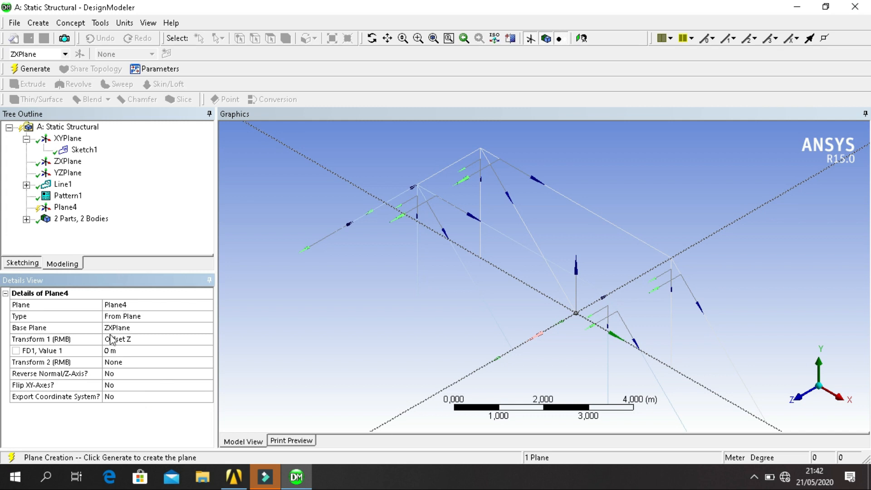
pyautogui.click(116, 351)
pyautogui.write('3')
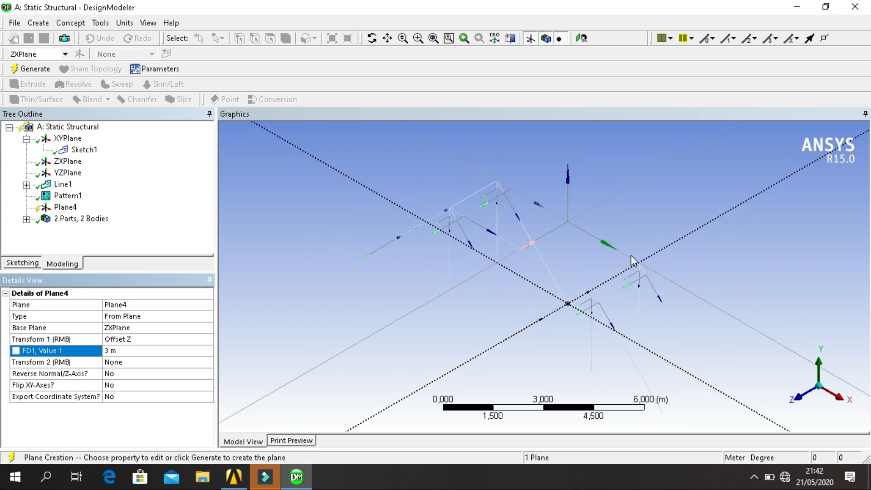
pyautogui.moveTo(255, 234)
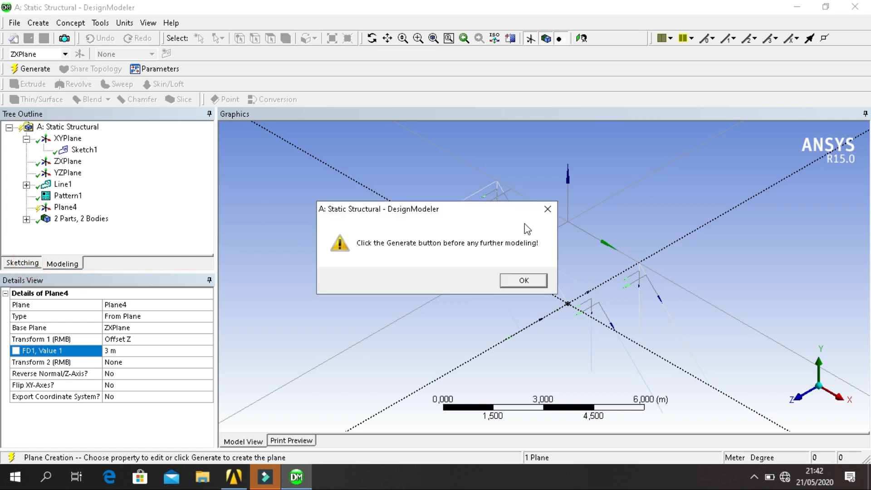
pyautogui.click(523, 279)
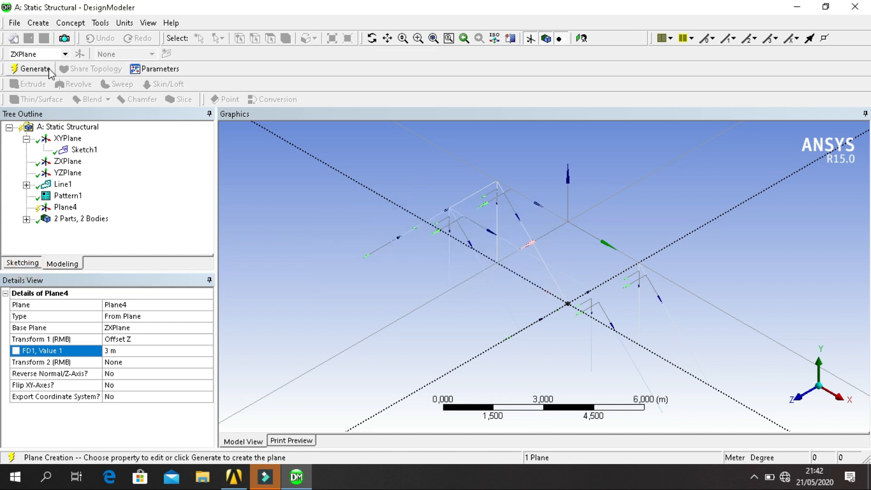
# Step: Generate Plane4, enter sketching on it and enable the grid with snapping
pyautogui.click(28, 69)
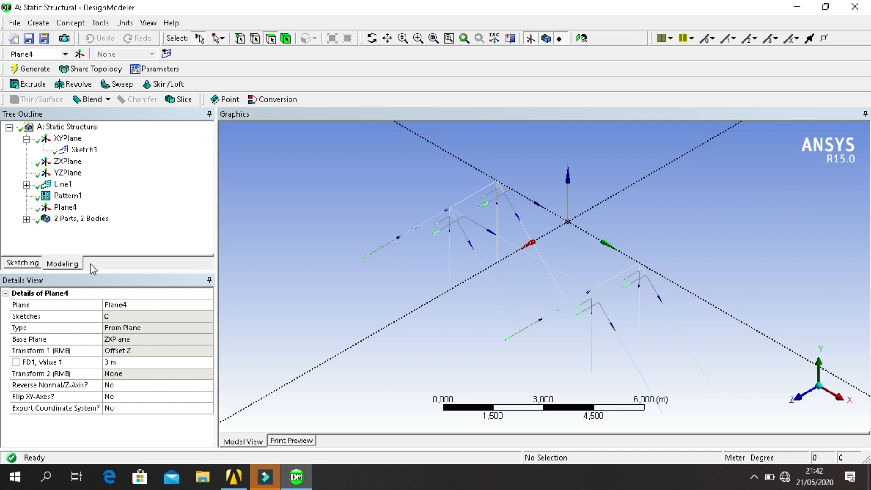
pyautogui.click(18, 276)
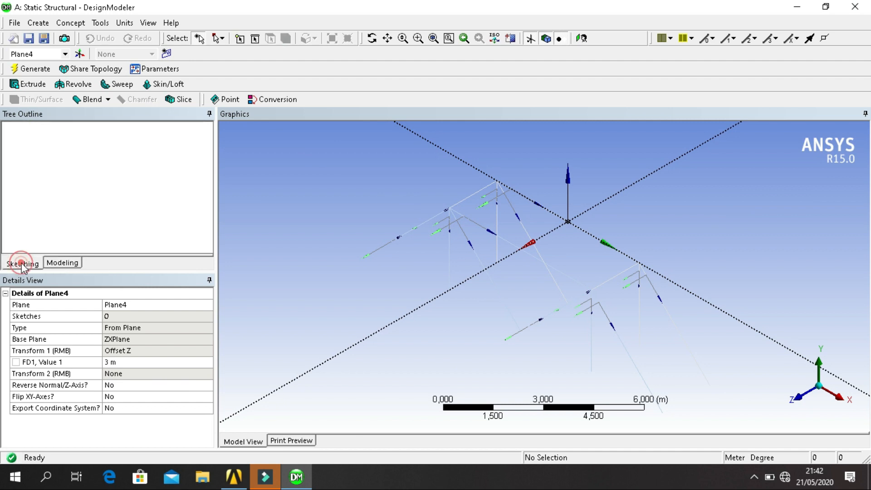
pyautogui.click(21, 262)
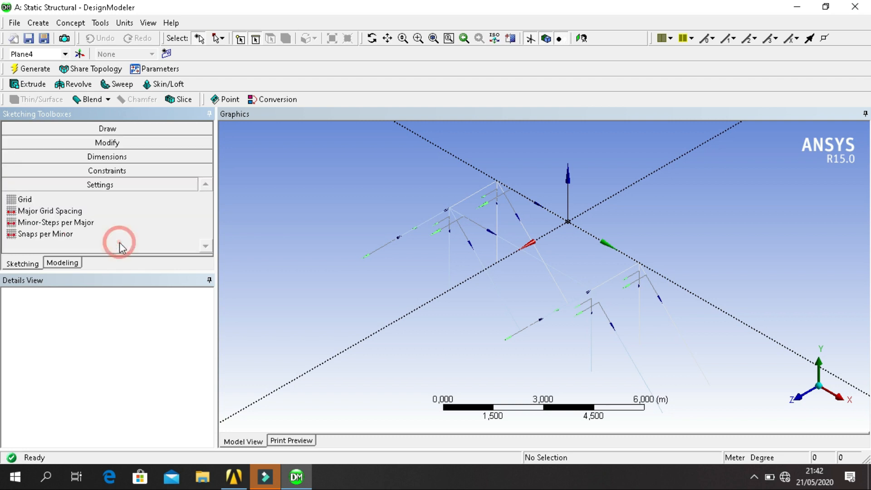
pyautogui.click(24, 199)
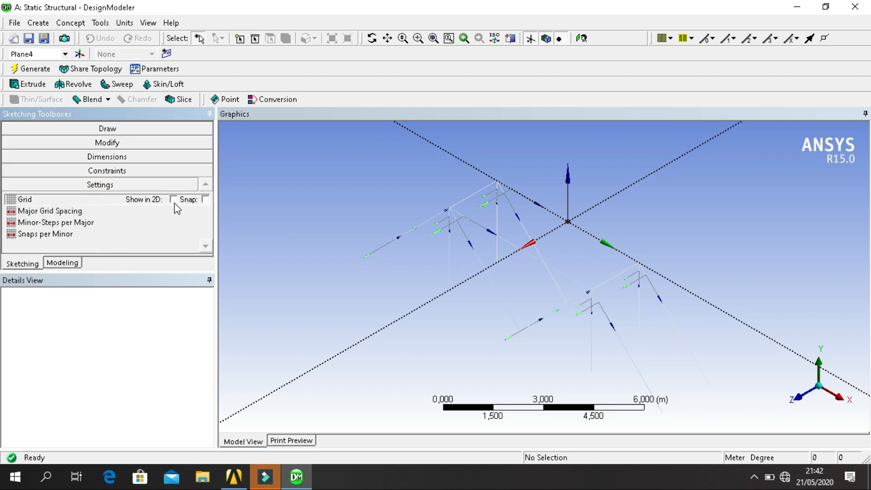
pyautogui.click(173, 199)
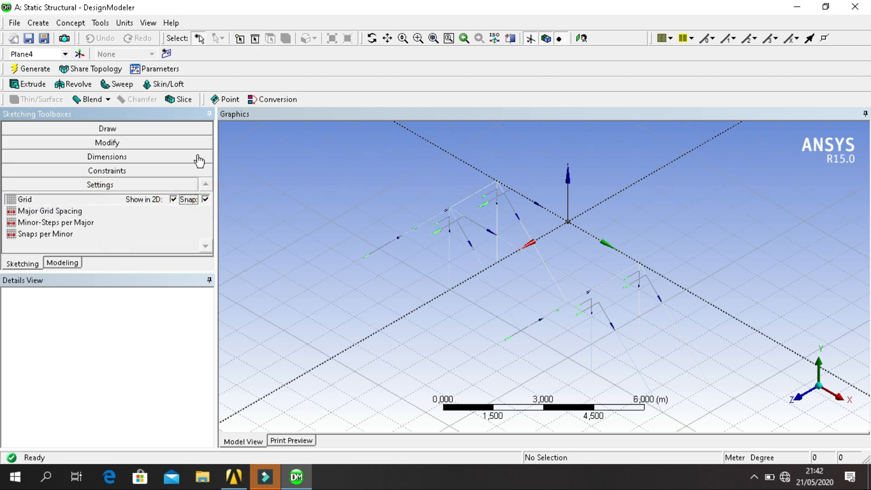
pyautogui.moveTo(53, 269)
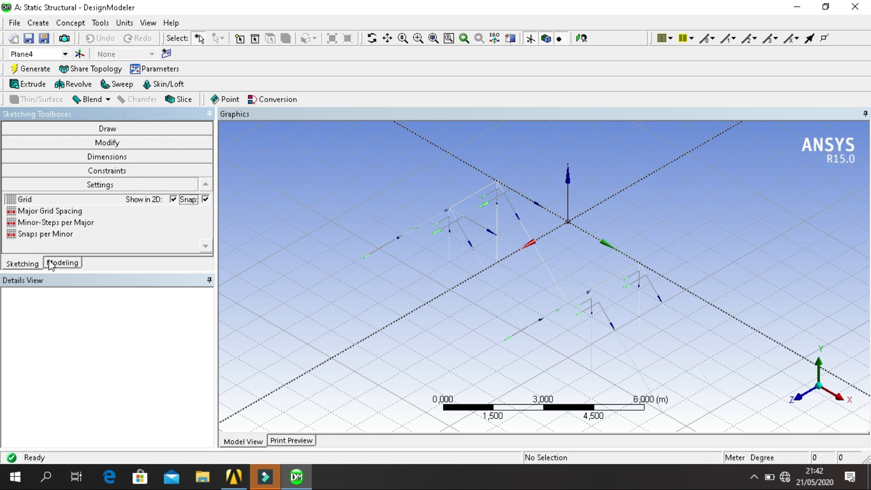
# Step: Return to the Draw tools and start the Line tool for Sketch2's deck lines
pyautogui.click(107, 128)
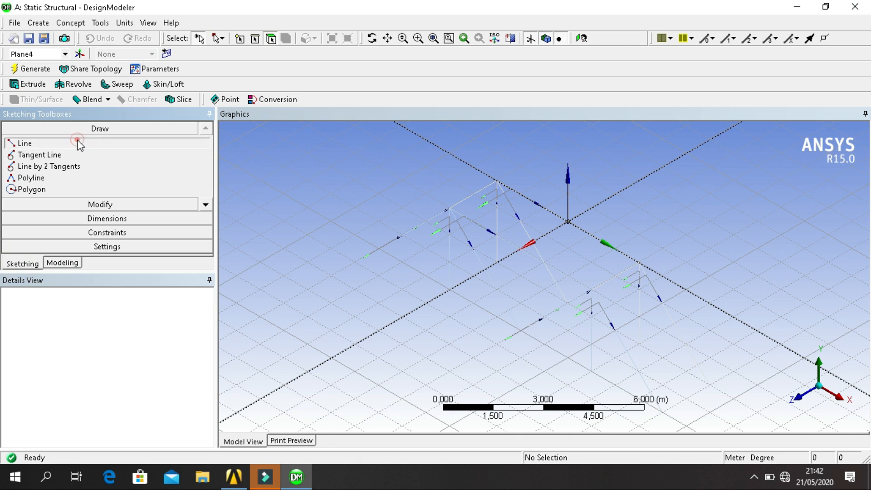
pyautogui.click(21, 143)
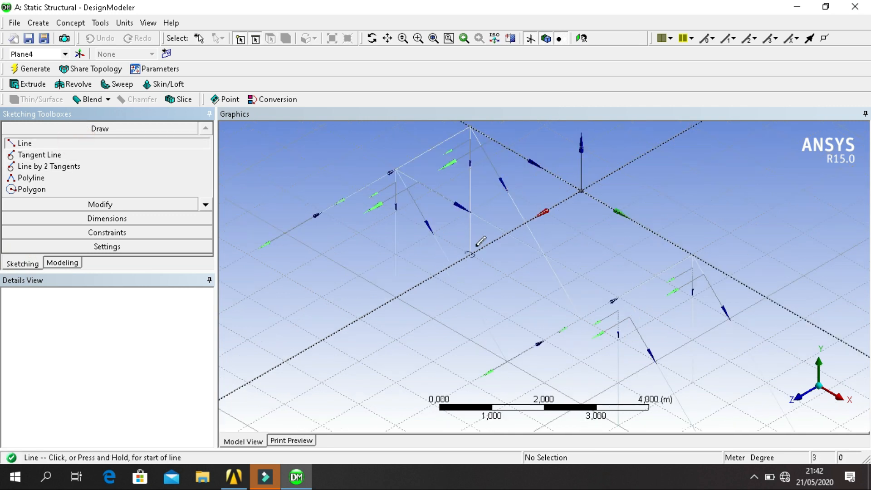
pyautogui.moveTo(717, 256)
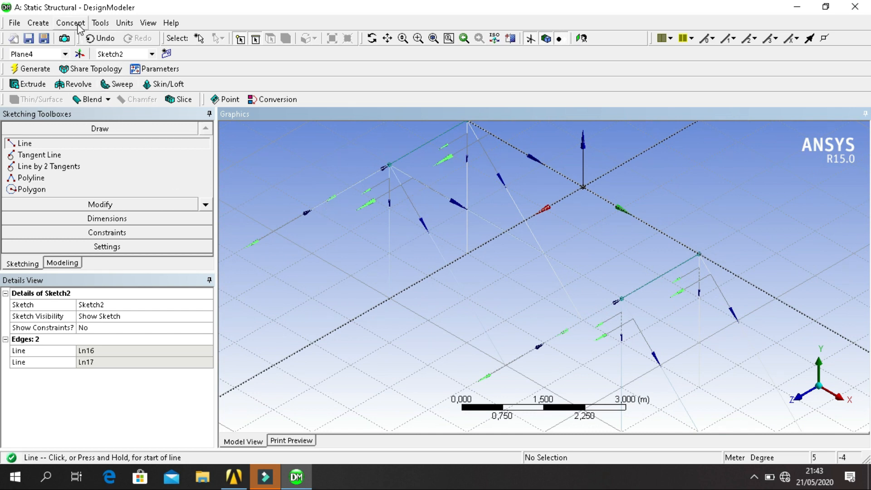
# Step: Generate a Lines From Sketches feature from Sketch2, then select the ZX plane
pyautogui.click(69, 22)
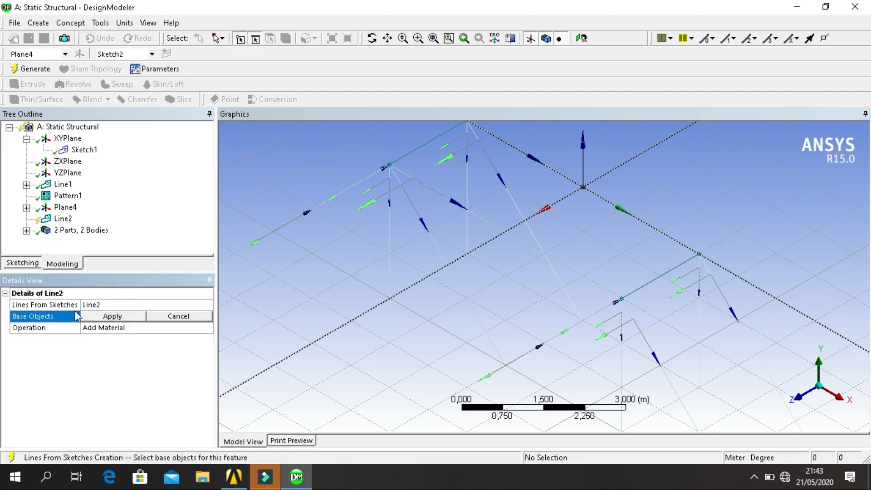
pyautogui.click(29, 207)
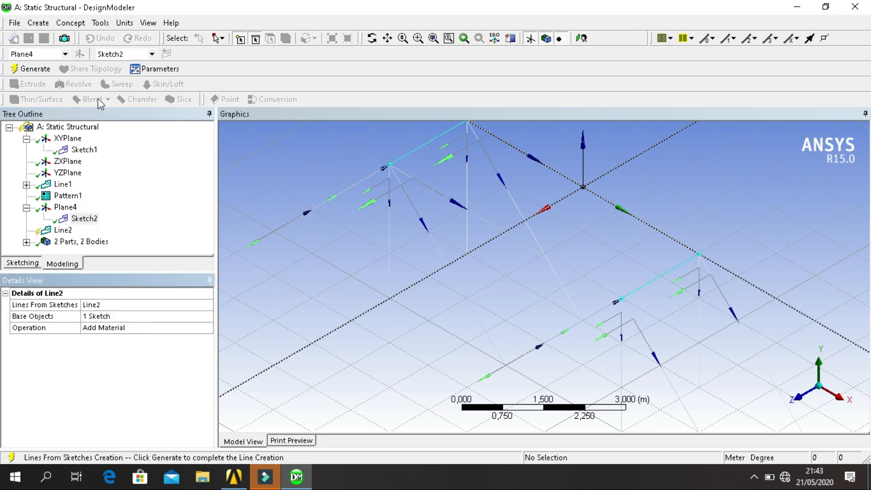
pyautogui.click(31, 69)
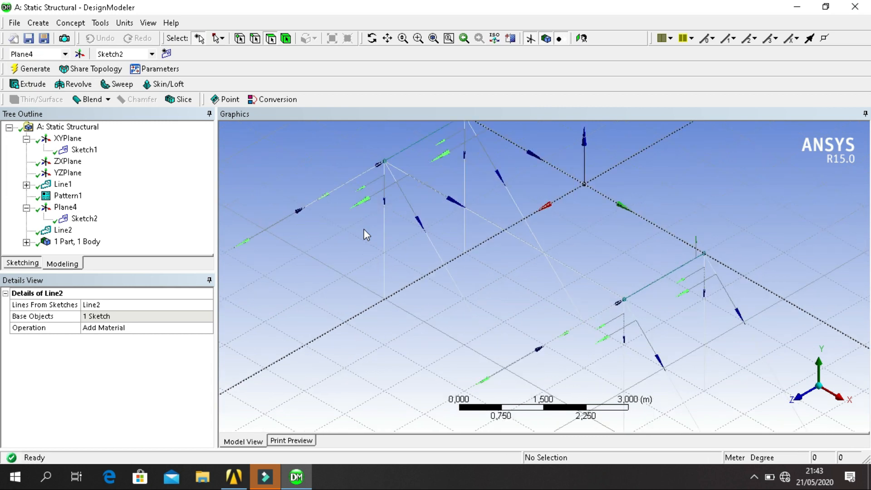
pyautogui.click(58, 161)
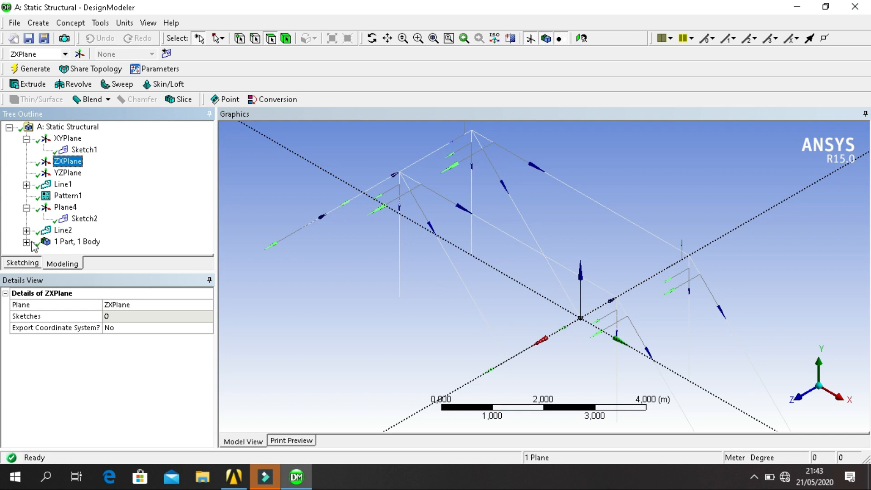
pyautogui.click(29, 242)
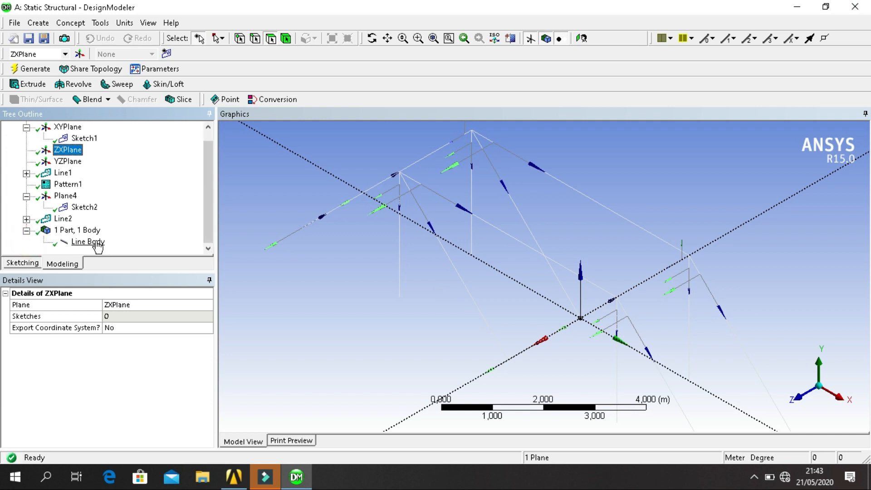
pyautogui.click(81, 241)
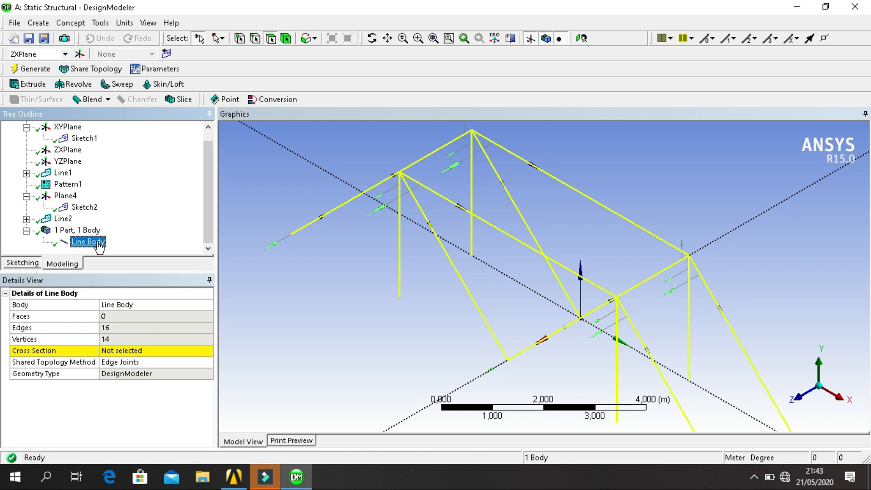
pyautogui.moveTo(296, 250)
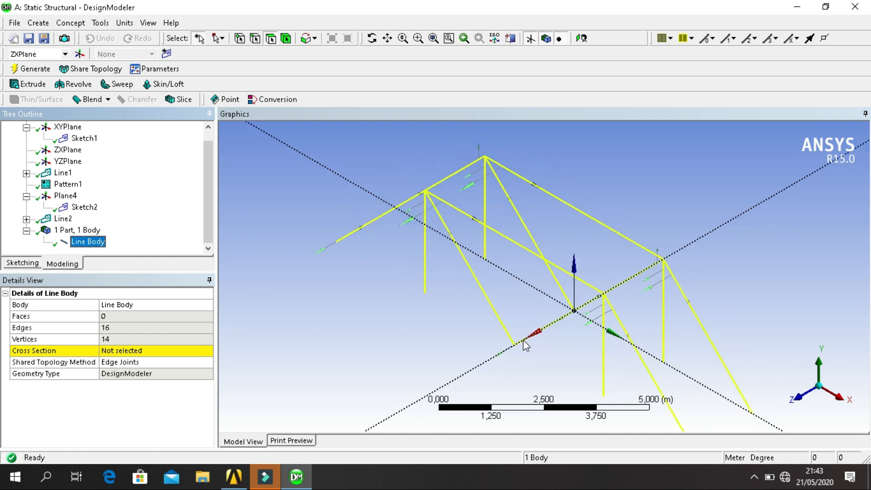
pyautogui.moveTo(257, 213)
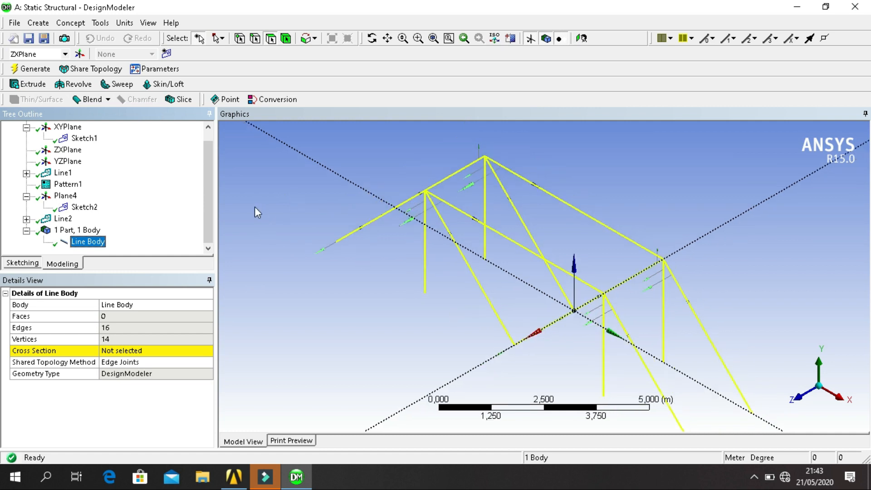
pyautogui.moveTo(253, 206)
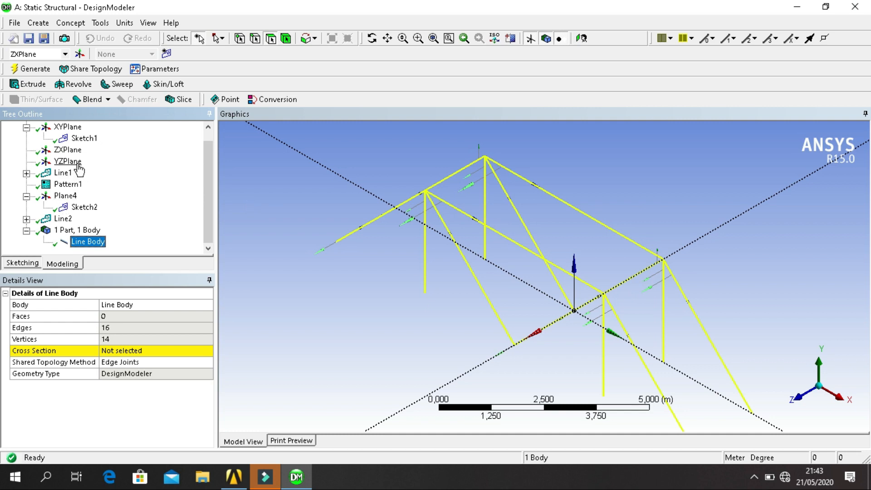
pyautogui.click(67, 161)
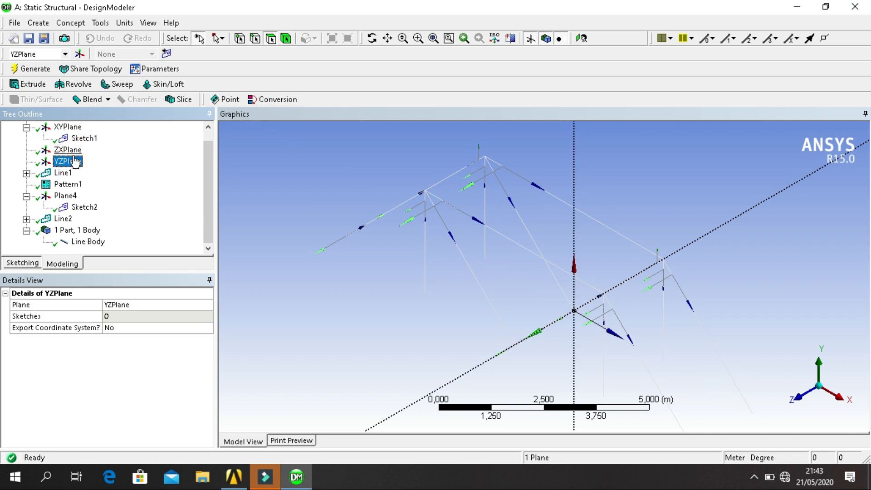
pyautogui.click(62, 149)
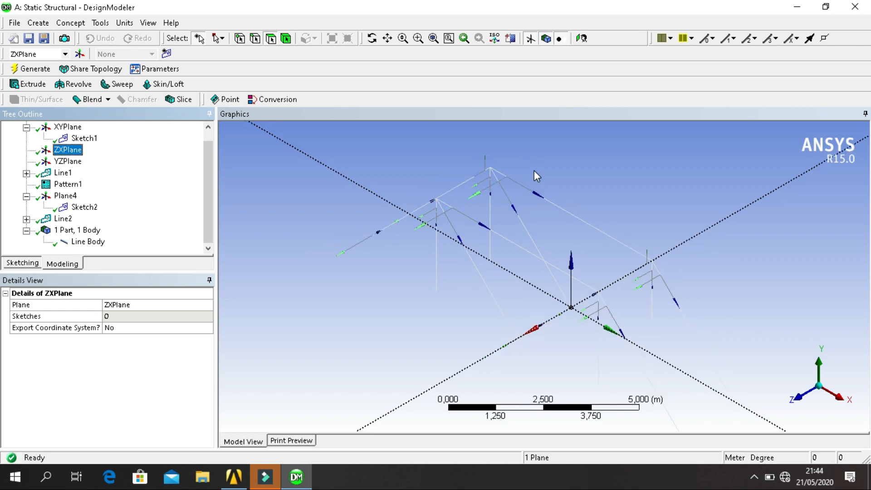
pyautogui.moveTo(552, 179)
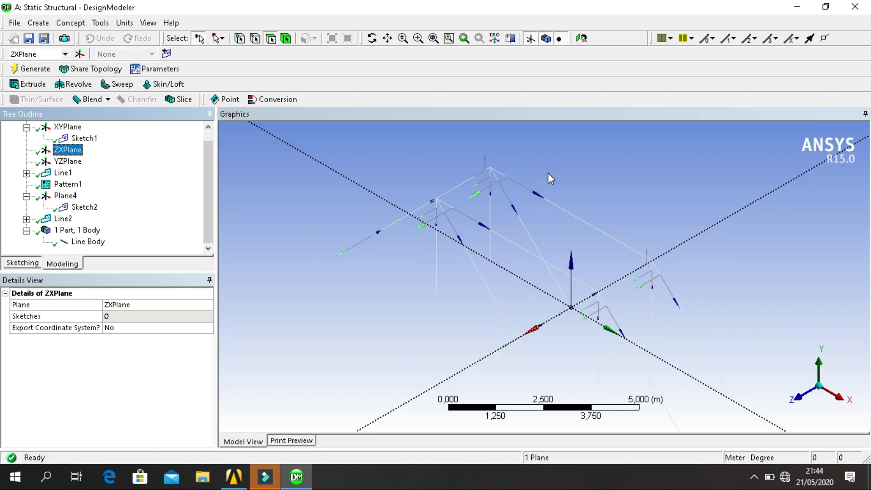
pyautogui.moveTo(51, 269)
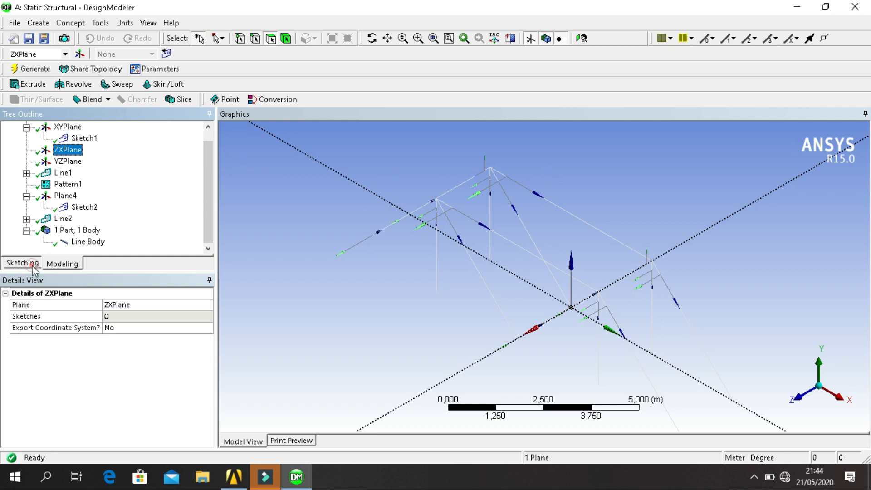
# Step: Enter sketching on the ZX plane with grid snapping on, ready to draw the rectangle
pyautogui.click(22, 264)
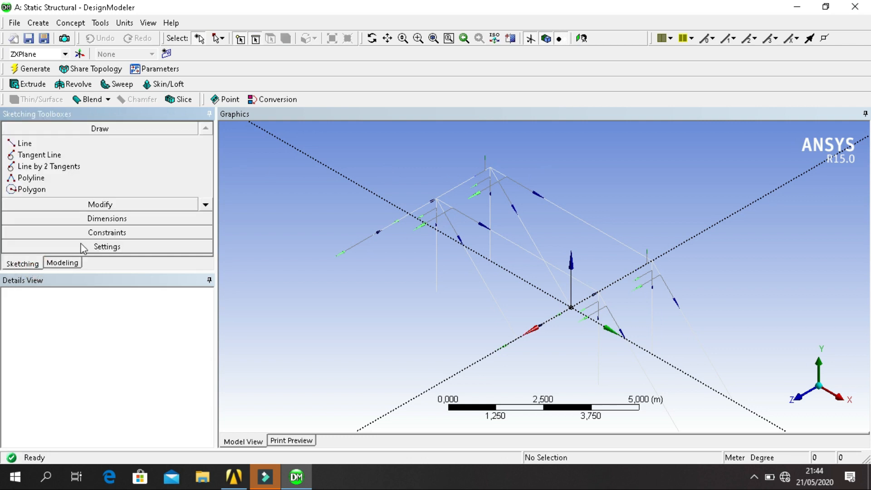
pyautogui.click(107, 246)
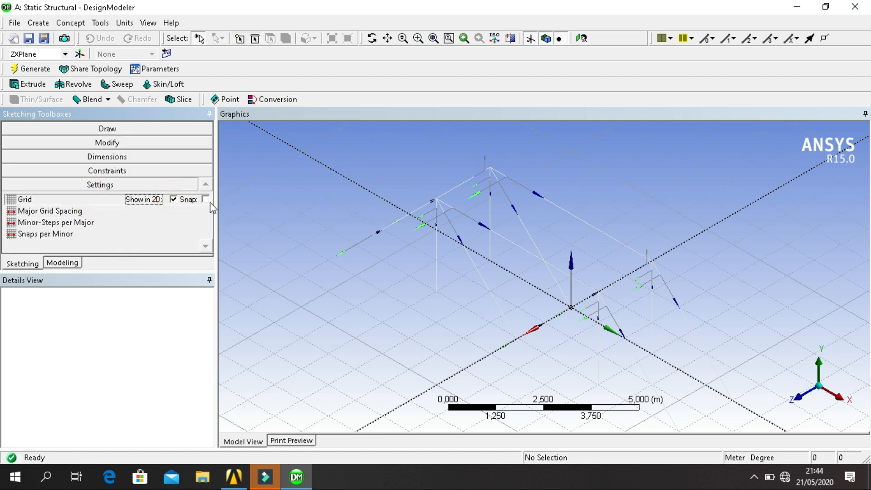
pyautogui.click(205, 199)
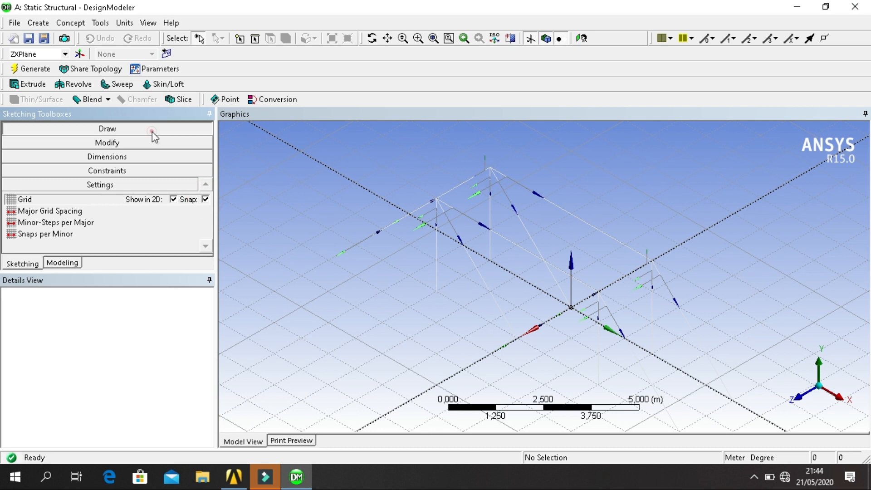
pyautogui.click(107, 128)
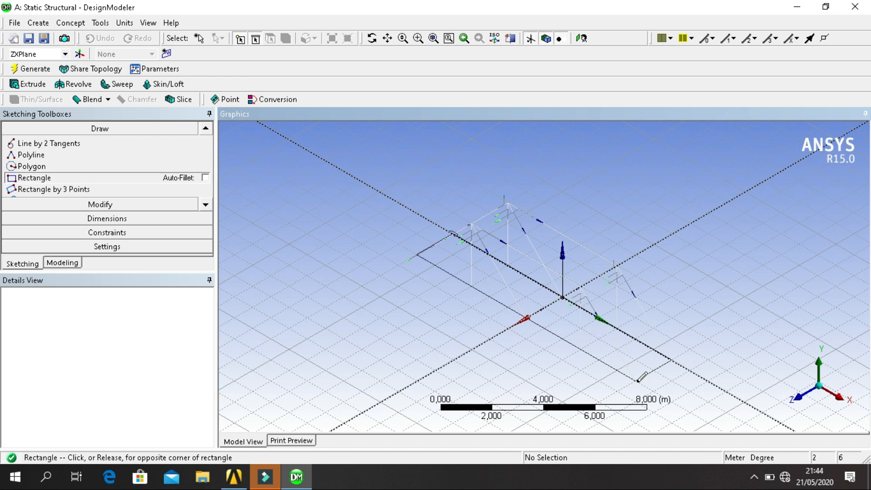
pyautogui.moveTo(635, 382)
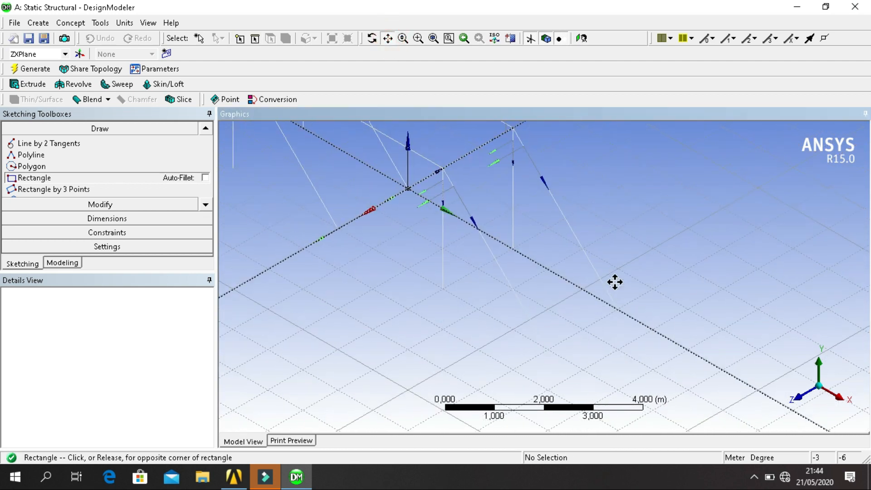
pyautogui.moveTo(67, 178)
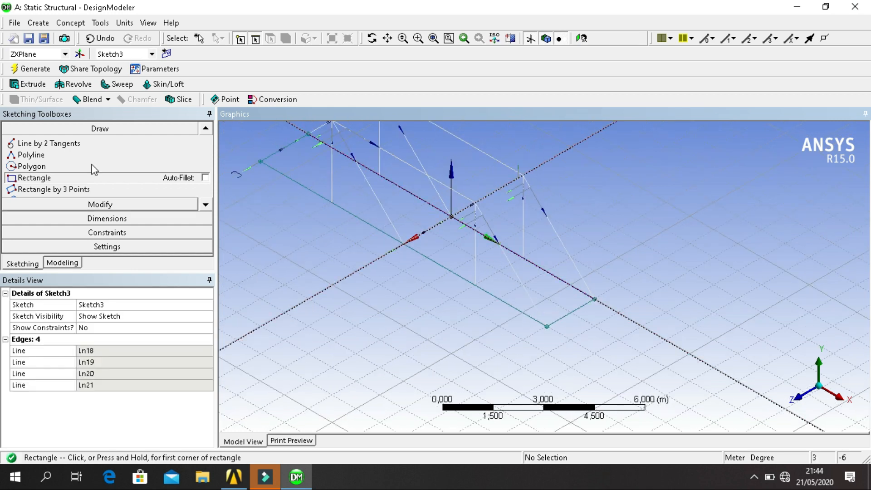
pyautogui.moveTo(59, 22)
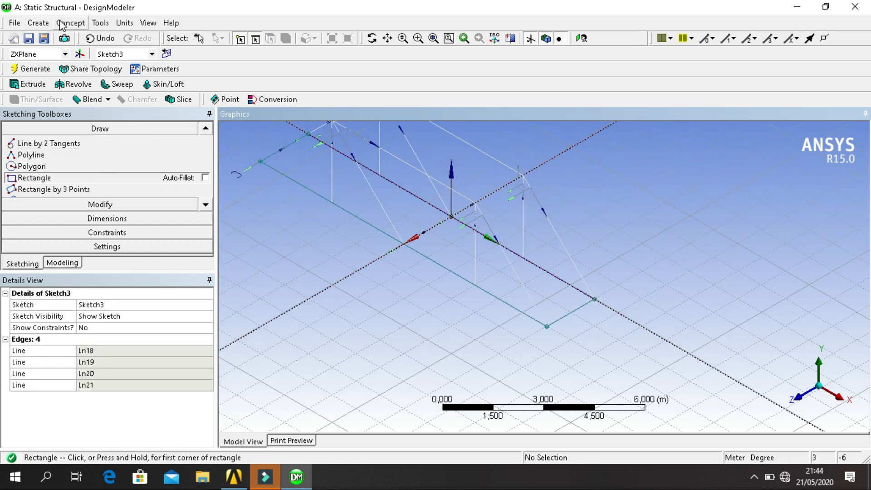
# Step: Start a Surfaces From Sketches feature and set Sketch3 as its base sketch
pyautogui.click(64, 22)
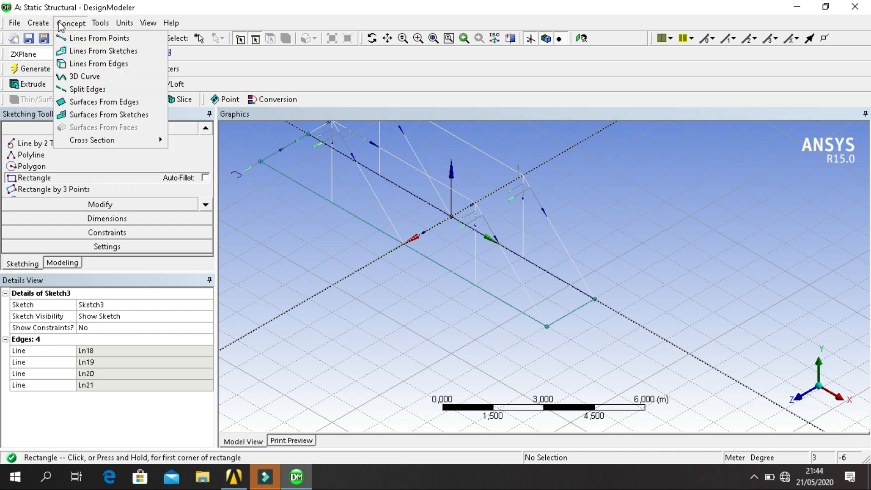
pyautogui.moveTo(99, 79)
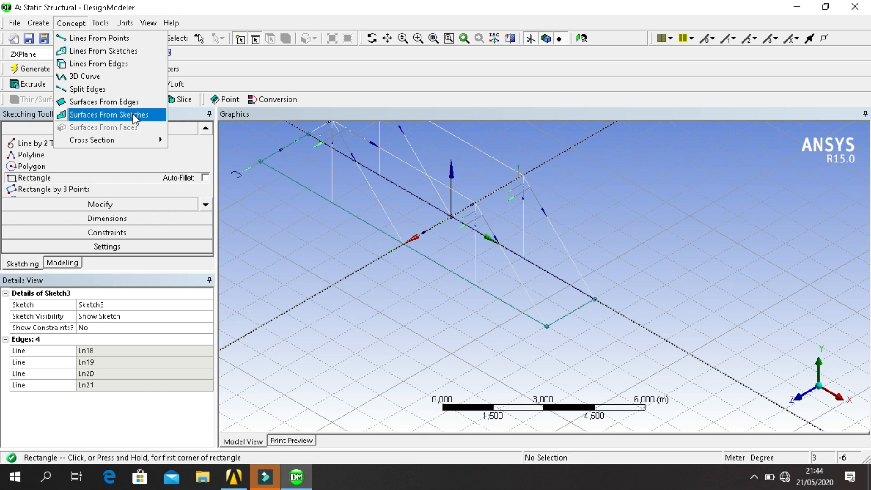
pyautogui.click(109, 115)
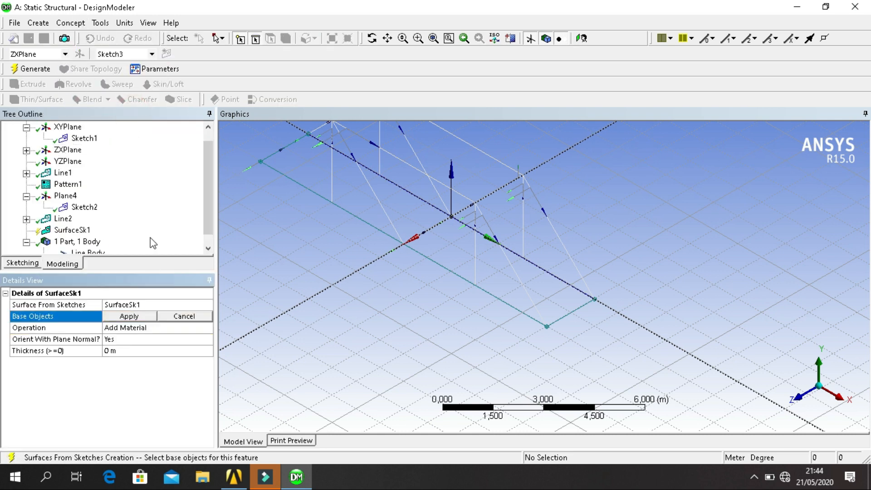
pyautogui.scroll(-3)
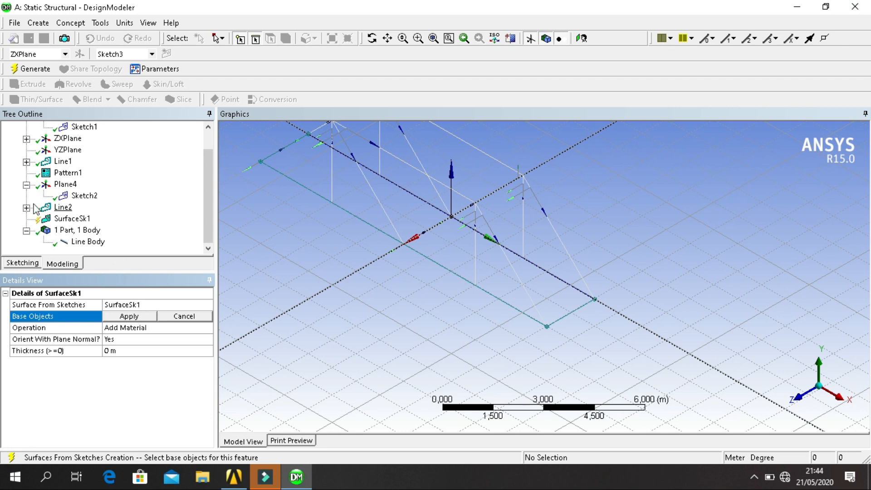
pyautogui.click(24, 207)
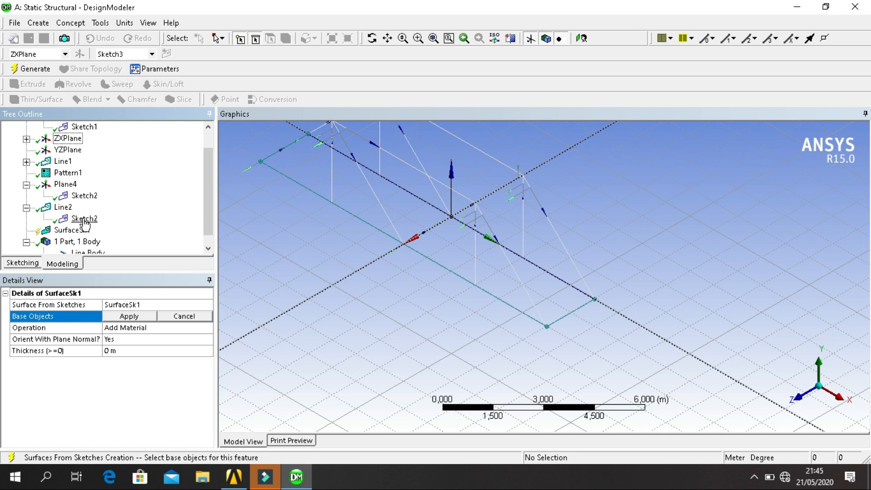
pyautogui.click(64, 185)
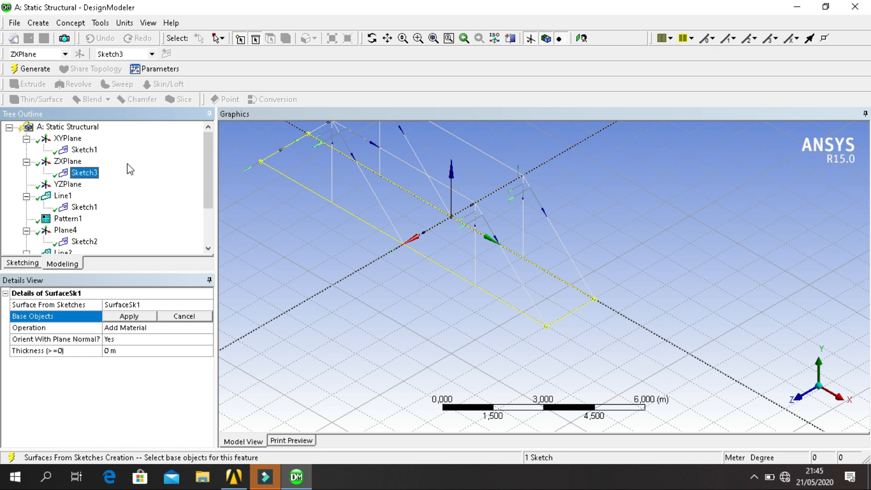
pyautogui.moveTo(99, 285)
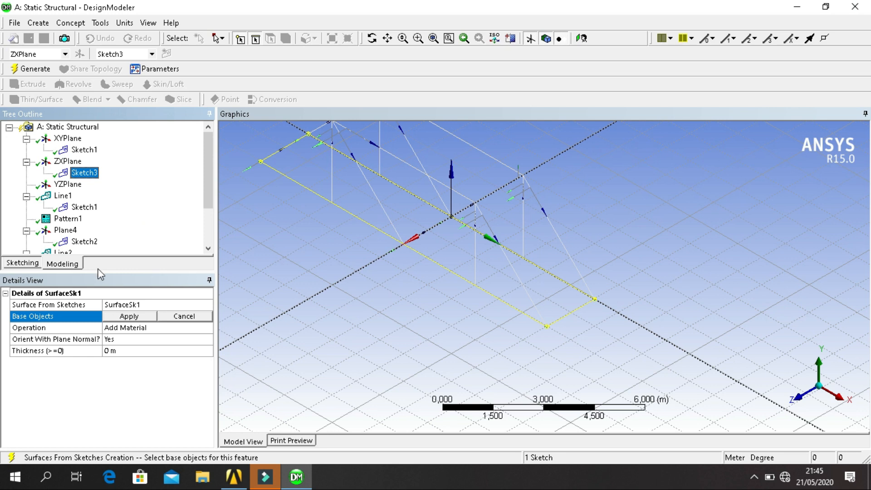
pyautogui.scroll(-3)
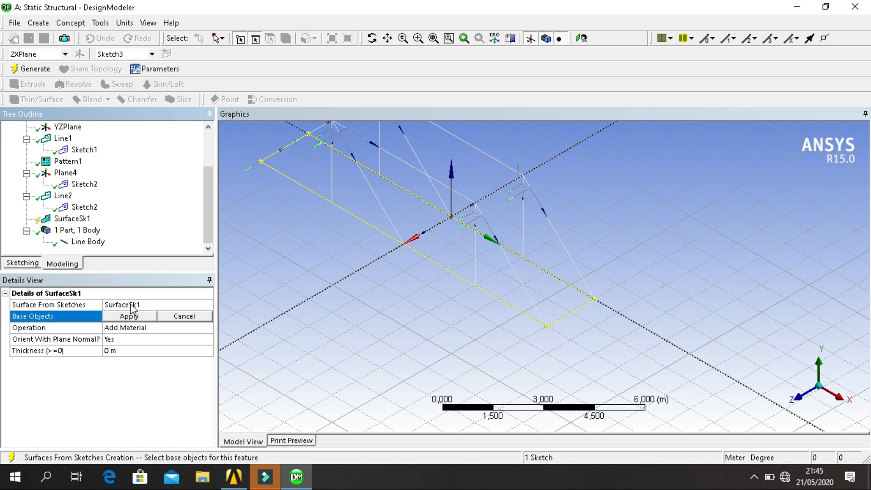
pyautogui.click(130, 317)
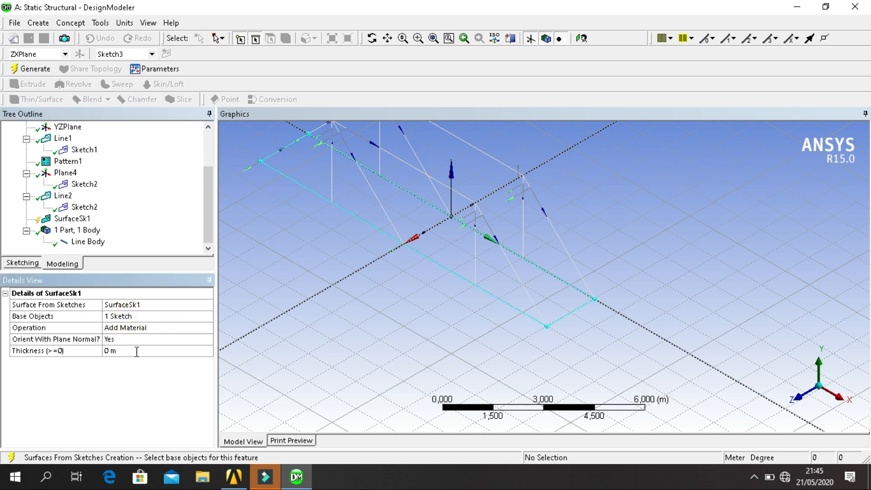
# Step: Set the surface thickness to 0.05 m and generate the deck surface body
pyautogui.click(132, 351)
pyautogui.write(',')
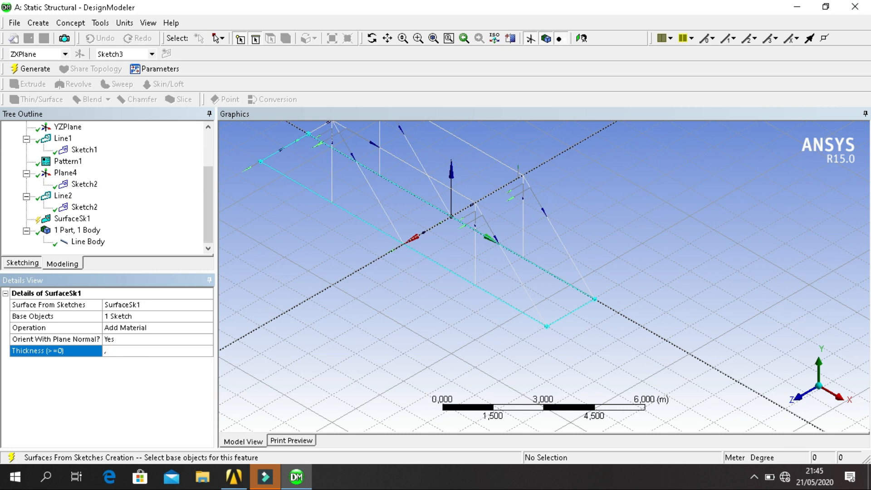
pyautogui.write('05 m')
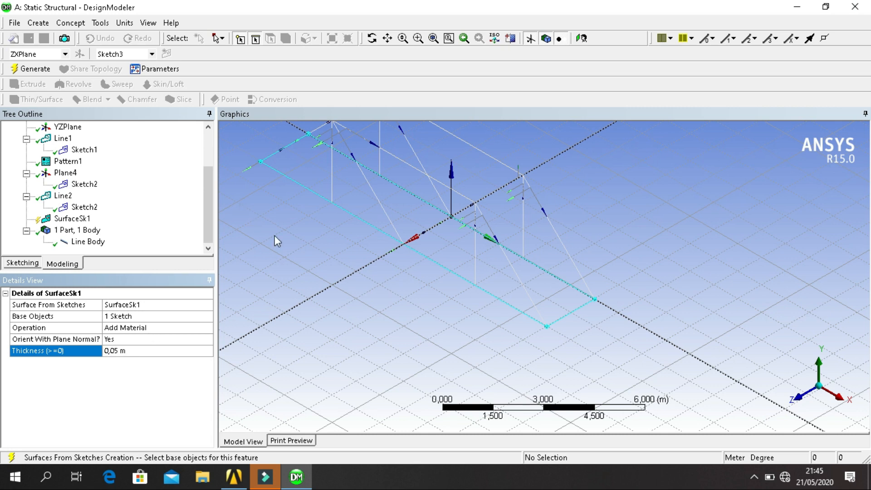
pyautogui.moveTo(299, 136)
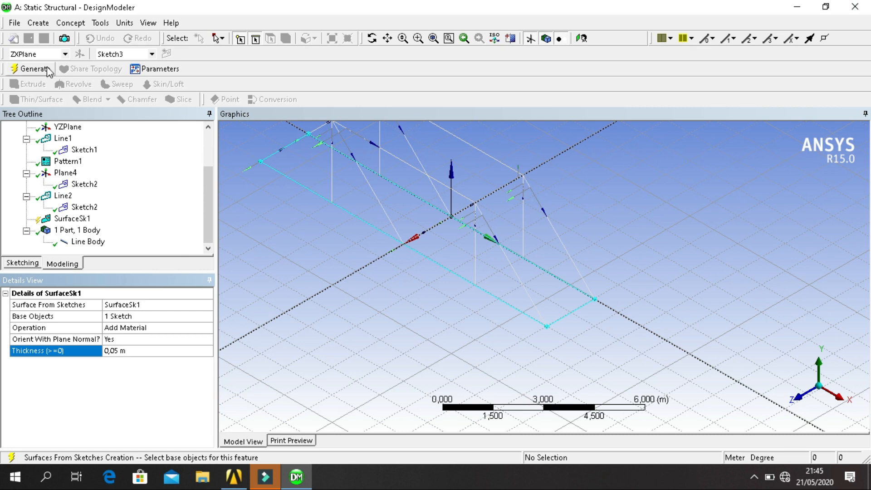
pyautogui.click(29, 69)
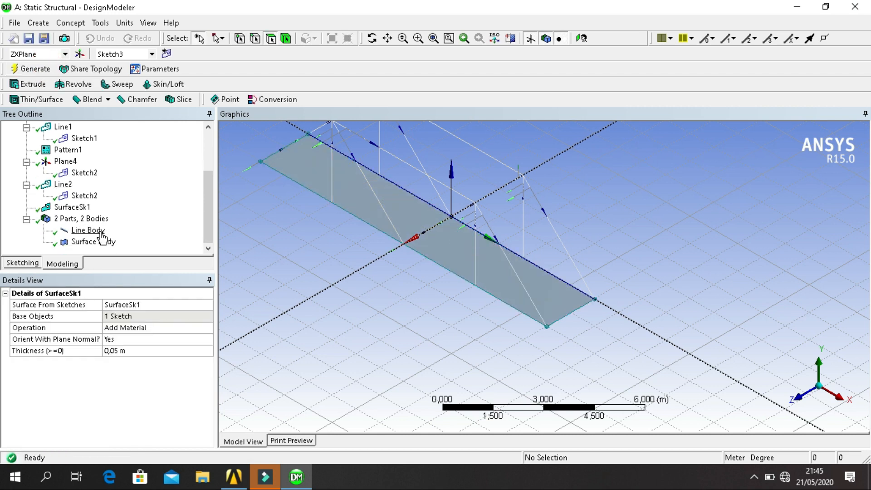
pyautogui.click(88, 230)
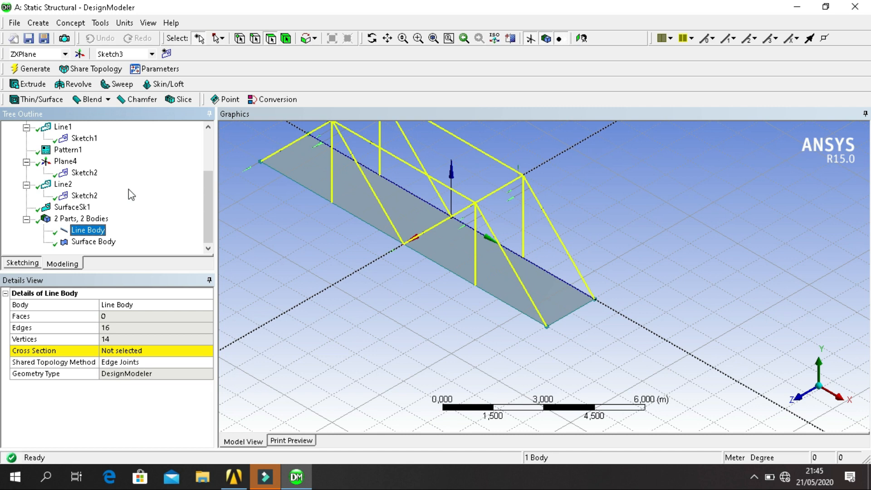
# Step: Add rectangular cross section Rect1 with B and H of 0.06 m
pyautogui.click(68, 24)
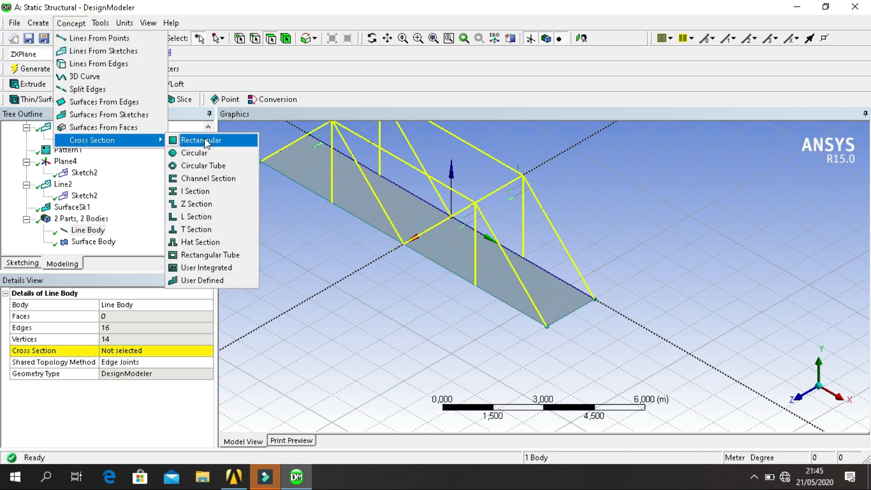
pyautogui.click(202, 140)
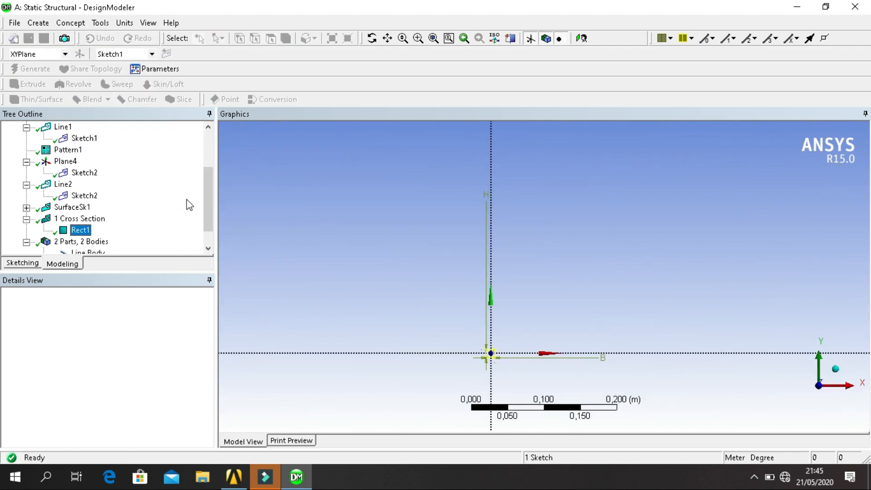
pyautogui.click(80, 230)
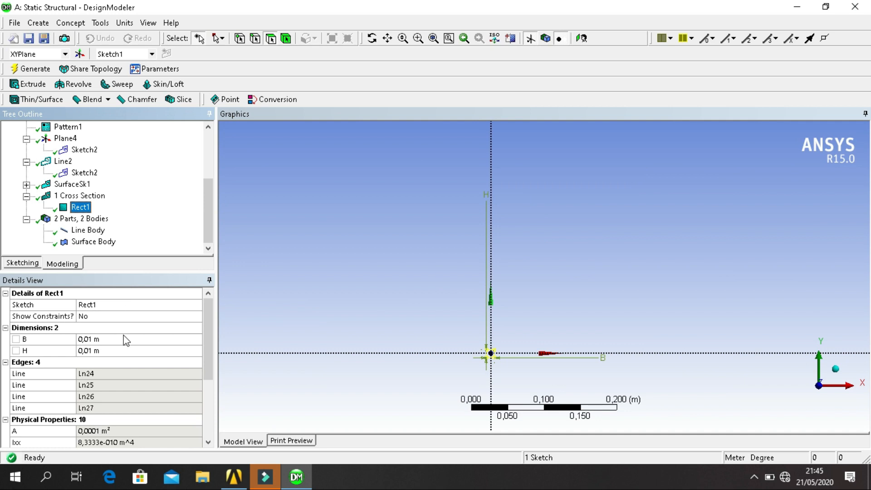
pyautogui.moveTo(121, 341)
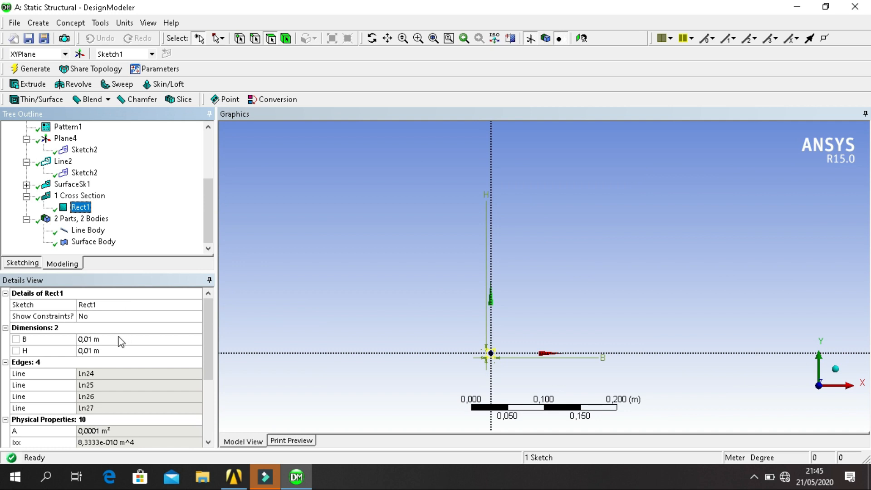
pyautogui.click(113, 339)
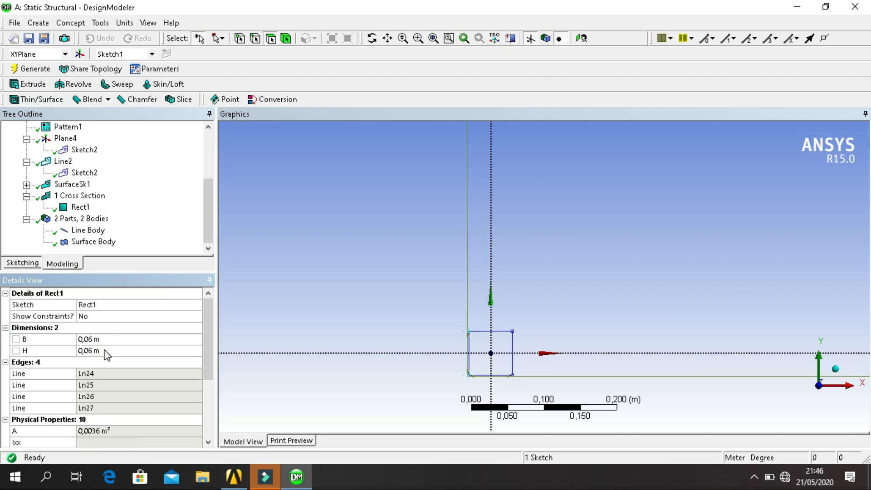
pyautogui.click(14, 69)
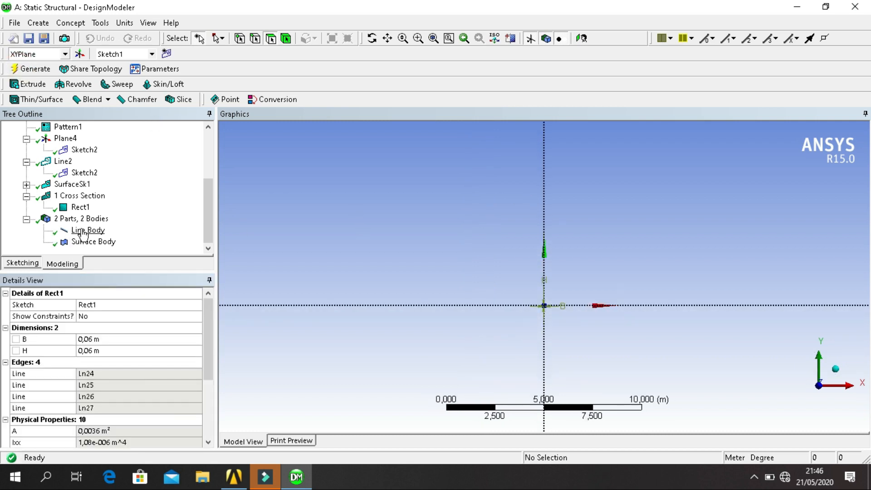
# Step: Assign Rect1 as the cross section of the truss line body
pyautogui.click(86, 230)
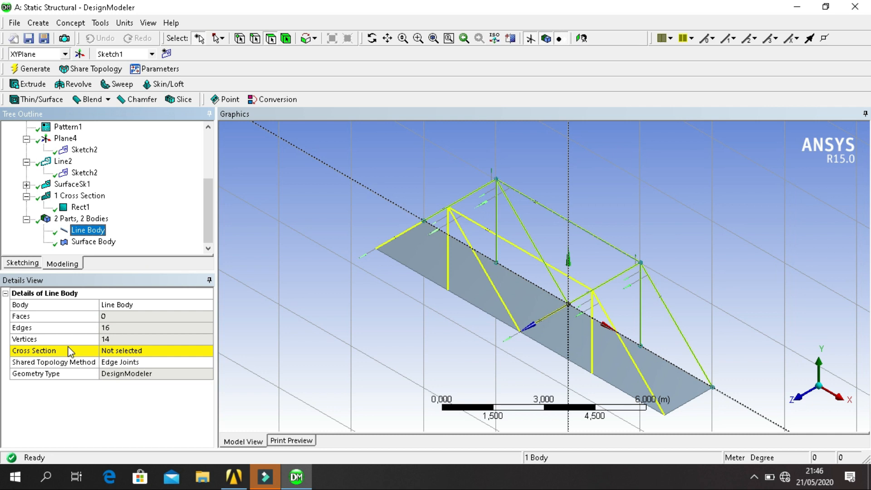
pyautogui.click(136, 351)
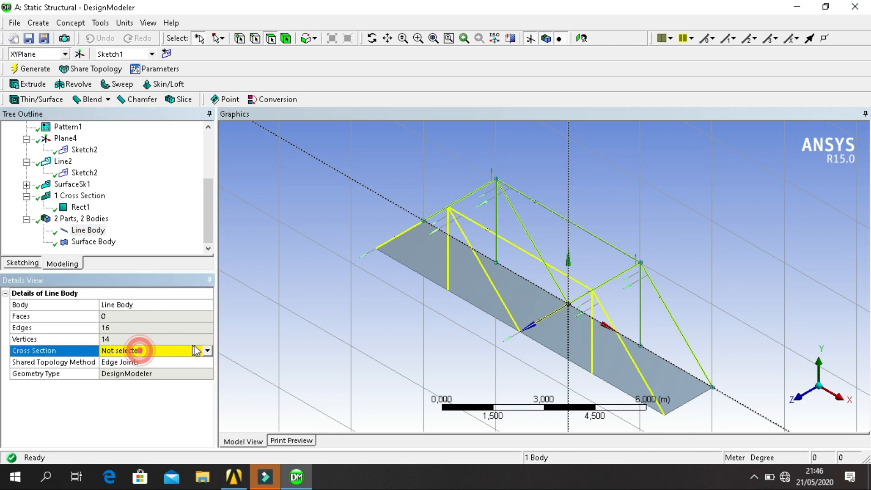
pyautogui.click(207, 351)
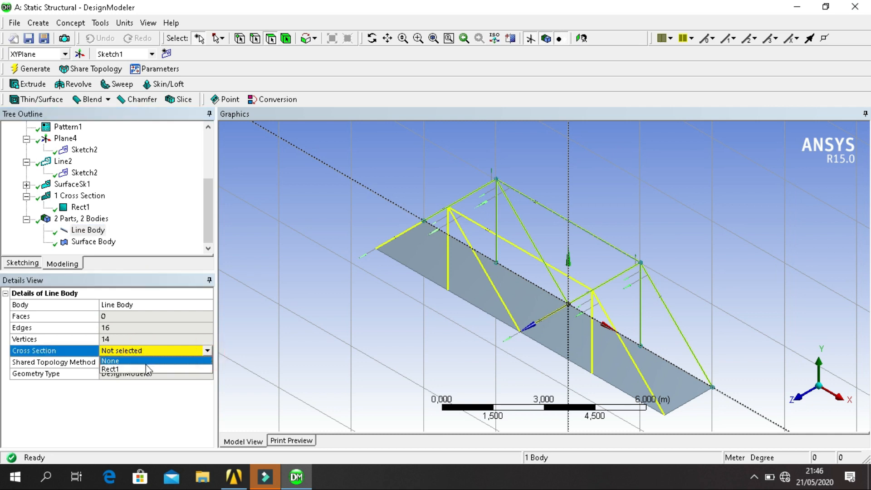
pyautogui.click(112, 369)
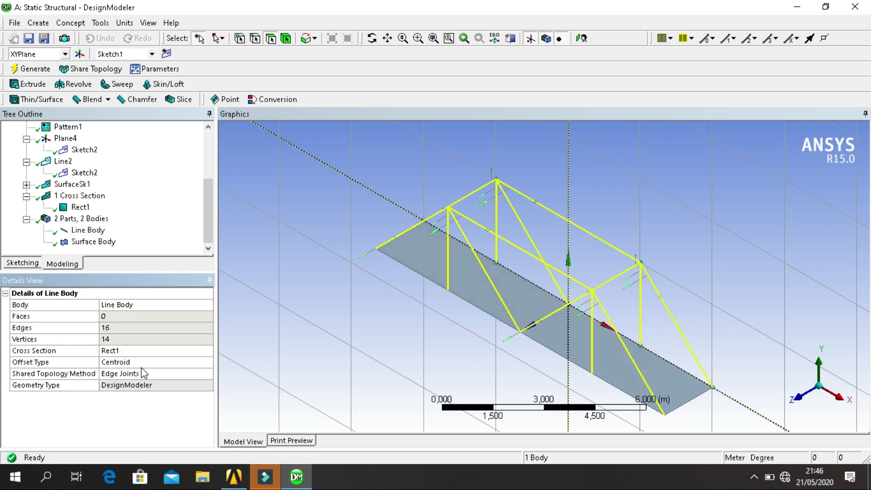
pyautogui.moveTo(506, 194)
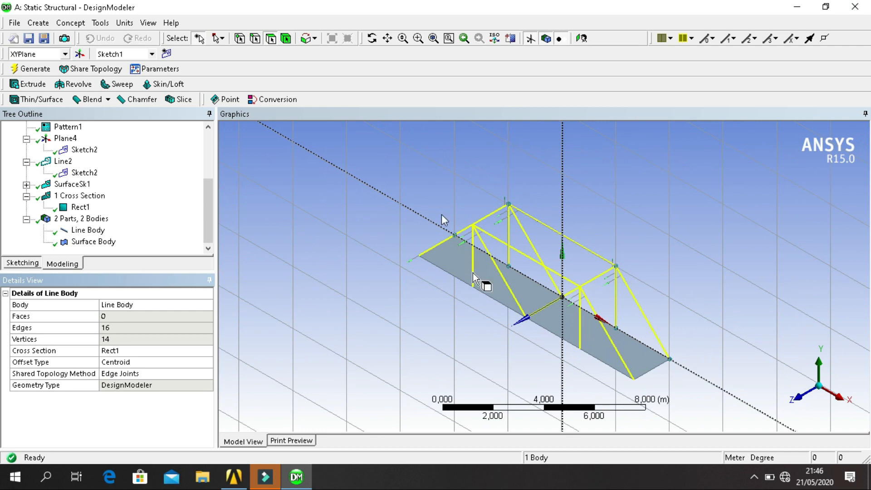
pyautogui.moveTo(575, 184)
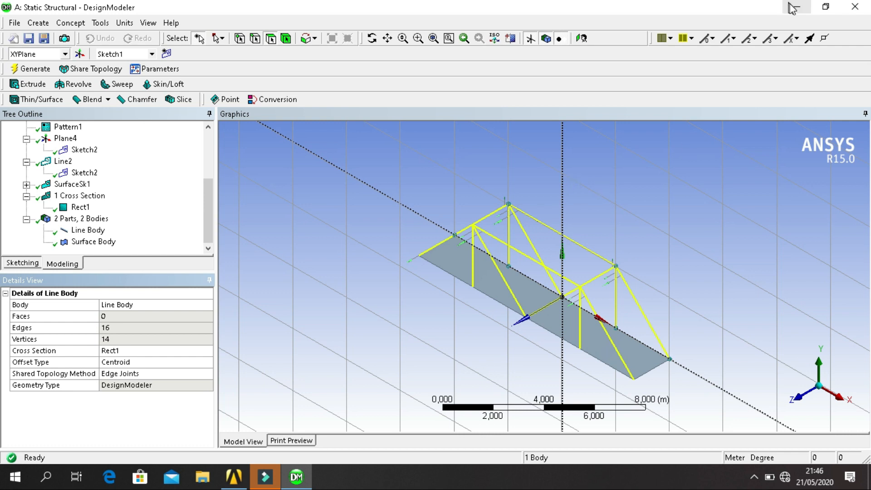
pyautogui.moveTo(378, 269)
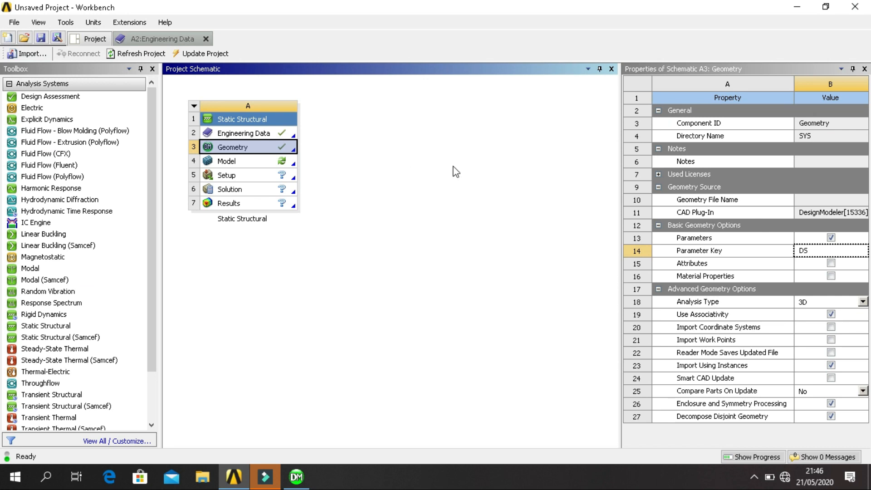
pyautogui.moveTo(406, 140)
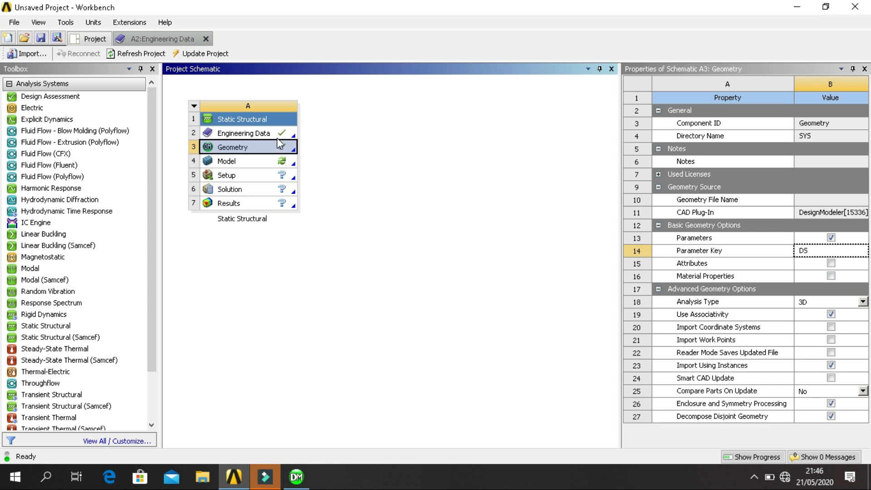
# Step: Launch Mechanical from the Static Structural system's Model cell
pyautogui.click(238, 161)
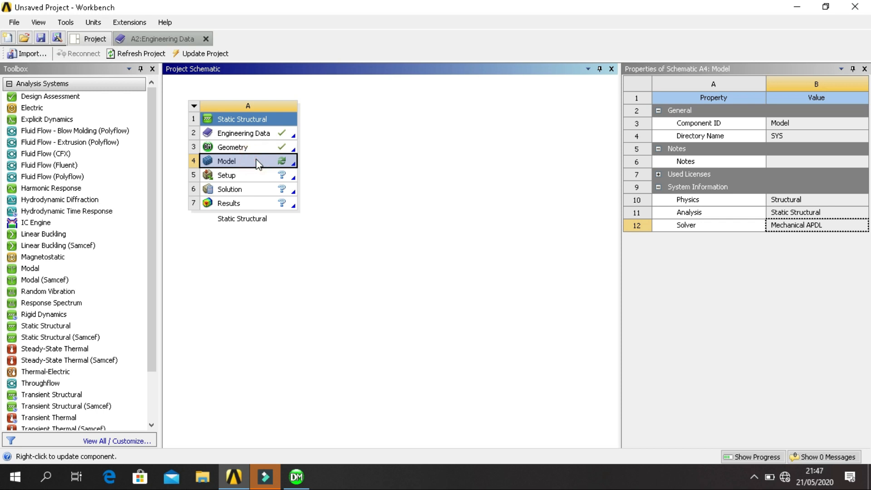
pyautogui.doubleClick(238, 161)
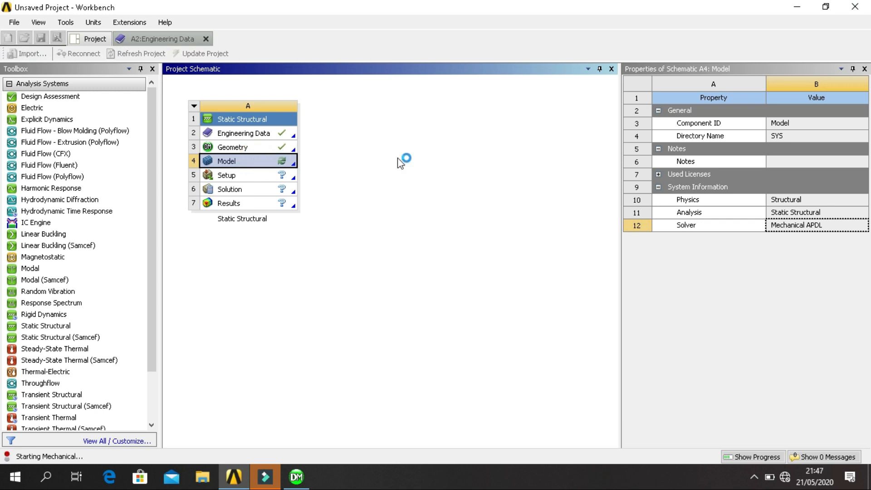
pyautogui.moveTo(403, 168)
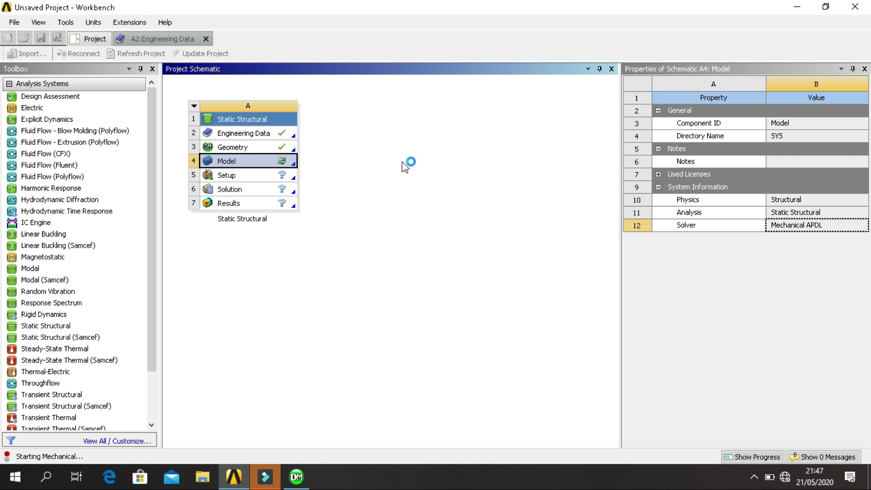
pyautogui.doubleClick(233, 161)
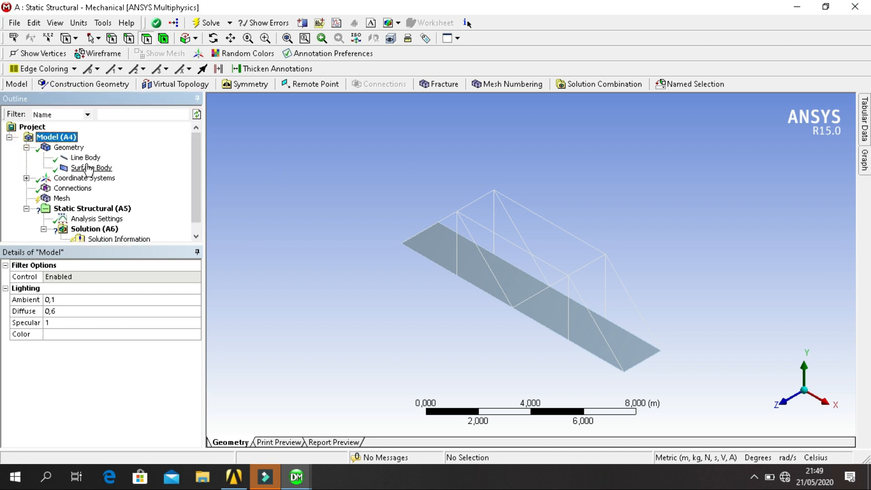
# Step: Assign Douglas Fir to the deck surface body, leaving the truss line body as Structural Steel
pyautogui.click(85, 157)
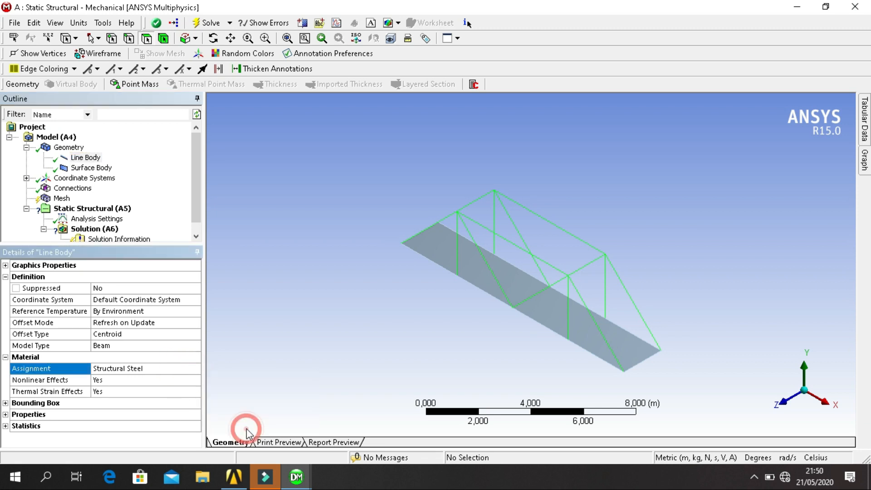
pyautogui.click(91, 167)
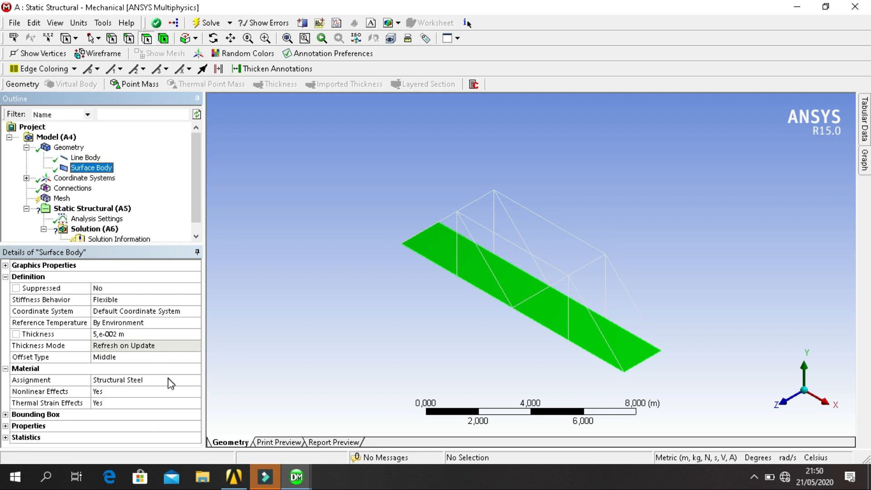
pyautogui.click(196, 380)
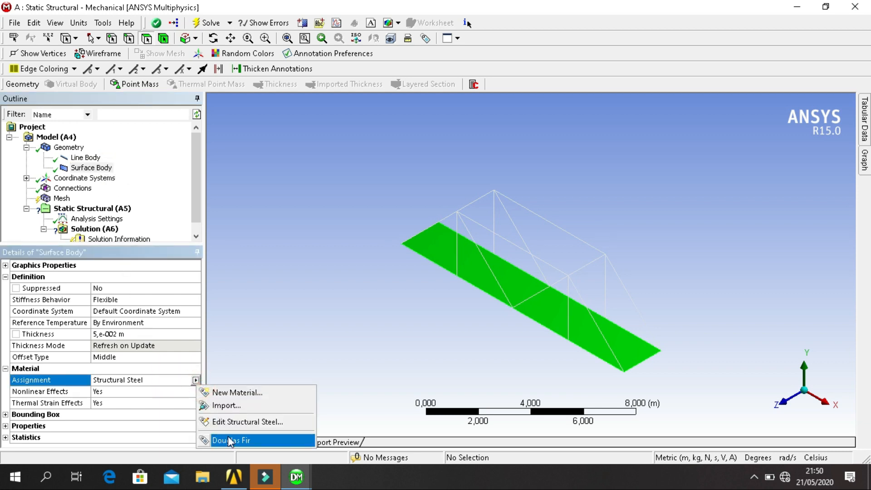
pyautogui.click(234, 440)
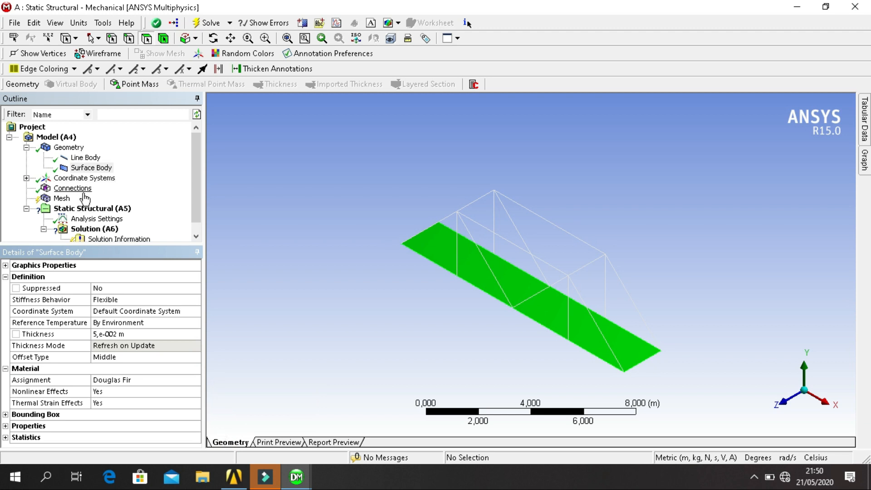
pyautogui.click(74, 188)
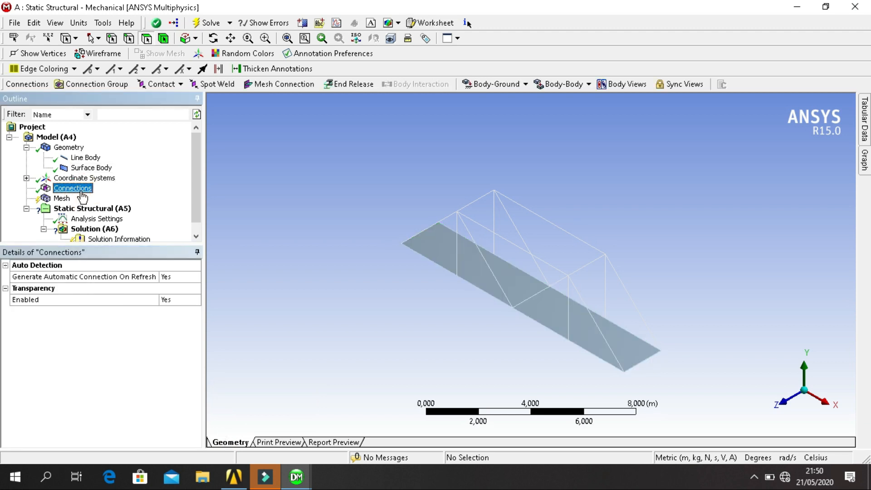
# Step: Insert a manual bonded contact region under Connections and start picking the deck as contact geometry
pyautogui.rightClick(73, 188)
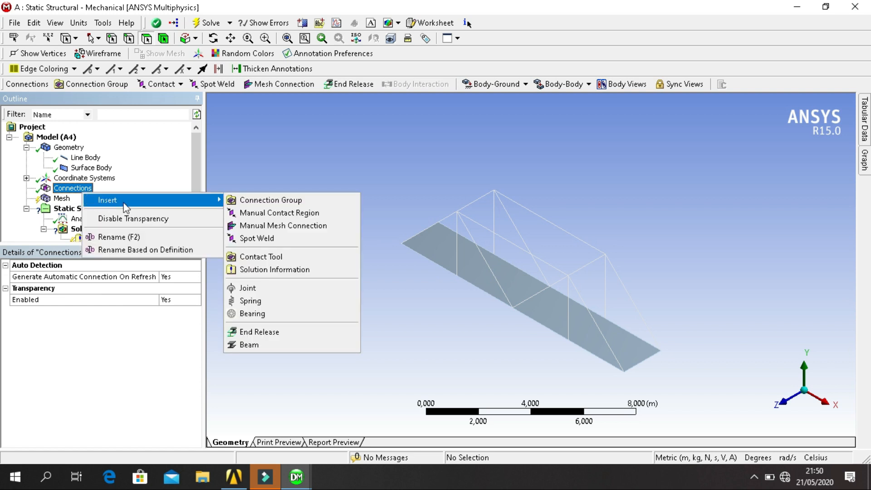
pyautogui.moveTo(265, 217)
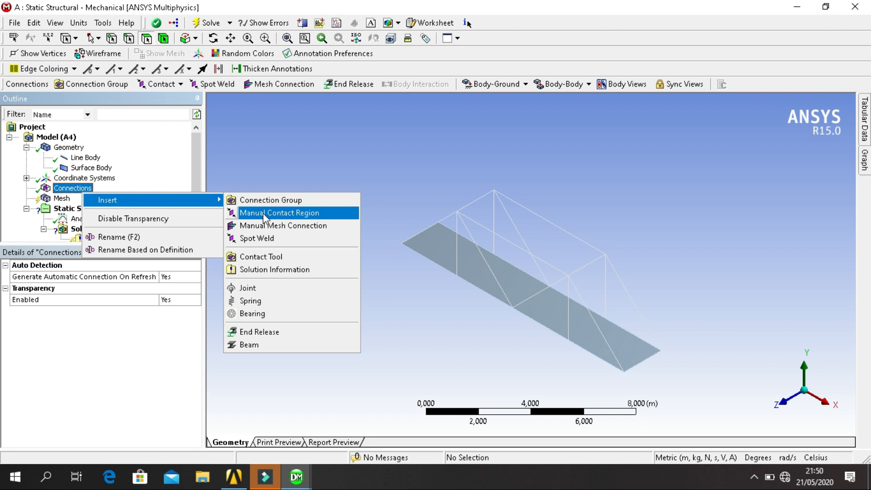
pyautogui.click(279, 212)
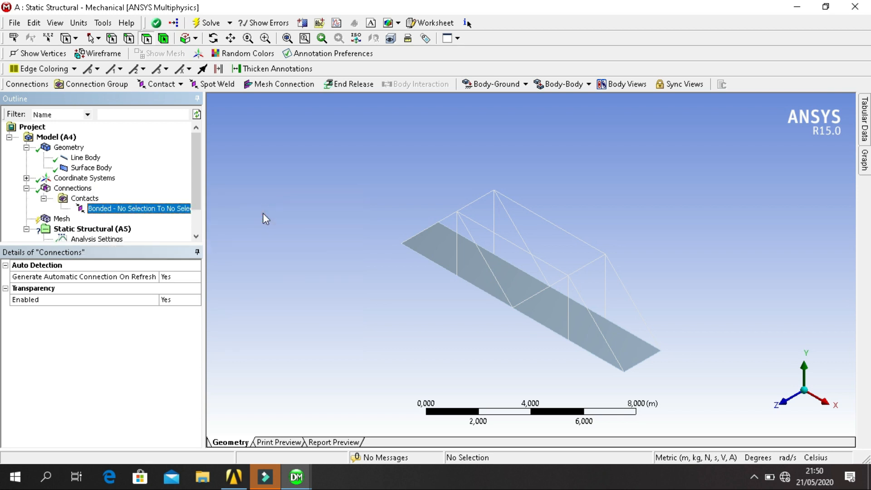
pyautogui.click(139, 209)
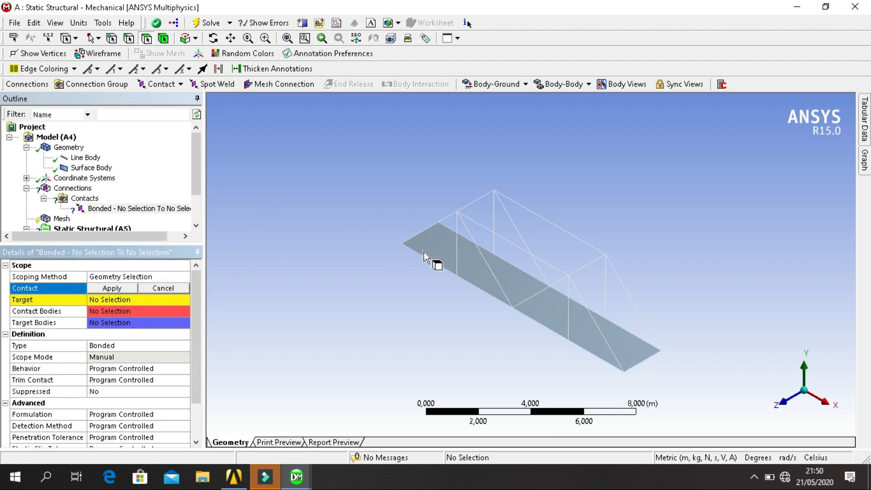
pyautogui.click(426, 256)
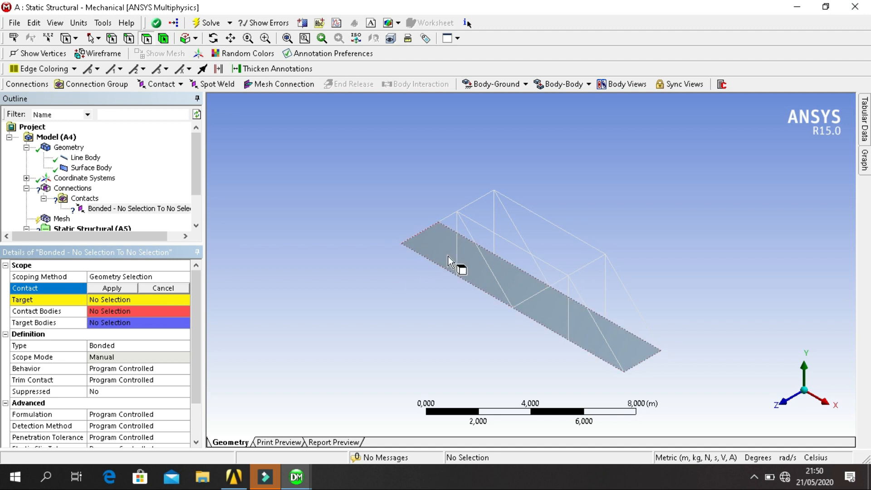
pyautogui.rightClick(450, 263)
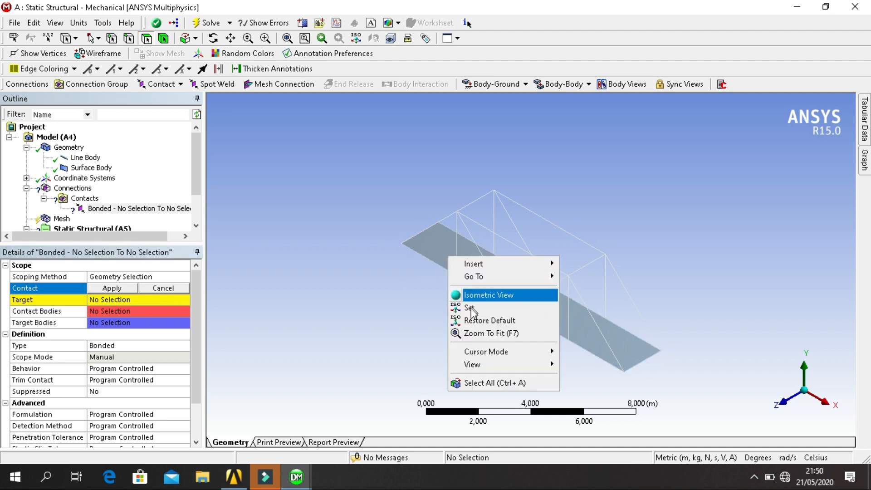
pyautogui.click(90, 168)
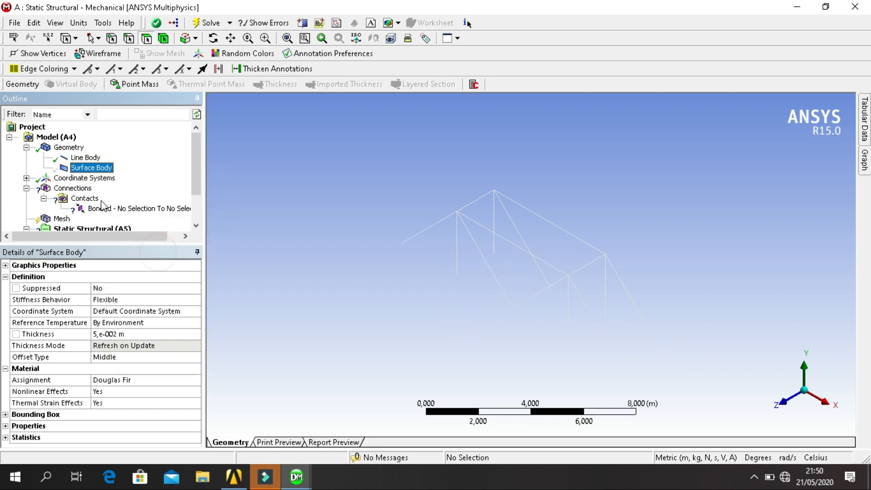
# Step: Scope the bonded contact's contact side to the ten bottom truss joint vertices on the Line Body
pyautogui.click(140, 208)
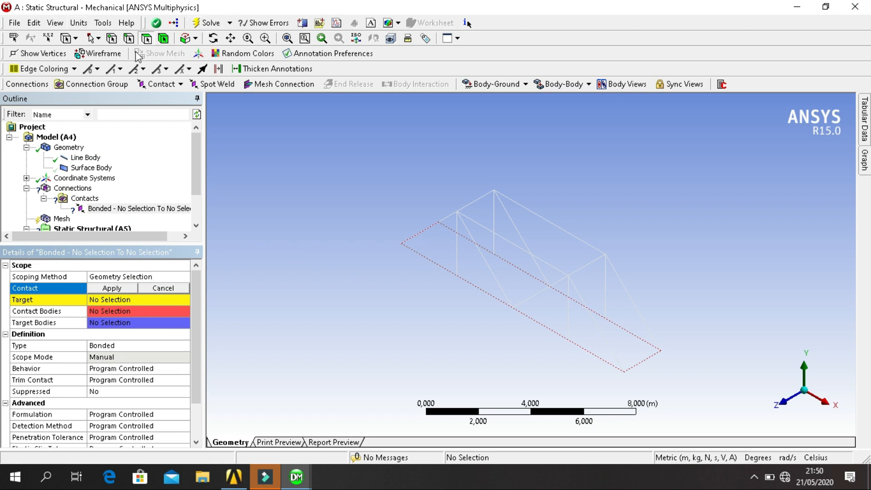
pyautogui.moveTo(113, 38)
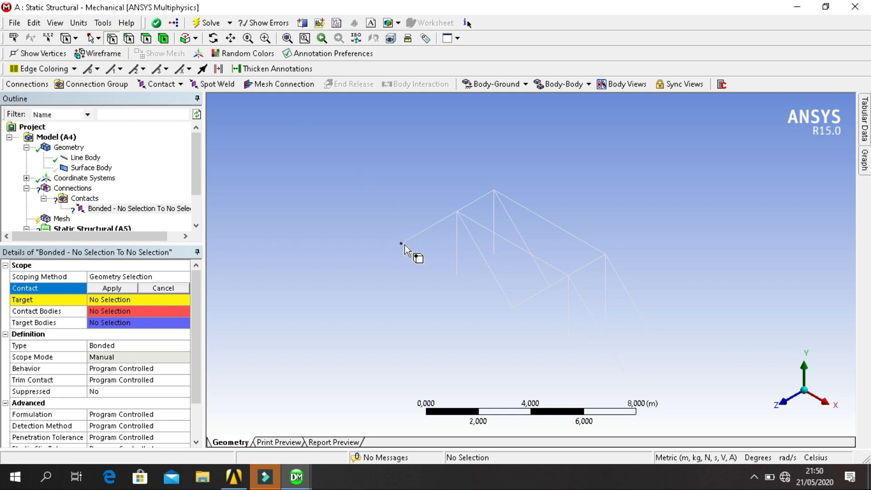
pyautogui.click(400, 243)
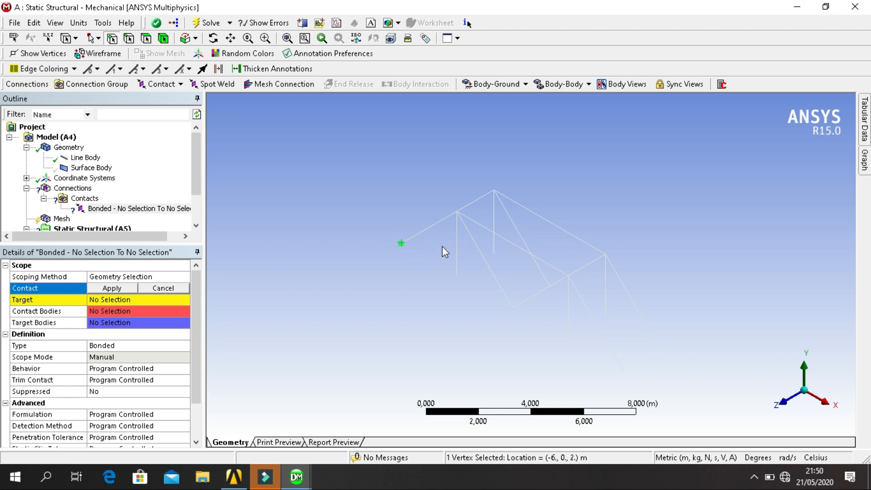
pyautogui.moveTo(449, 223)
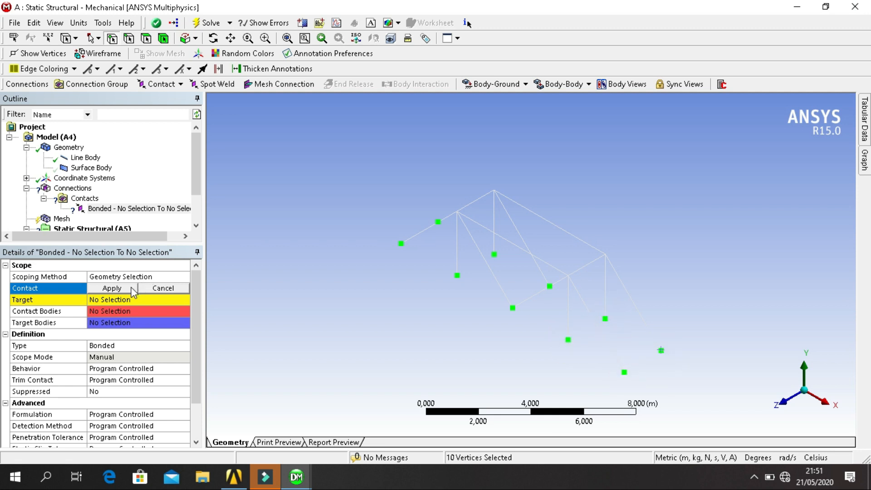
pyautogui.click(111, 288)
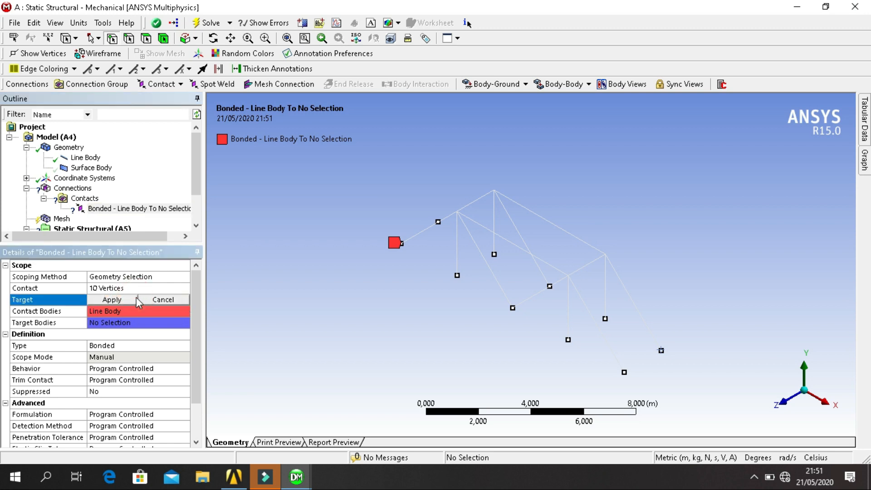
pyautogui.click(91, 167)
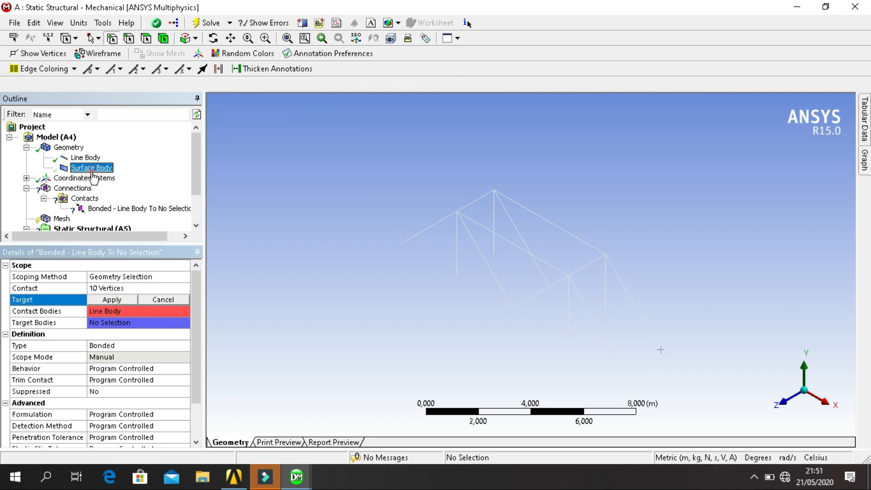
# Step: With the truss hidden, set the contact target to the deck's two long edges
pyautogui.click(91, 167)
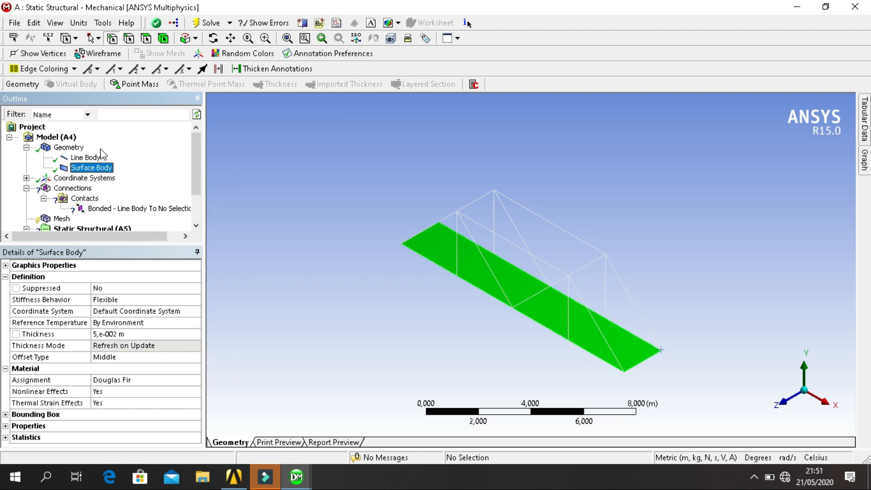
pyautogui.rightClick(79, 158)
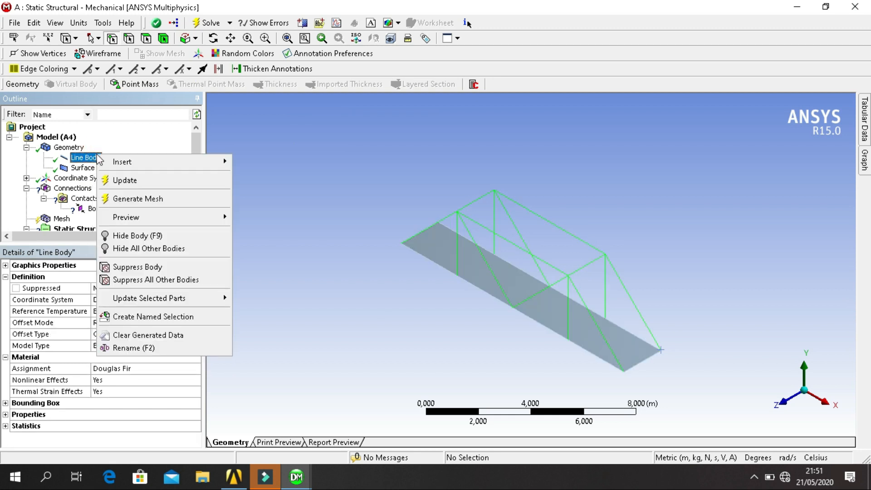
pyautogui.click(152, 238)
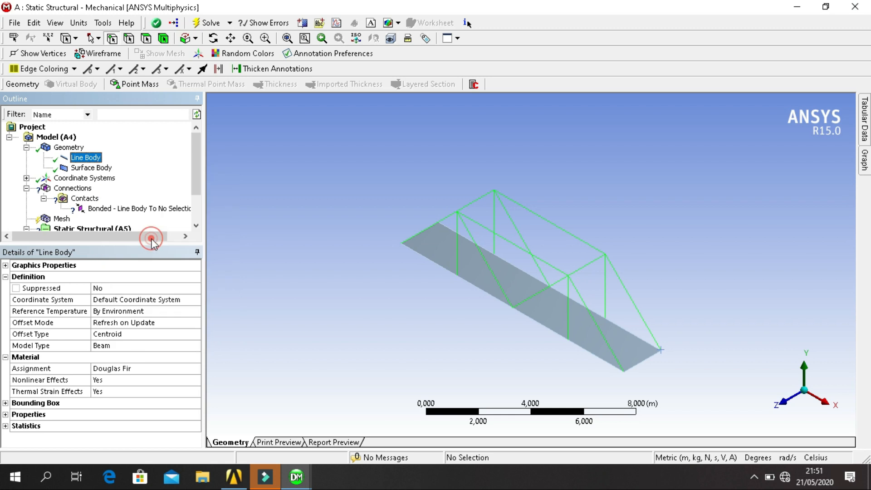
pyautogui.click(132, 208)
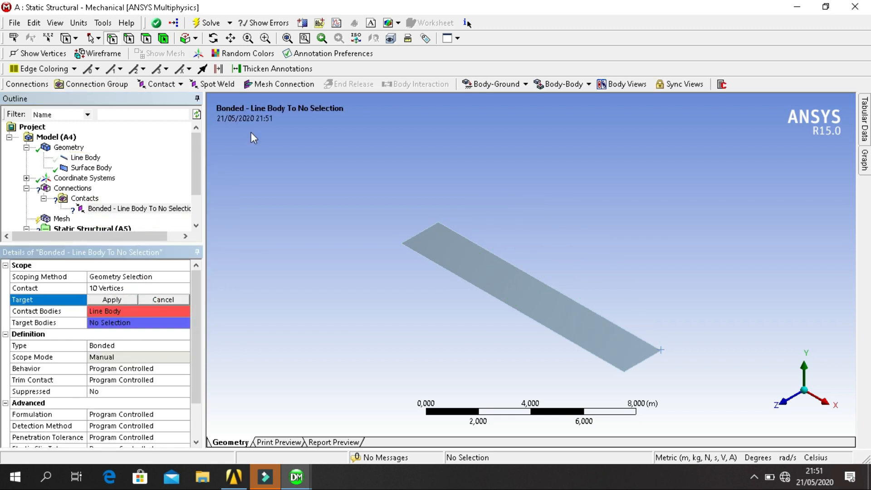
pyautogui.moveTo(139, 39)
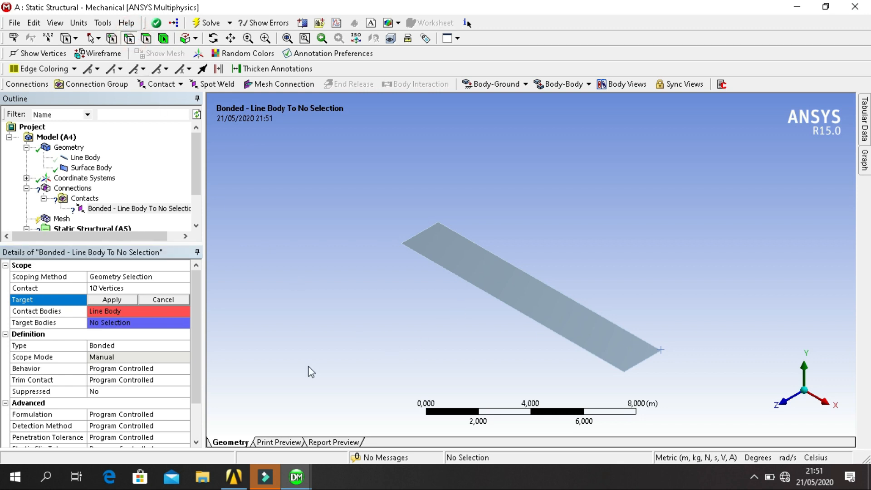
pyautogui.moveTo(467, 294)
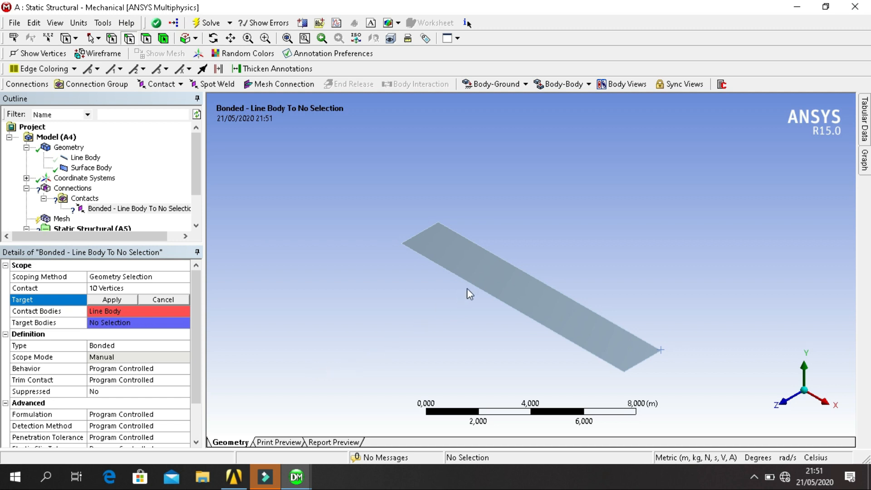
pyautogui.click(527, 273)
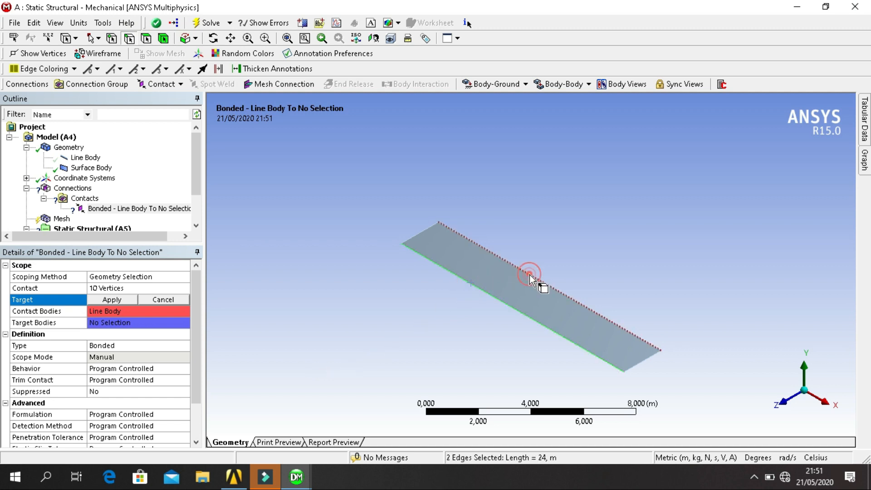
pyautogui.click(113, 299)
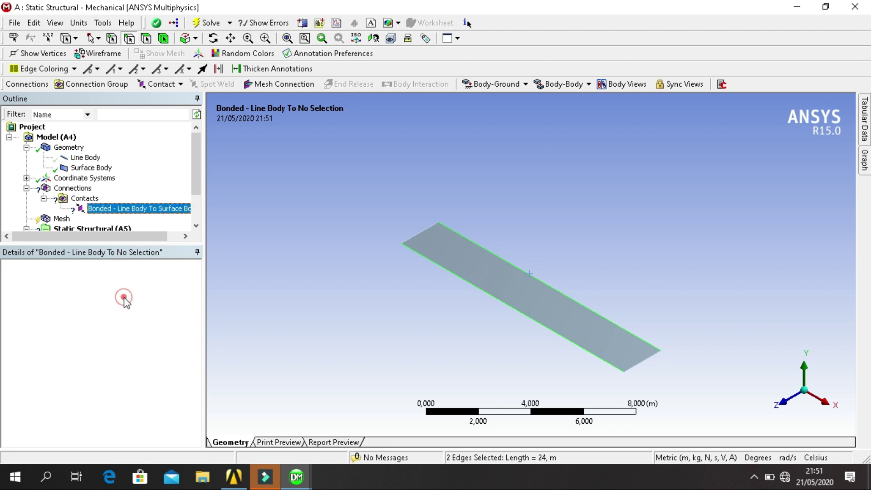
# Step: Review the completed Line Body To Surface Body contact and show the truss members again
pyautogui.click(139, 209)
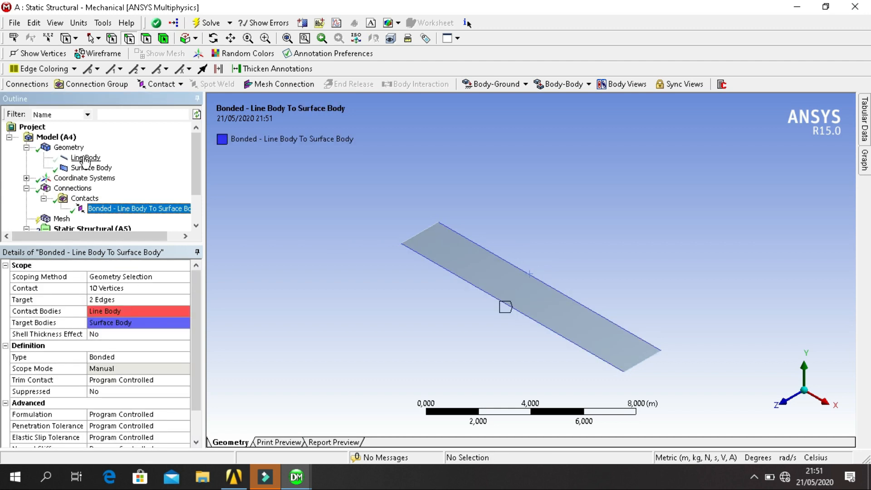
pyautogui.click(85, 158)
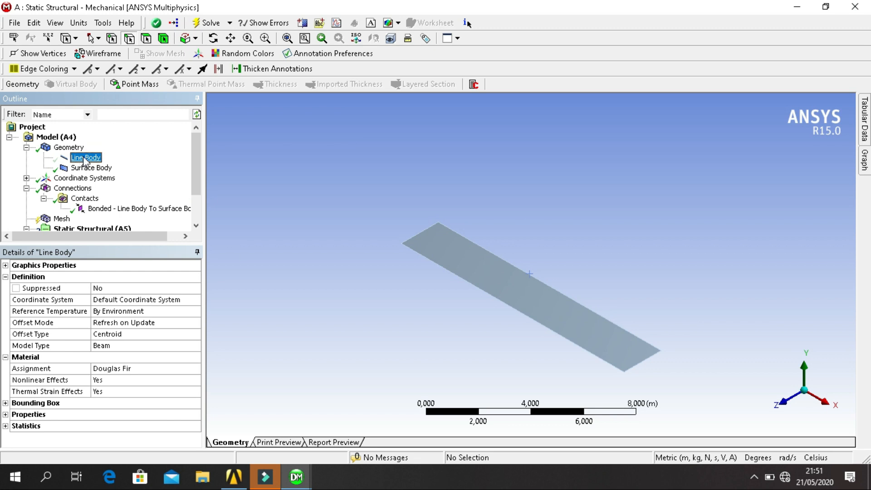
pyautogui.click(84, 157)
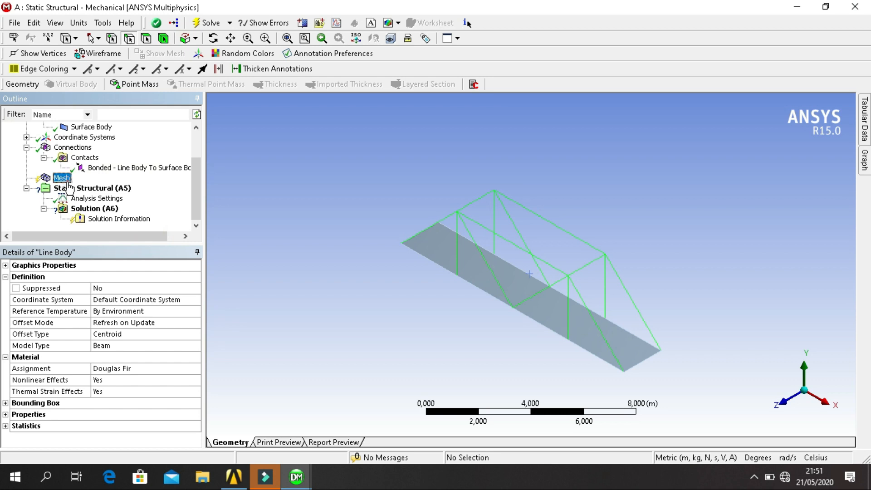
pyautogui.click(62, 177)
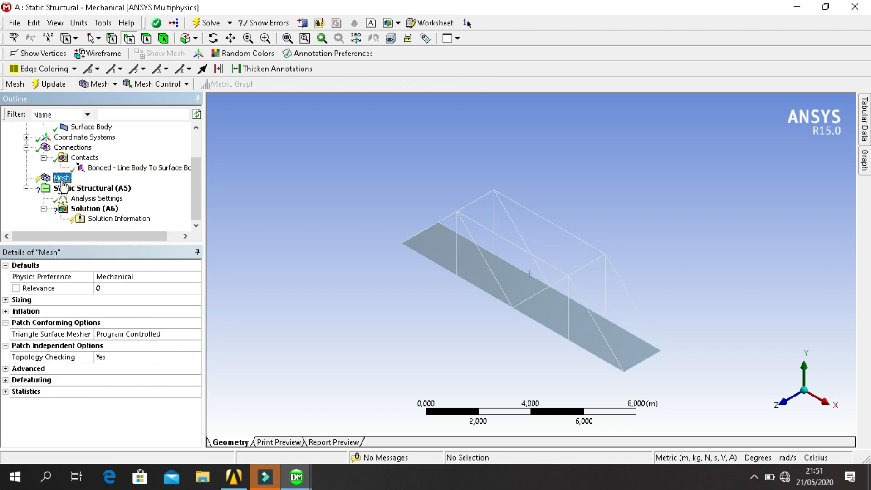
# Step: Generate the mesh for the truss beams and deck surface from the Mesh branch
pyautogui.rightClick(62, 178)
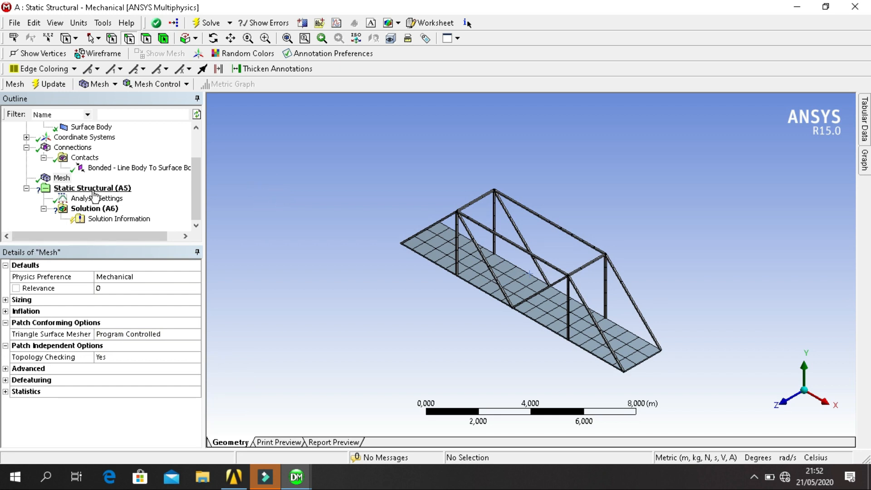
# Step: Insert a Fixed Support under Static Structural scoped to the deck's two short end edges
pyautogui.click(91, 188)
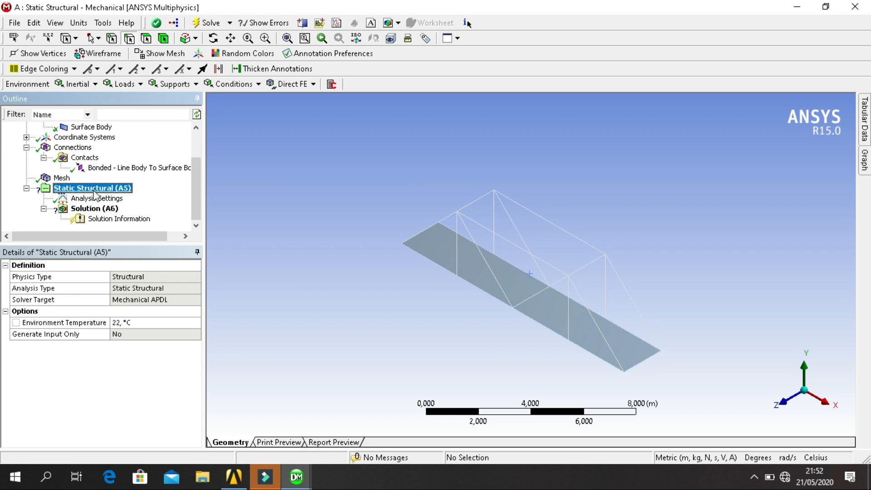
pyautogui.rightClick(91, 188)
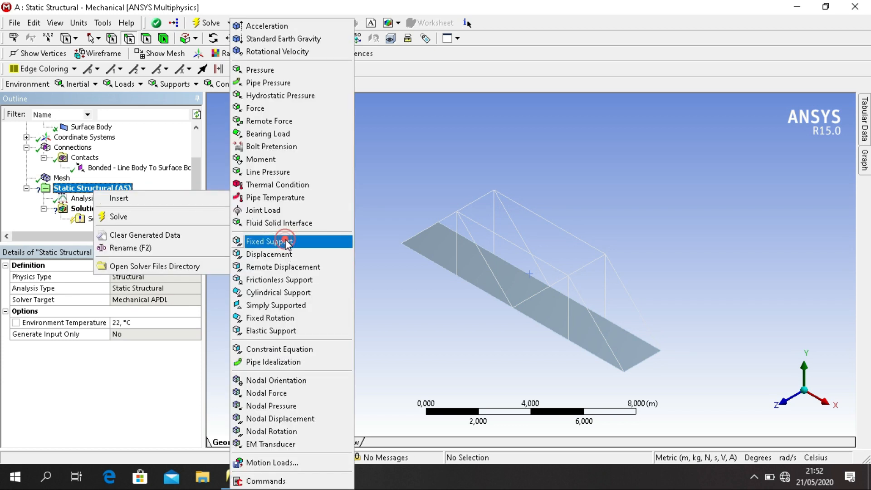
pyautogui.click(269, 241)
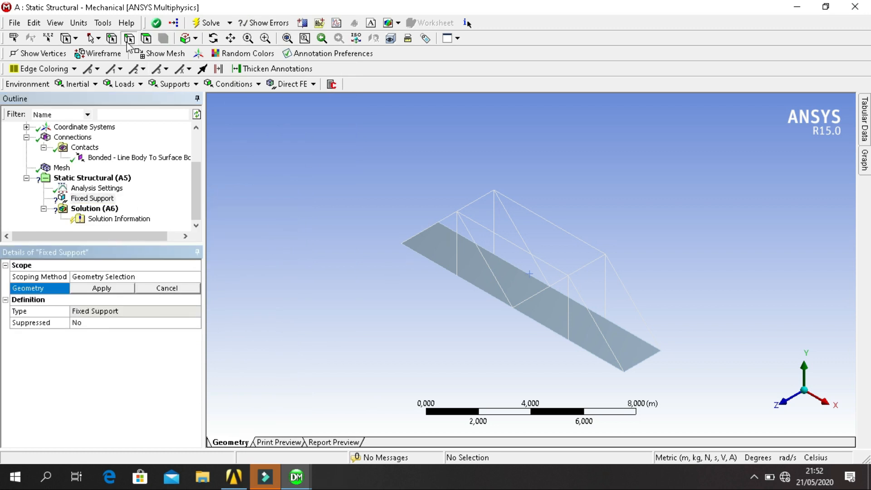
pyautogui.moveTo(232, 234)
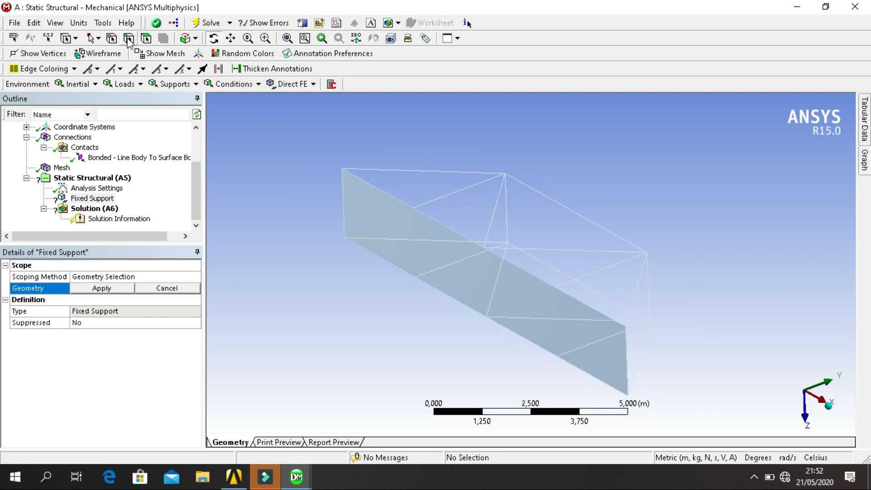
pyautogui.click(452, 221)
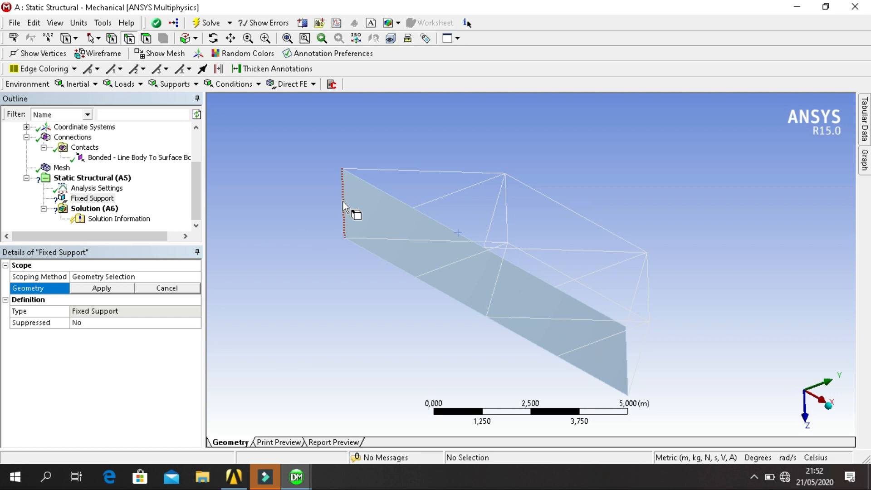
pyautogui.click(343, 207)
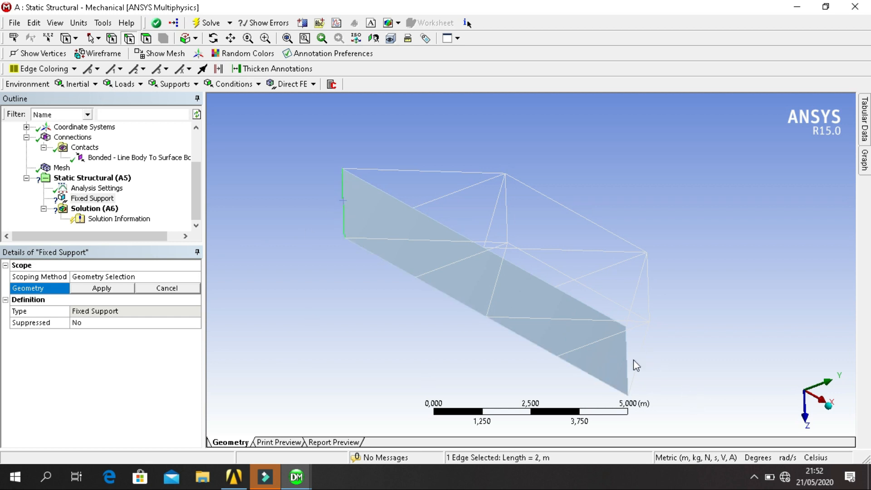
pyautogui.moveTo(642, 360)
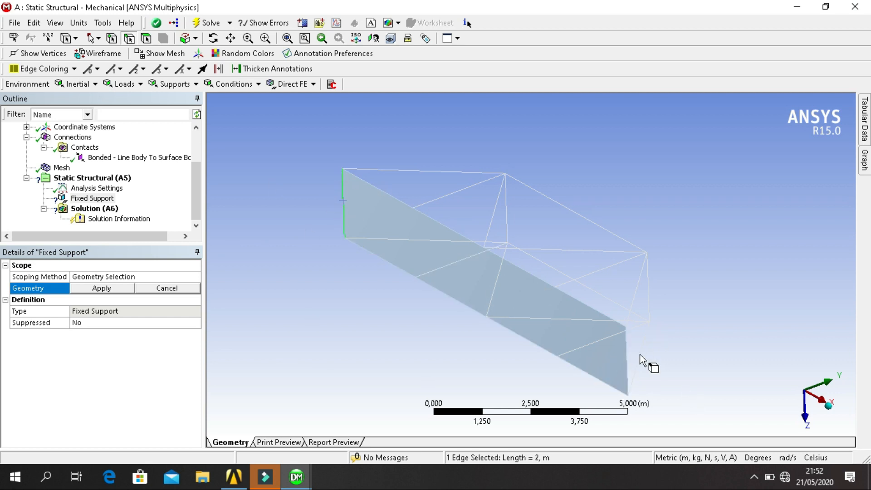
pyautogui.click(627, 367)
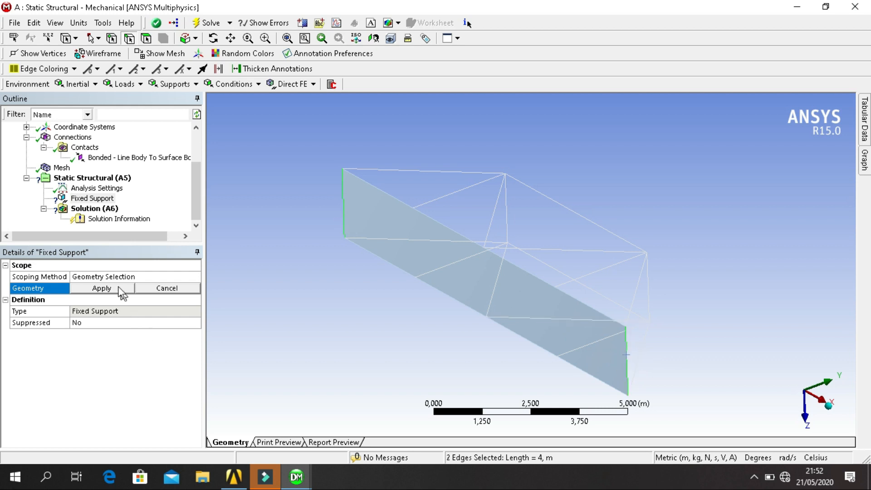
pyautogui.click(102, 288)
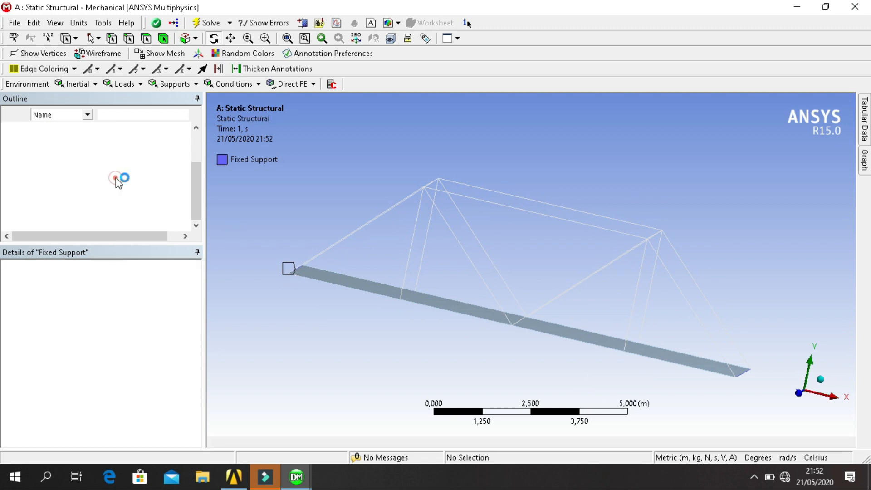
# Step: Insert a Force load under Static Structural scoped to the deck face
pyautogui.rightClick(83, 177)
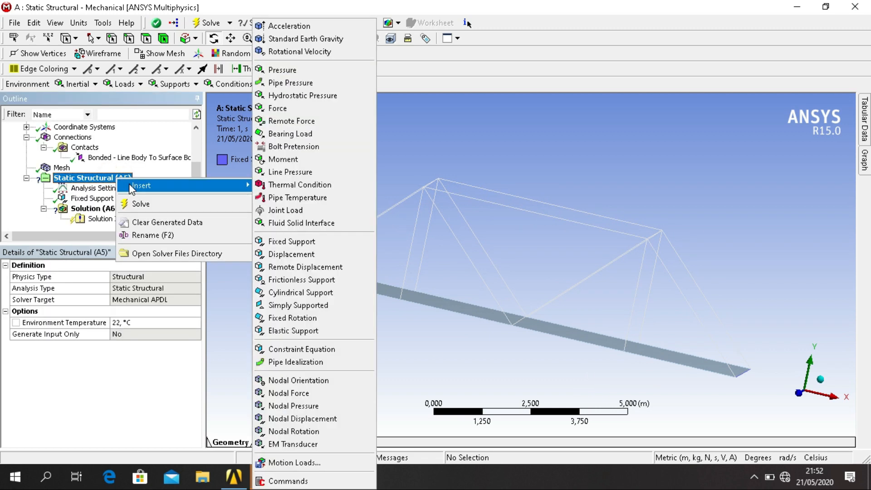
pyautogui.moveTo(278, 176)
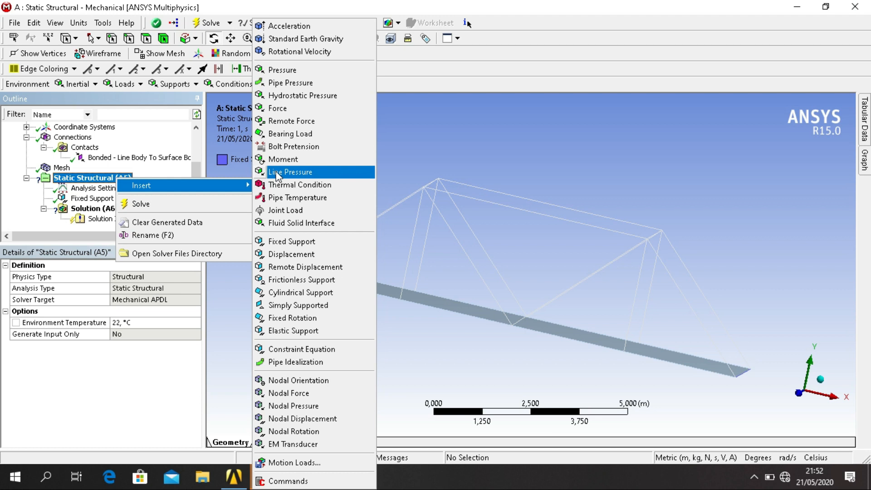
pyautogui.moveTo(309, 100)
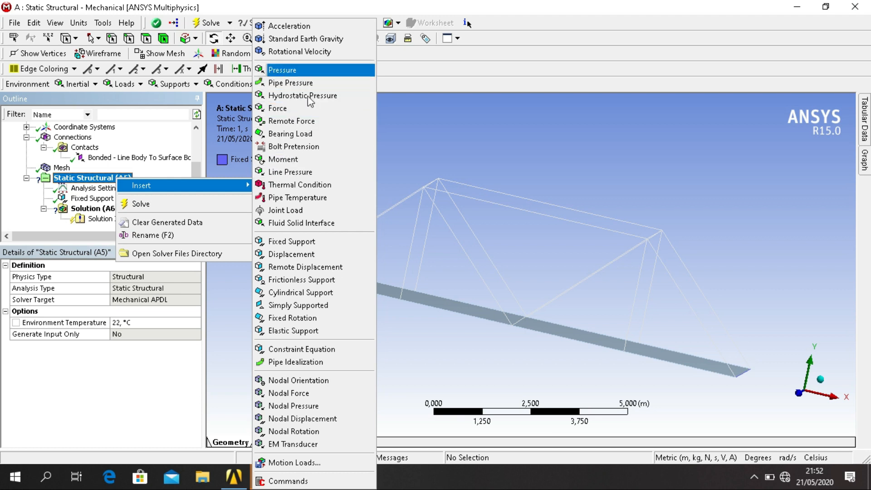
pyautogui.click(279, 108)
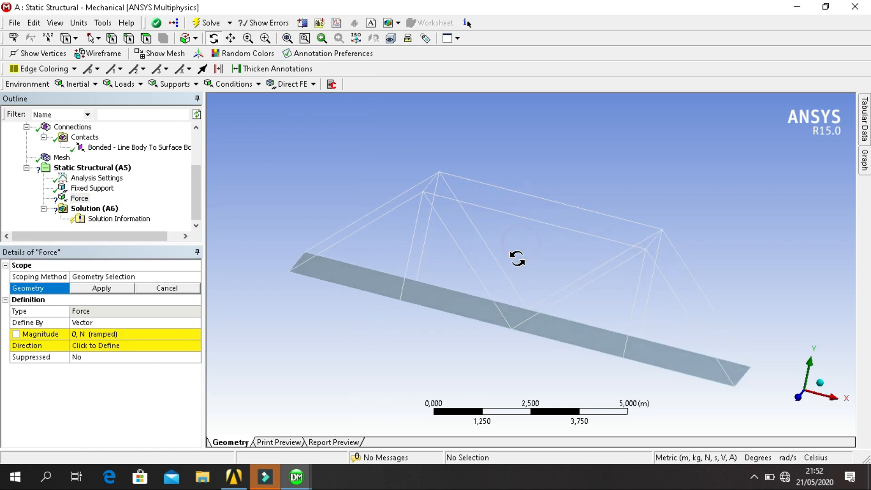
pyautogui.moveTo(517, 258); pyautogui.dragTo(222, 114)
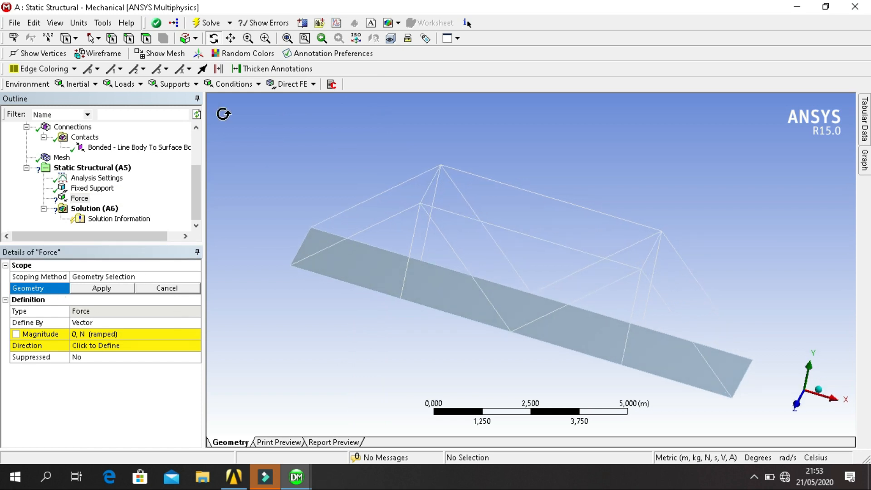
pyautogui.moveTo(147, 41)
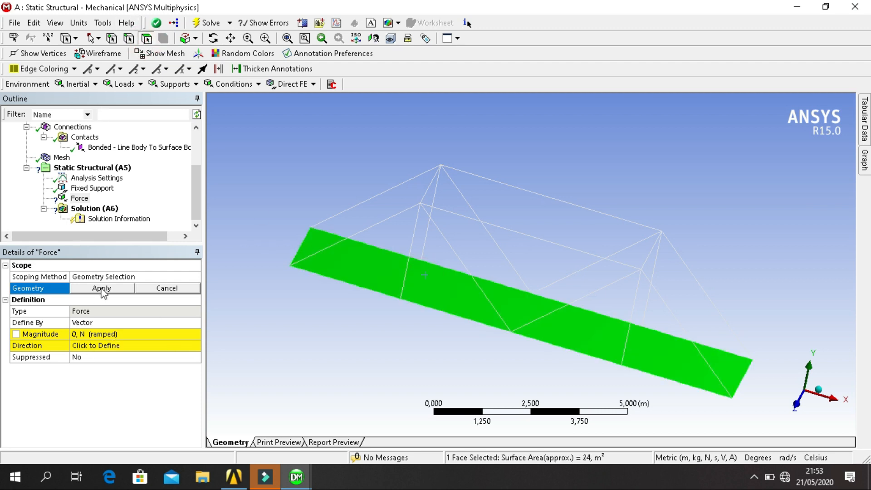
pyautogui.click(102, 288)
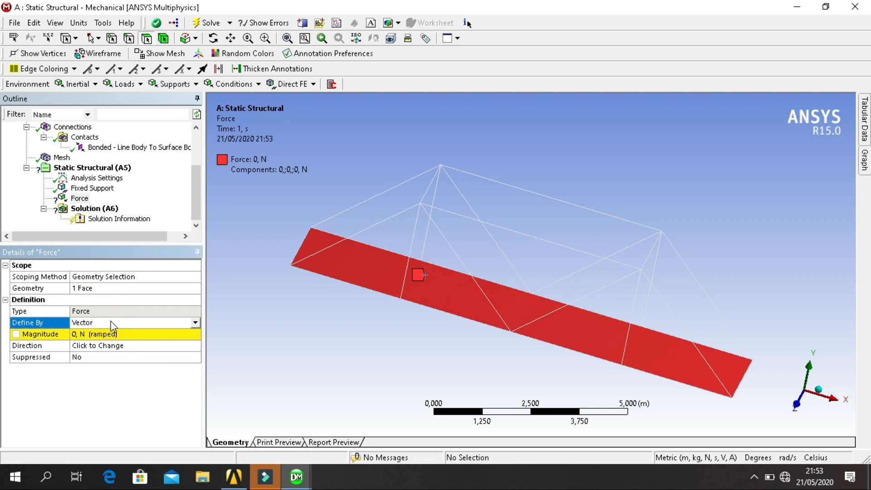
pyautogui.moveTo(185, 326)
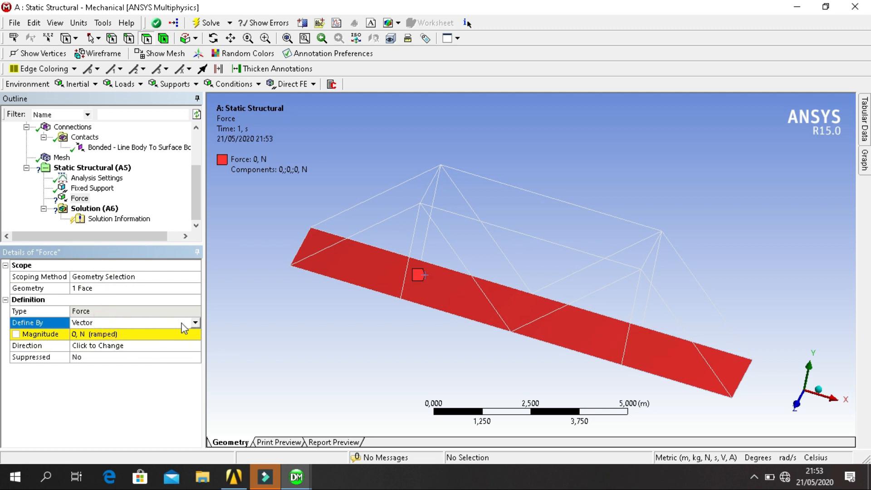
# Step: Define the force by components with a Y component of -900 N
pyautogui.click(195, 322)
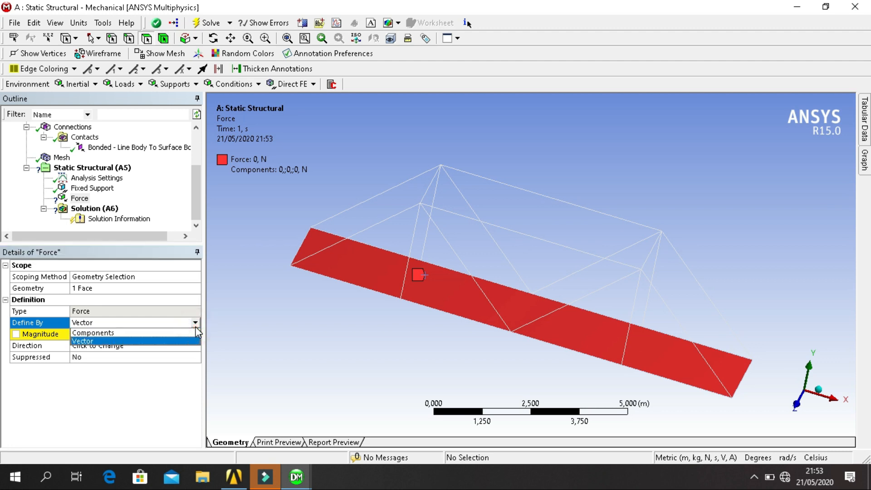
pyautogui.click(93, 333)
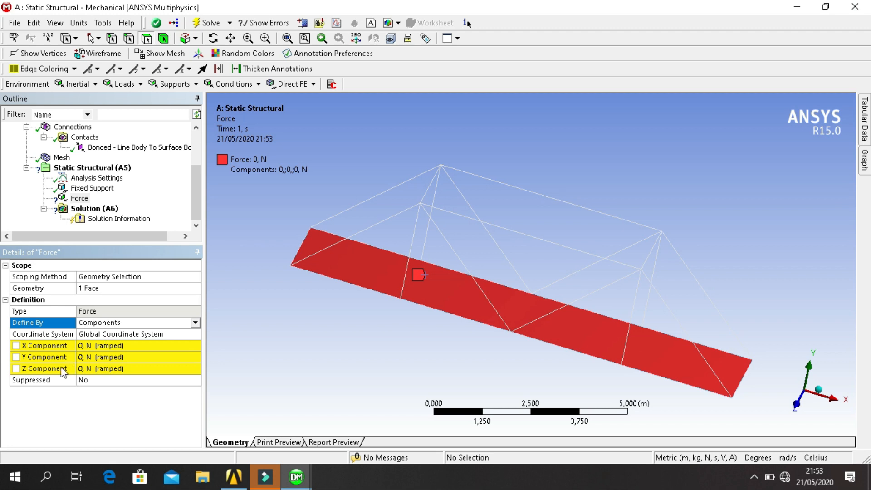
pyautogui.moveTo(133, 361)
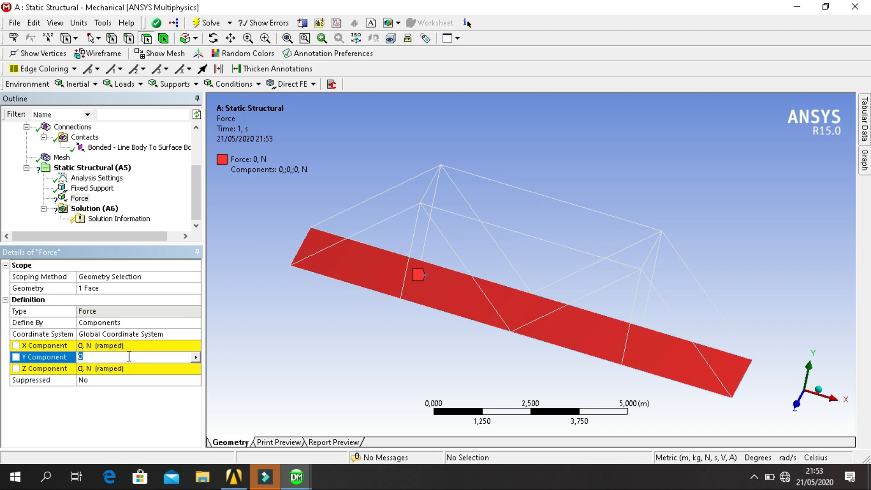
pyautogui.write('-9')
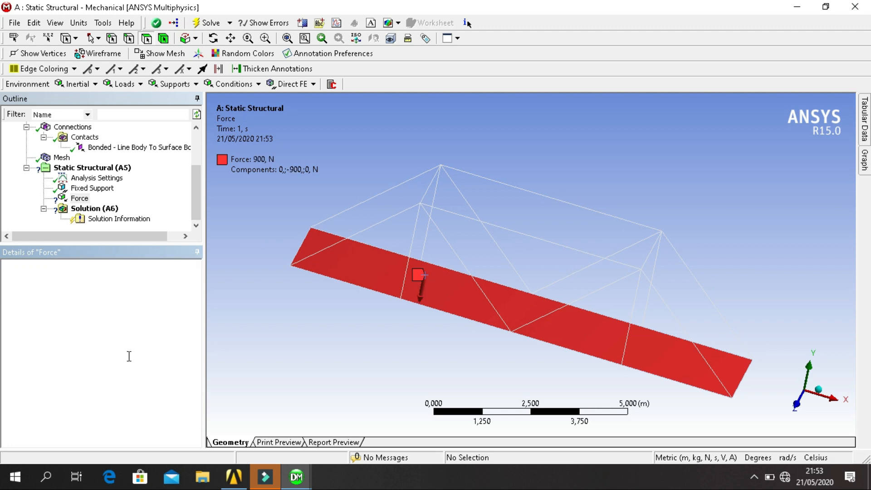
pyautogui.click(79, 198)
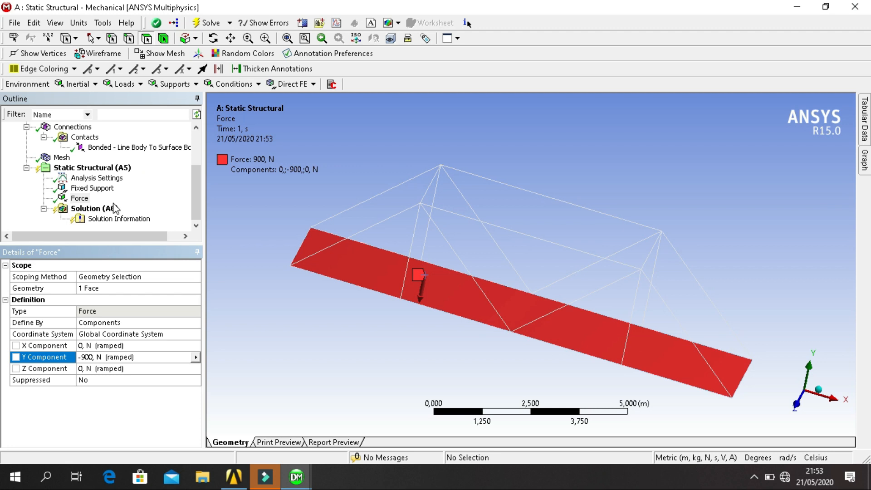
pyautogui.click(86, 208)
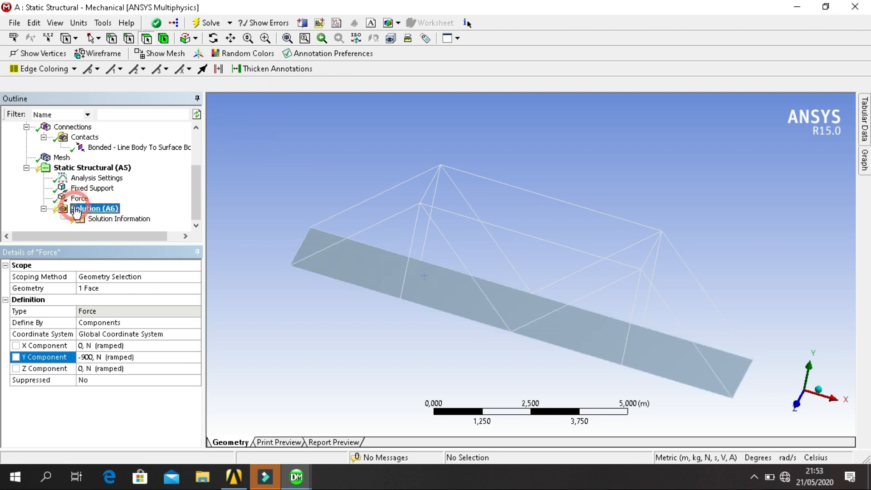
# Step: Insert a Total Deformation result and solve, showing peak deformation of about 7.6e-5 m mid-deck
pyautogui.click(93, 207)
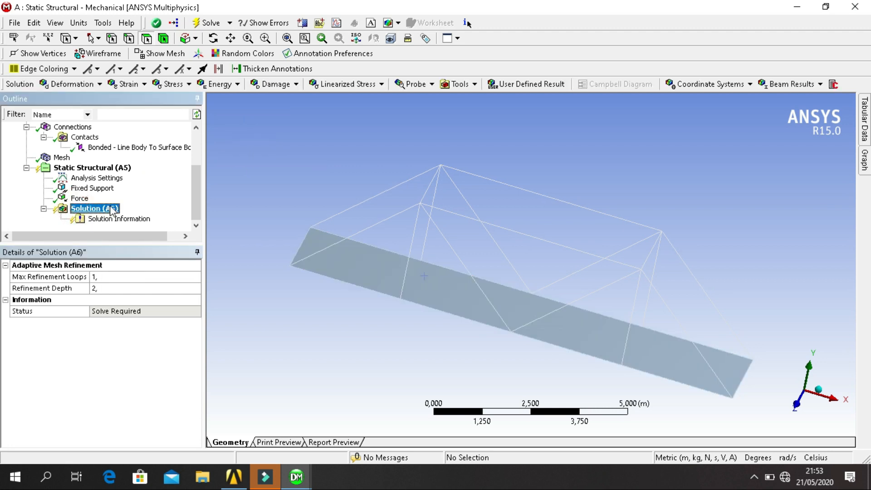
pyautogui.rightClick(93, 208)
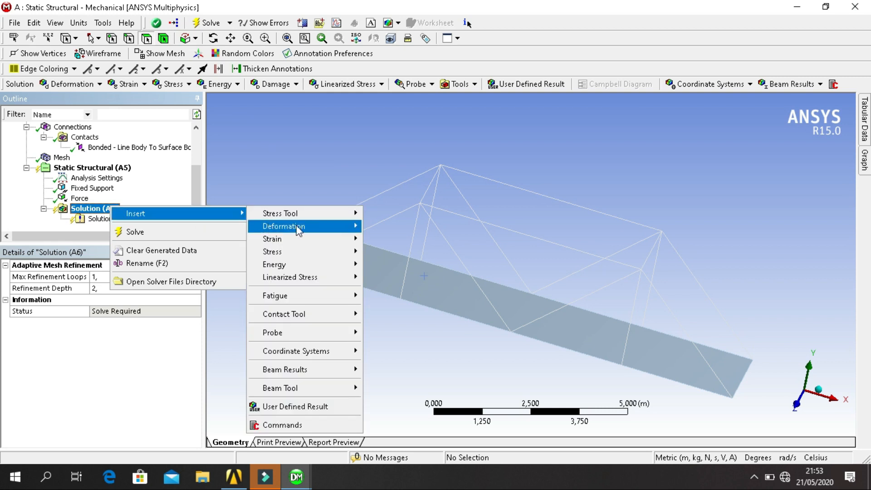
pyautogui.click(378, 226)
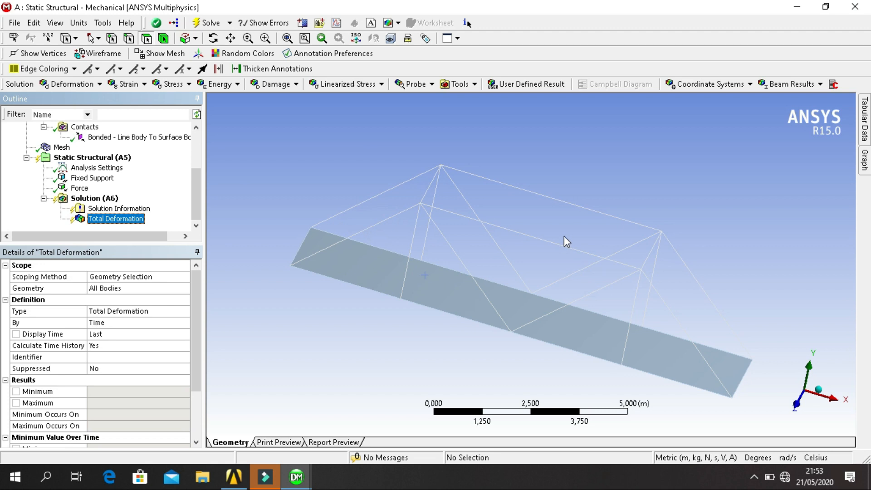
pyautogui.moveTo(199, 28)
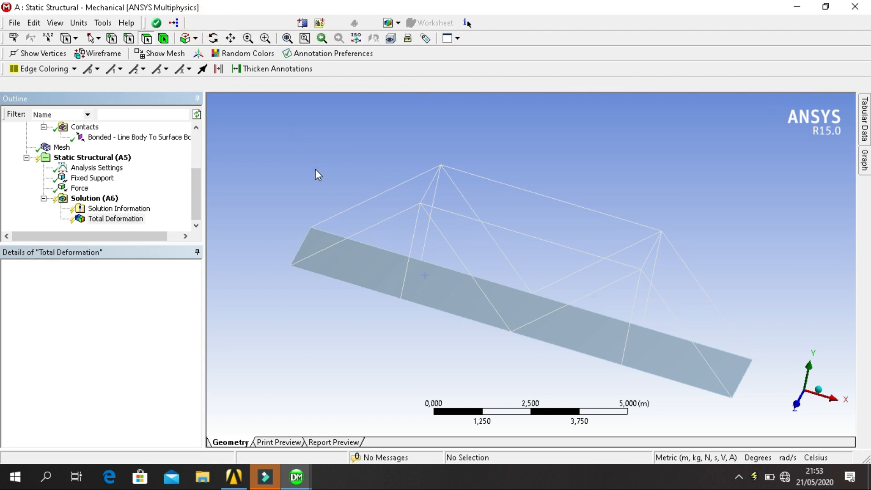
pyautogui.click(169, 22)
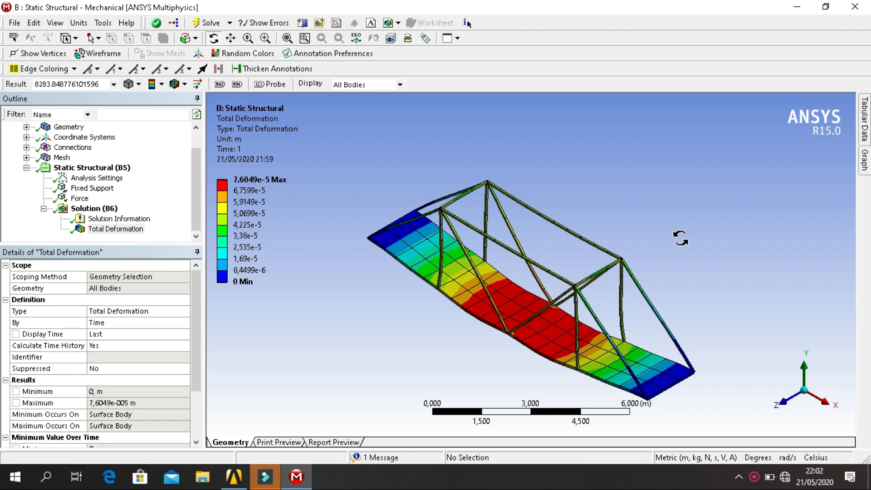
pyautogui.moveTo(594, 276)
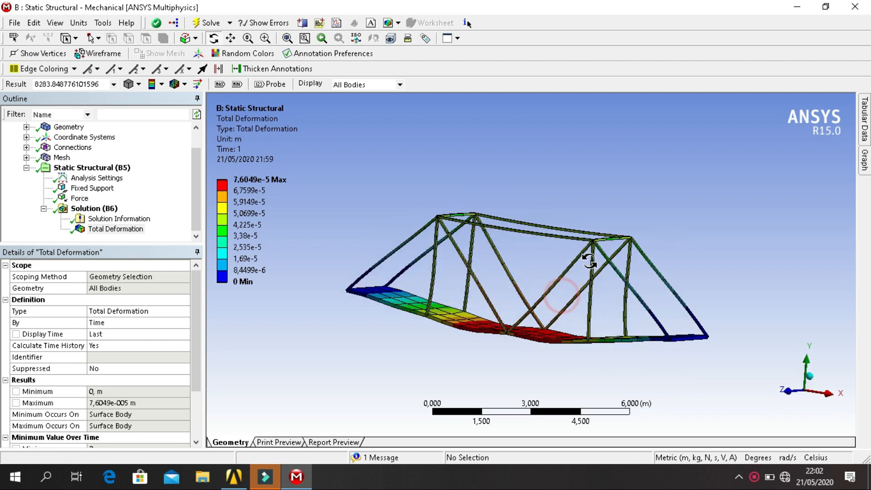
pyautogui.moveTo(589, 262); pyautogui.dragTo(603, 300)
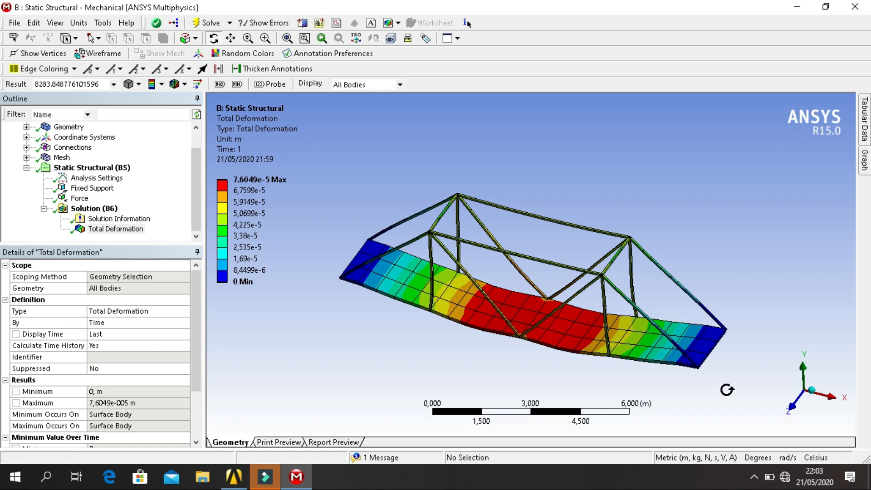
pyautogui.moveTo(273, 376)
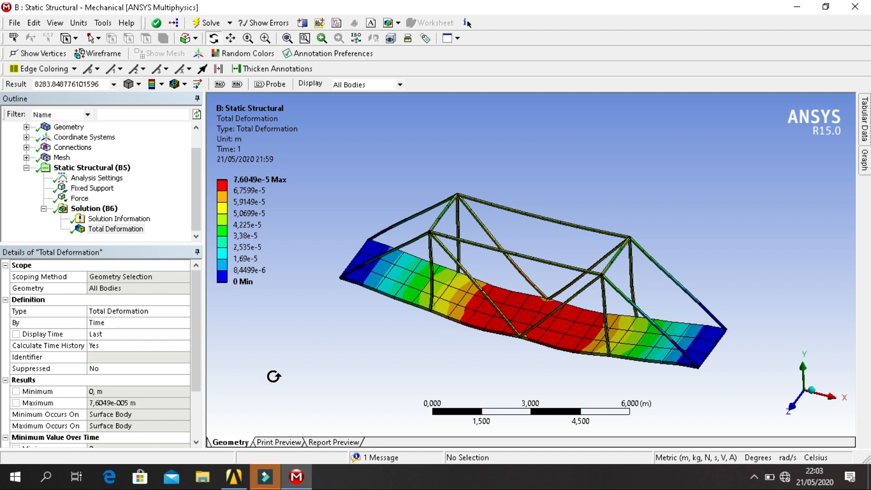
# Step: Insert a Force Reaction probe on the Fixed Support and solve, giving about 900.01 N along Y
pyautogui.click(95, 208)
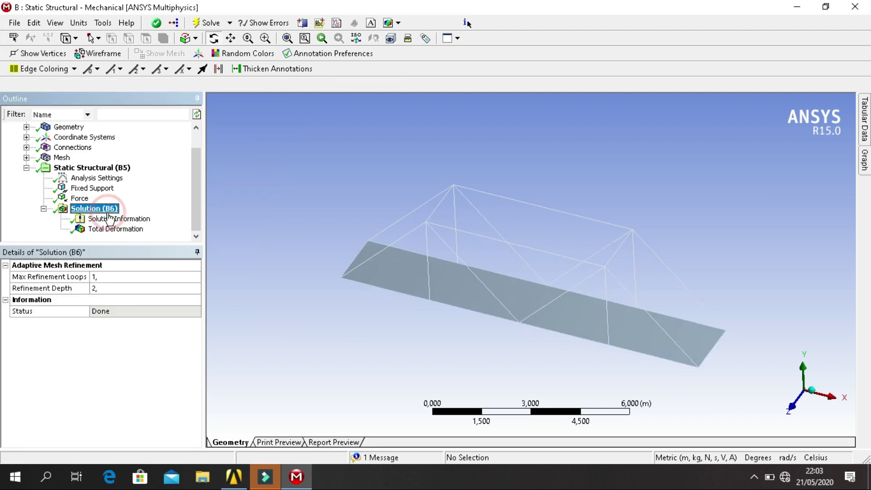
pyautogui.rightClick(95, 208)
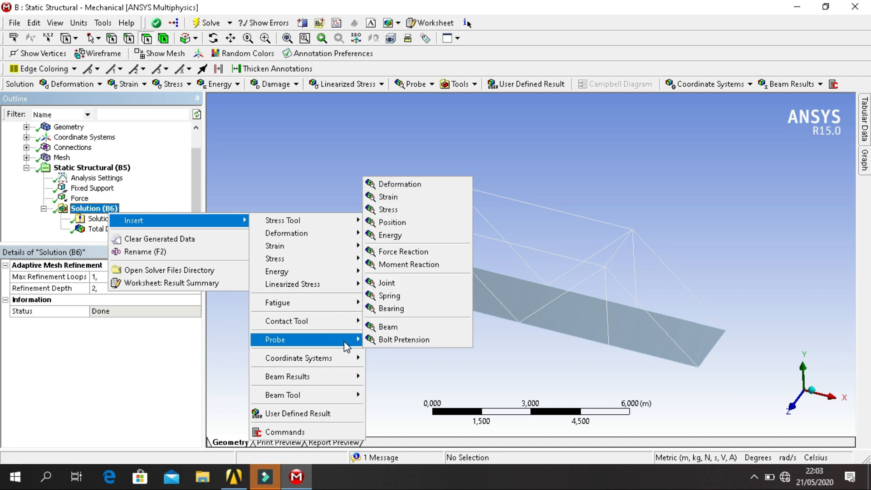
pyautogui.moveTo(416, 252)
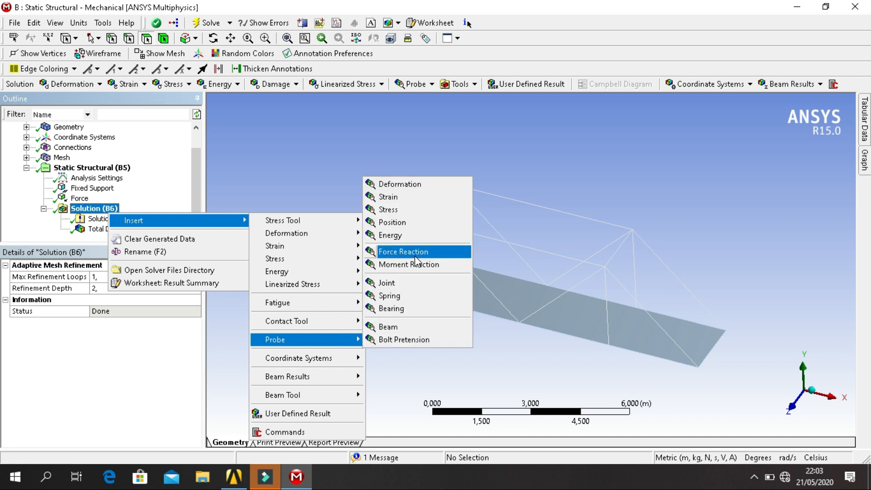
pyautogui.click(403, 252)
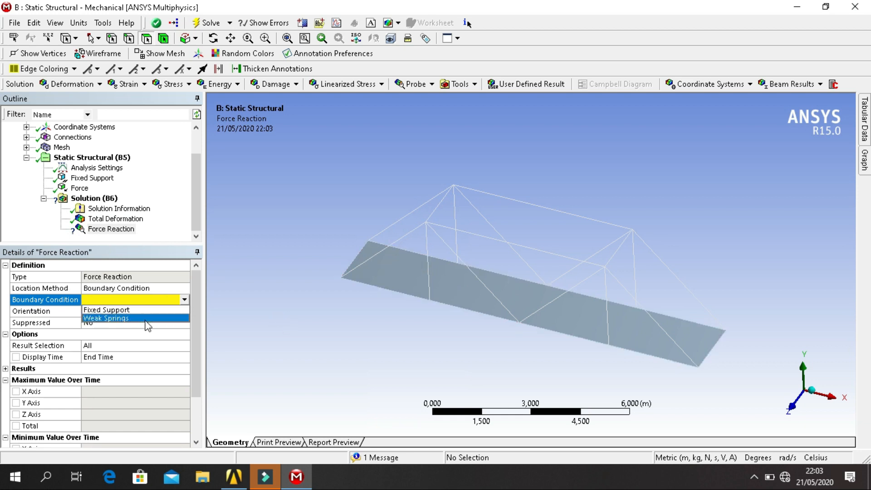
pyautogui.click(106, 318)
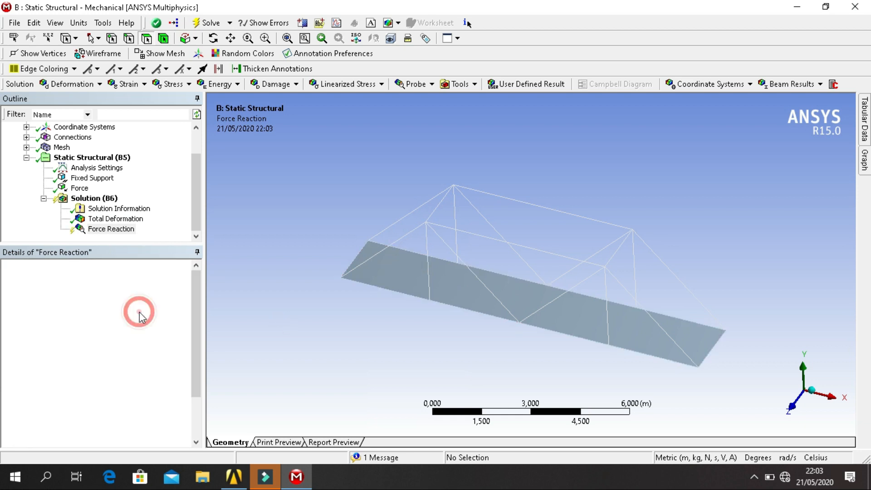
pyautogui.click(111, 229)
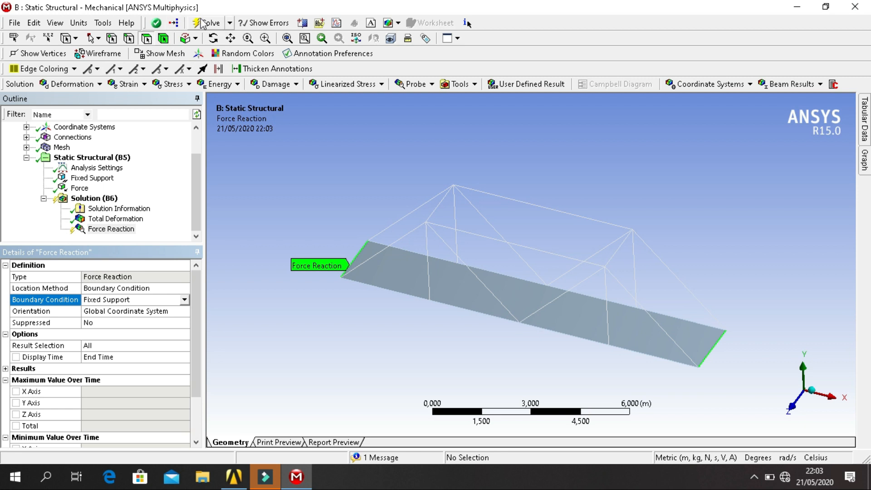
pyautogui.click(204, 23)
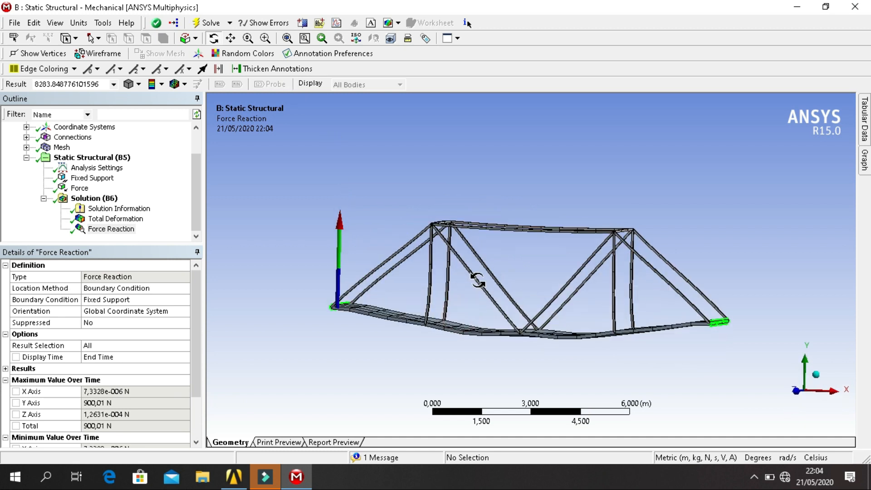
pyautogui.moveTo(478, 281); pyautogui.dragTo(478, 314)
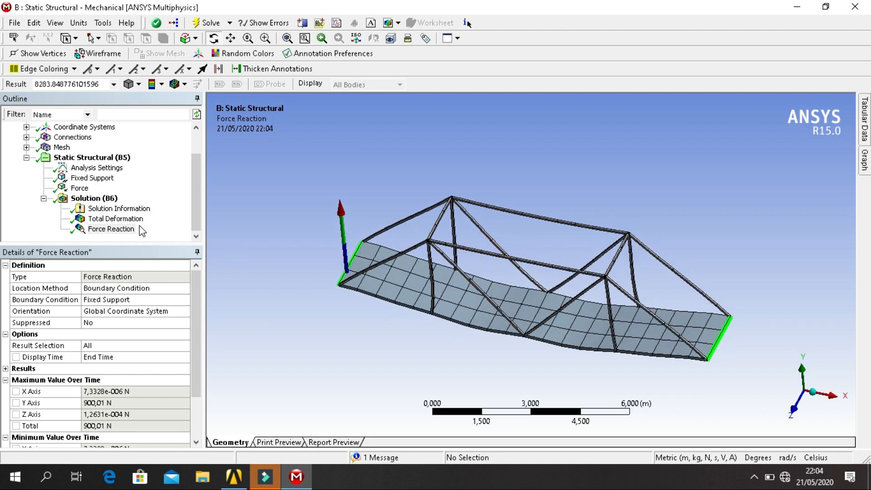
pyautogui.moveTo(125, 222)
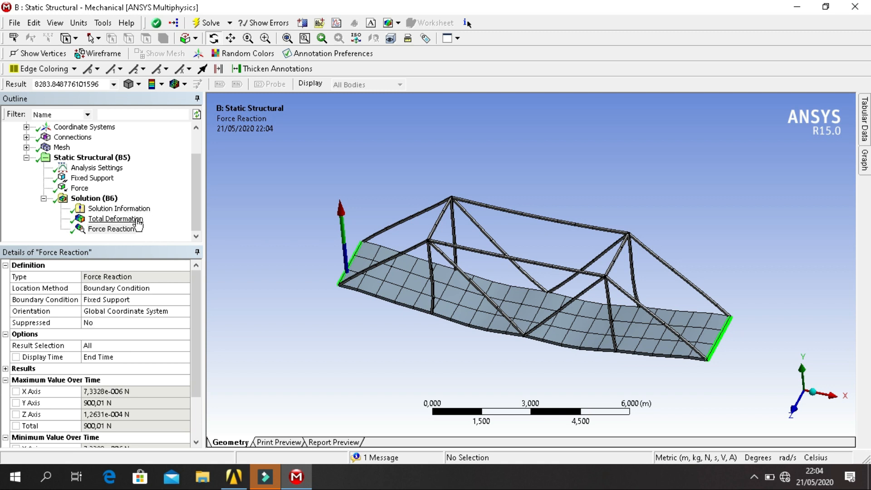